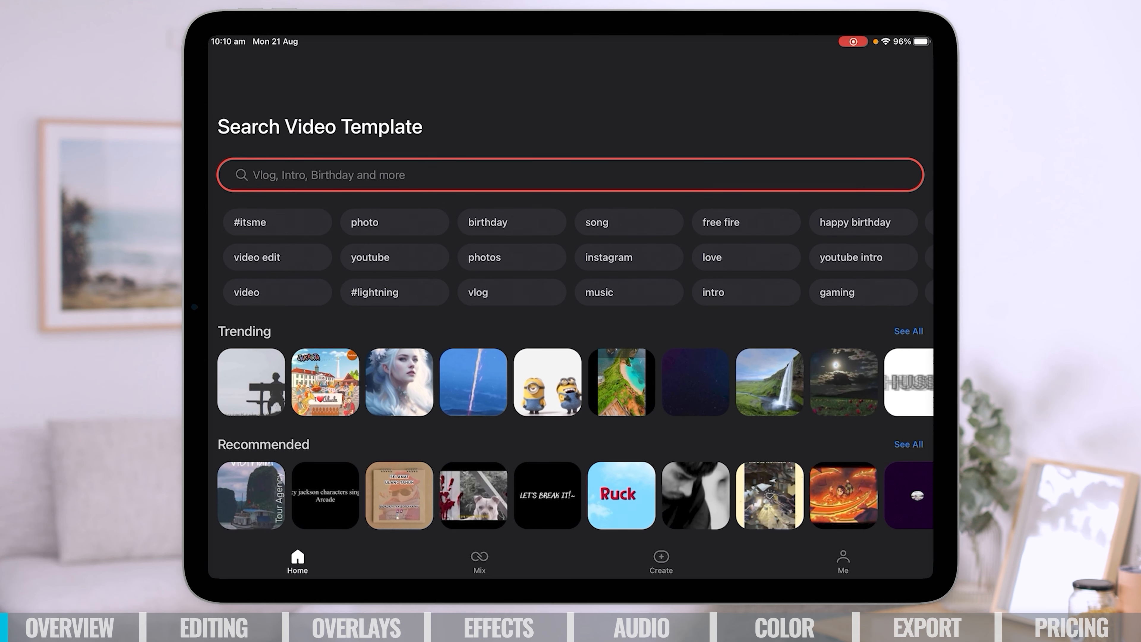
Step: Go through the Me profile page to the Create page listing the existing projects
click(842, 562)
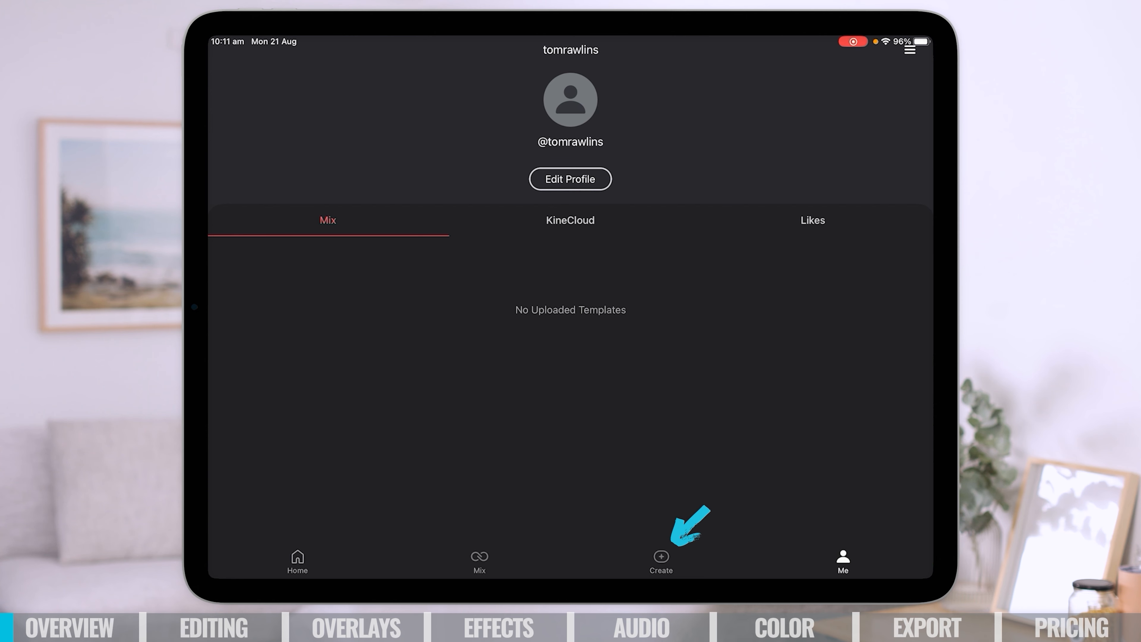
click(660, 561)
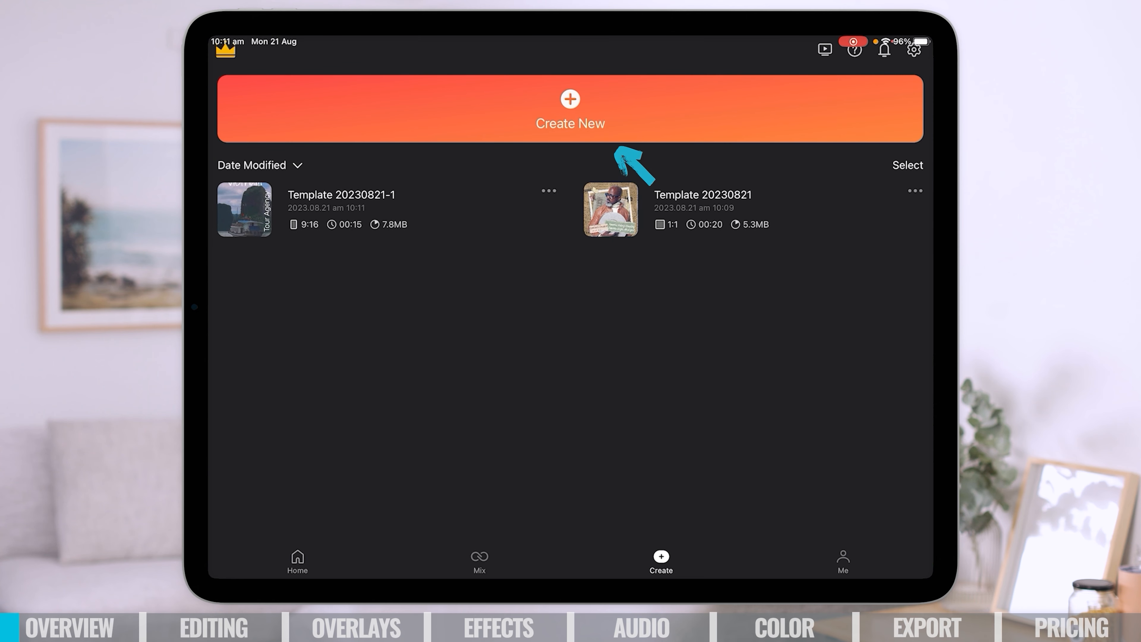
Step: Start a new project named "Tom's awesome KineMaster tutorial" at 16:9 and reveal the advanced settings
click(570, 109)
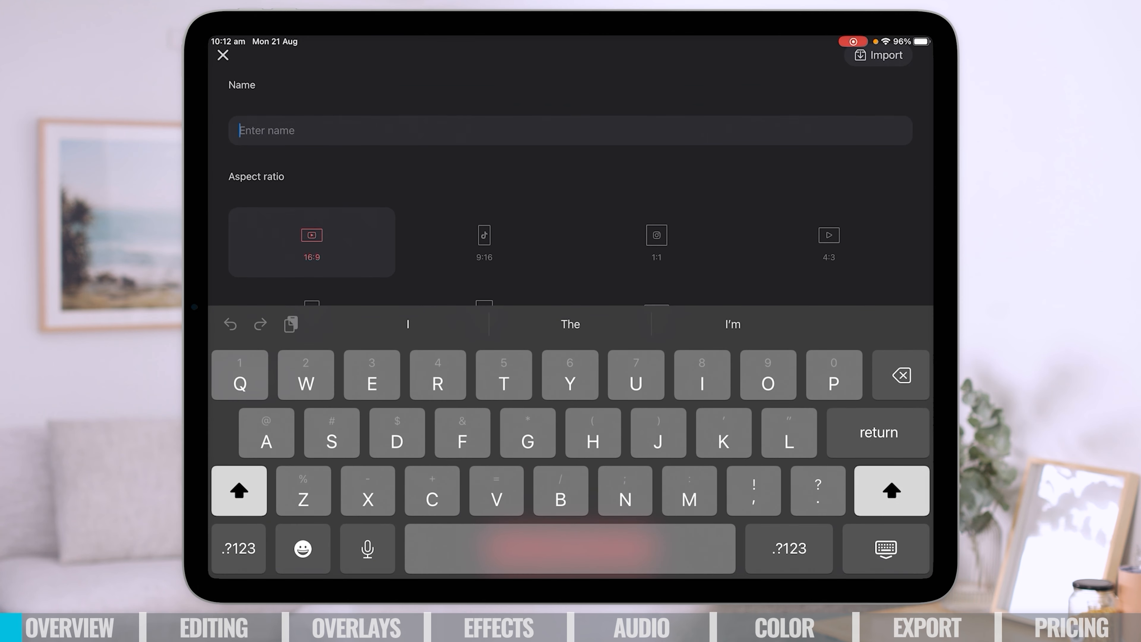
text(Tom's awesome kineMaster tutorial)
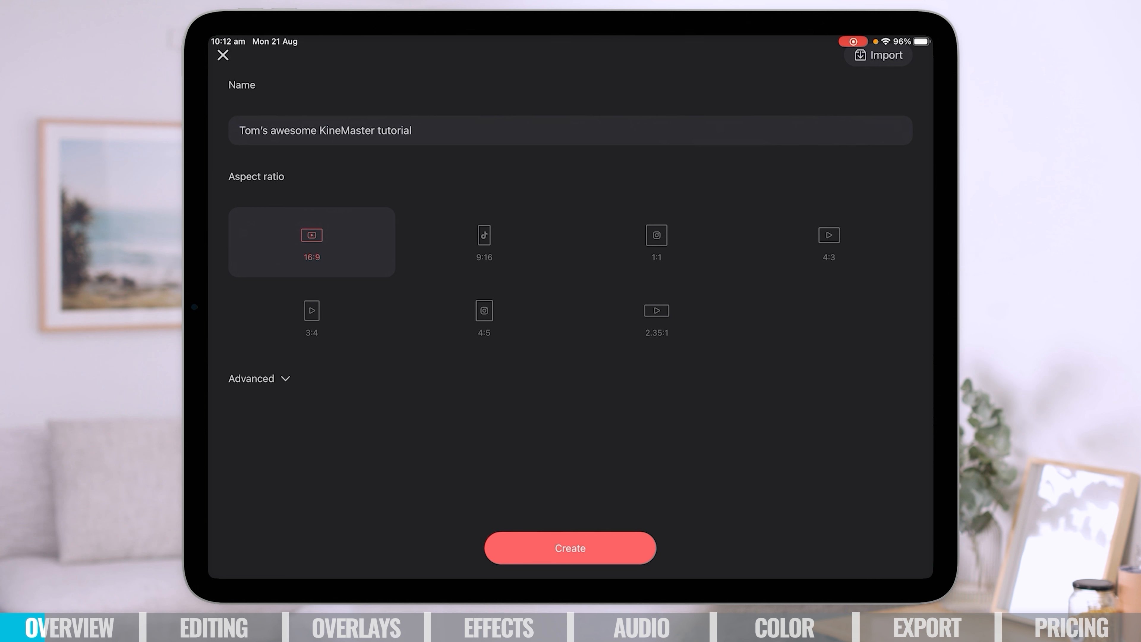
click(251, 378)
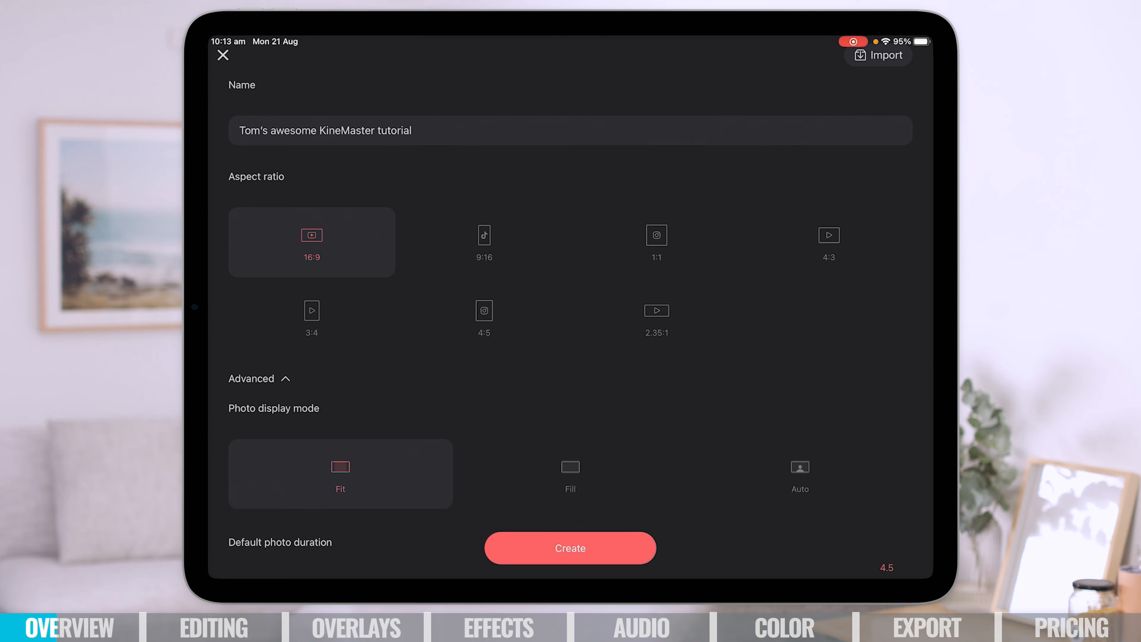
Step: Create the project, cancel the camera capture and land in the empty editor
click(570, 547)
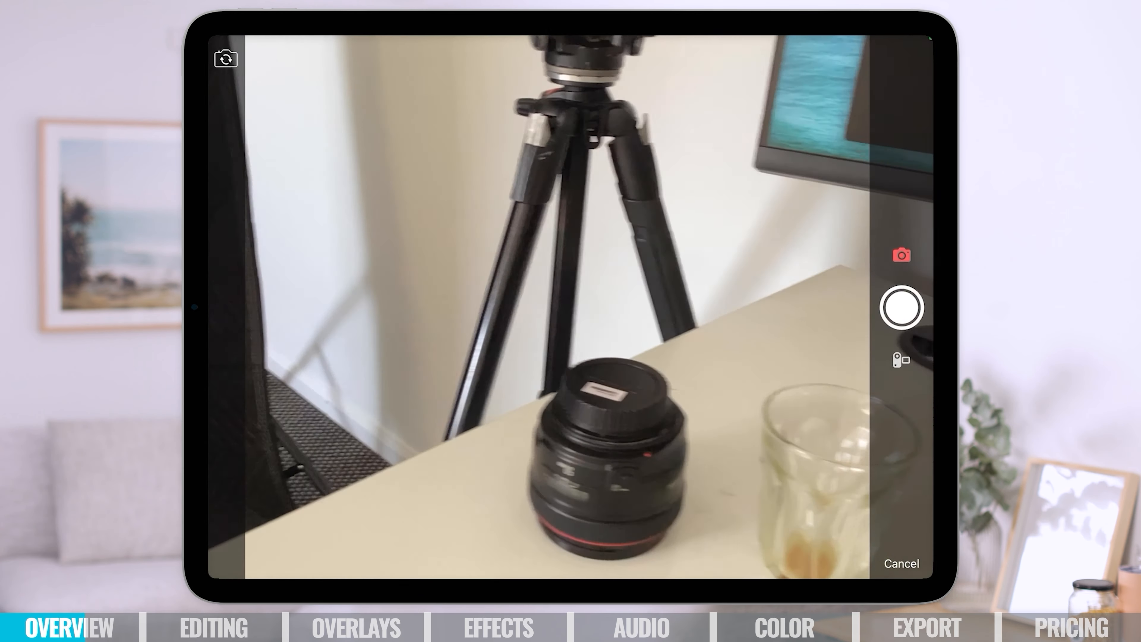
click(901, 563)
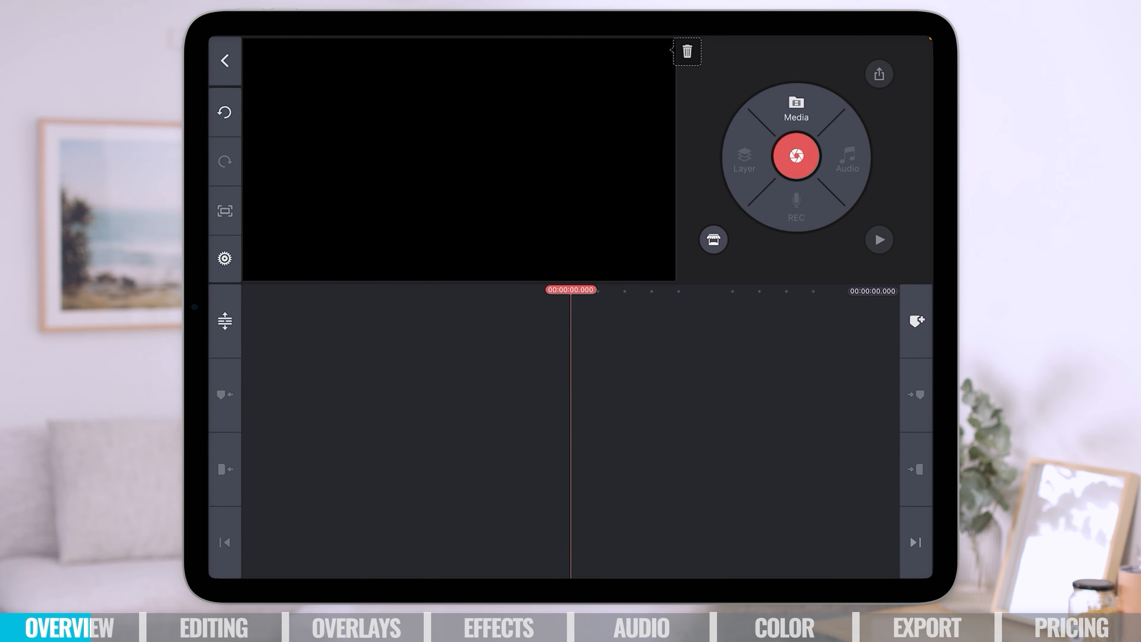
click(712, 239)
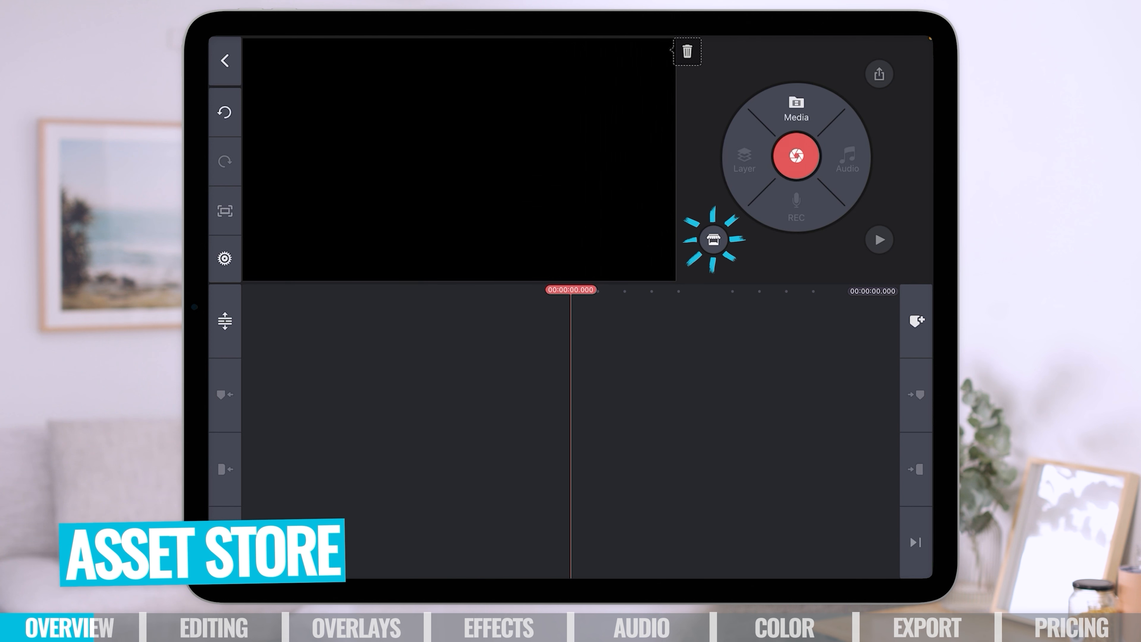
click(712, 240)
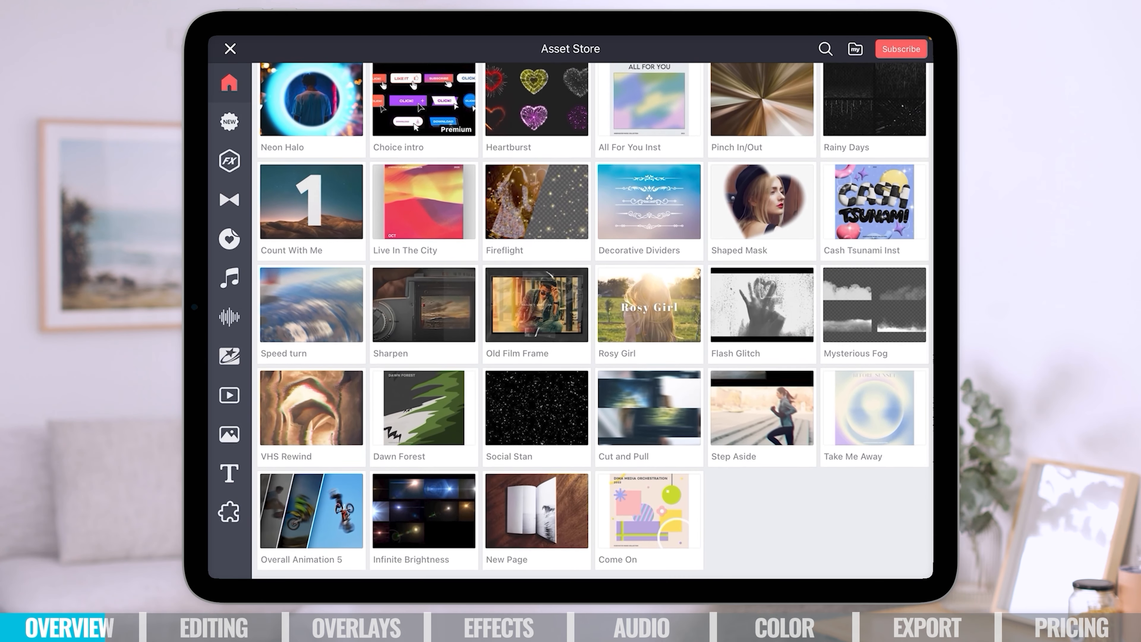
click(230, 48)
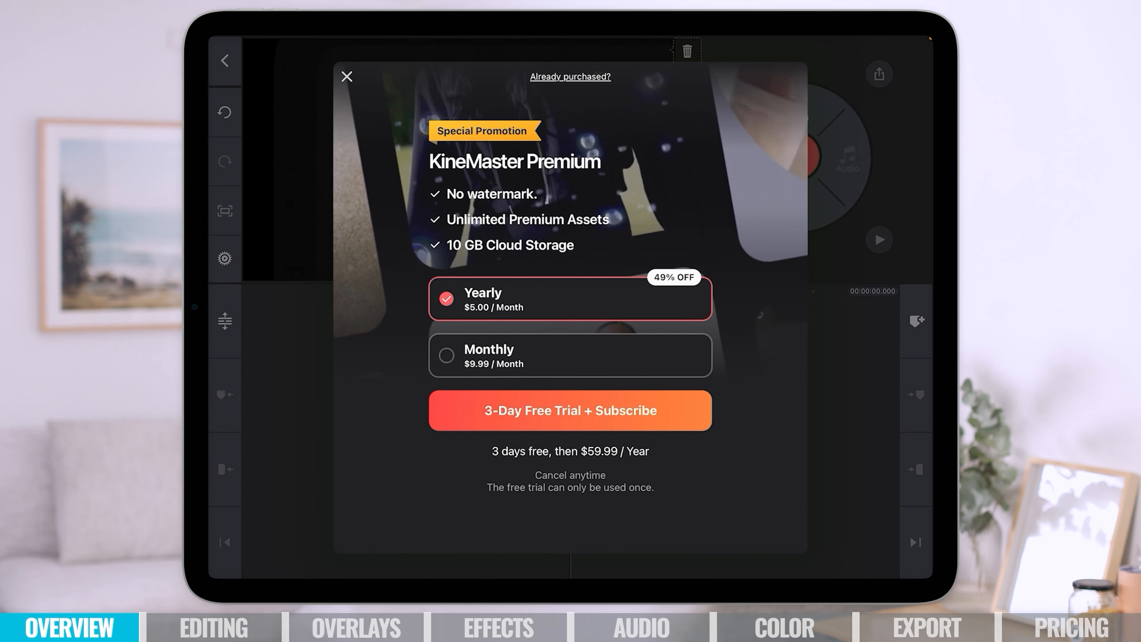
click(347, 75)
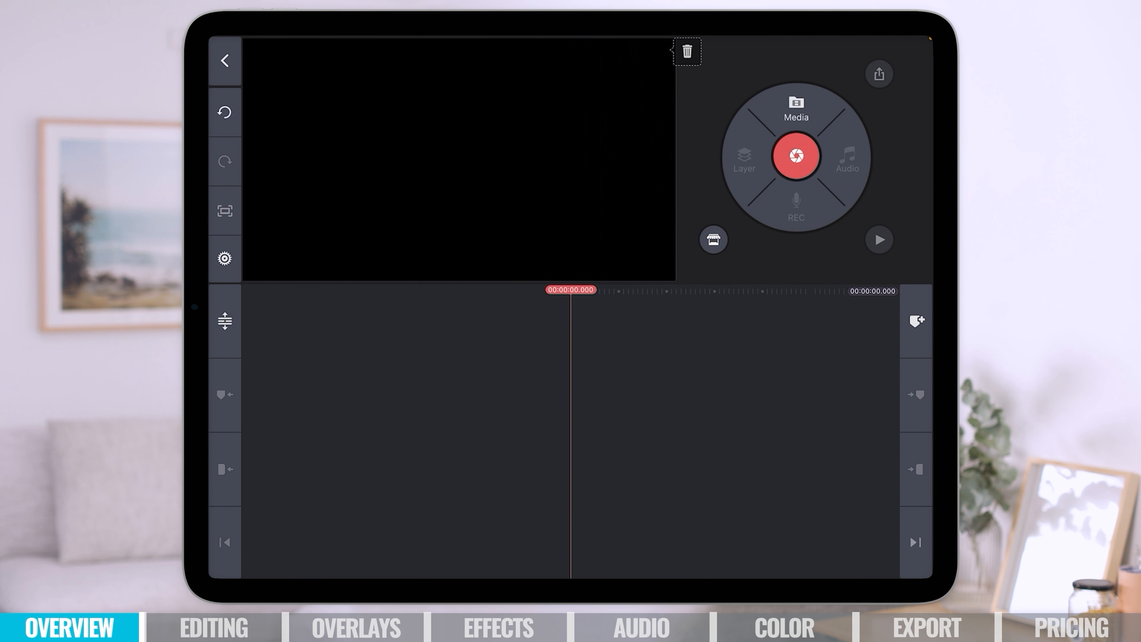
Step: Add the interview and car-loading clips from the Kinemaster album to the timeline
click(795, 109)
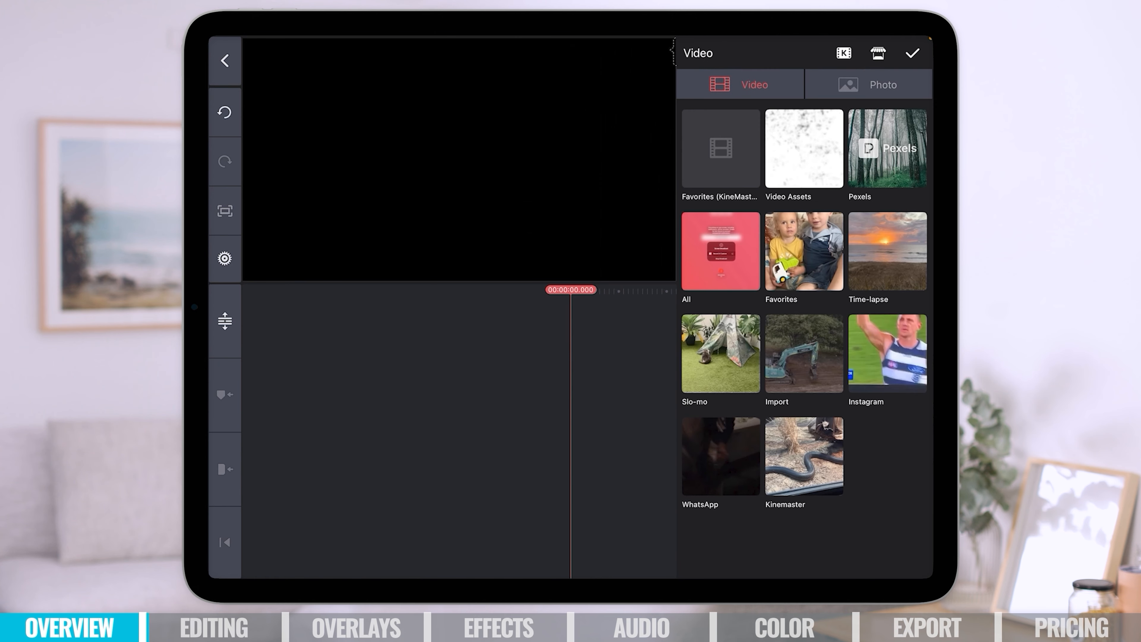
click(803, 456)
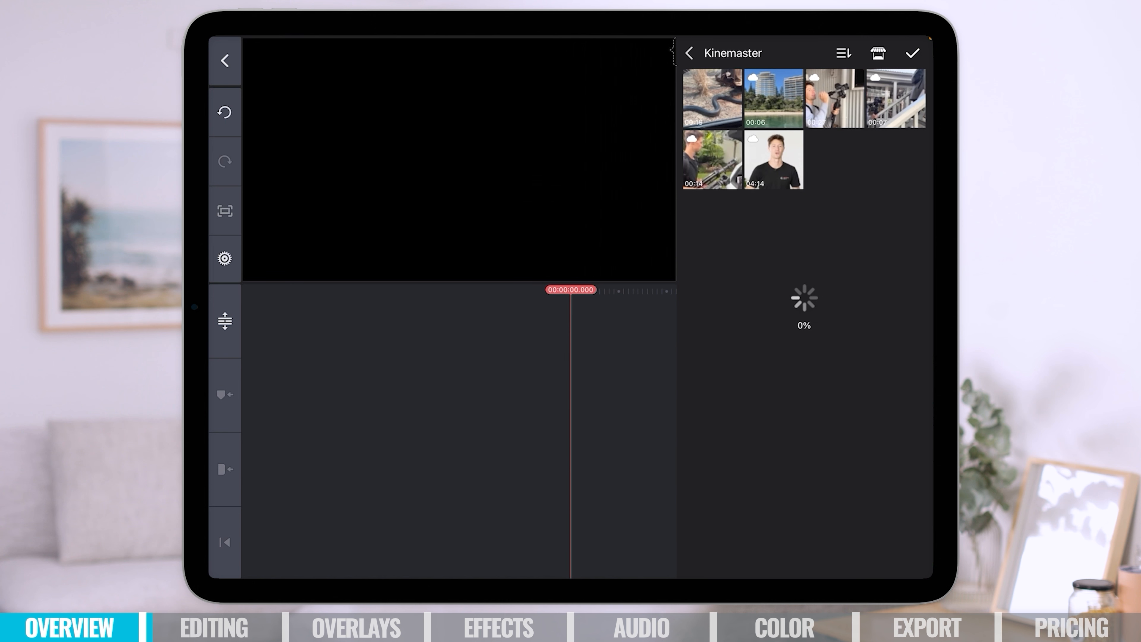
click(775, 159)
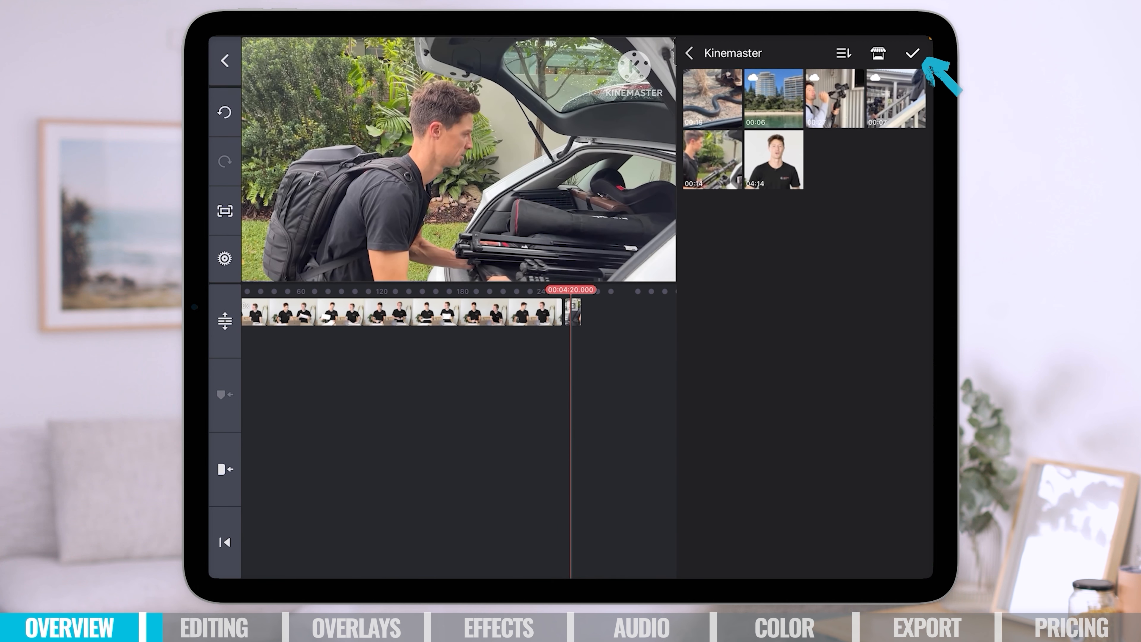
Step: Close the media browser and select the interview clip for trimming
click(912, 52)
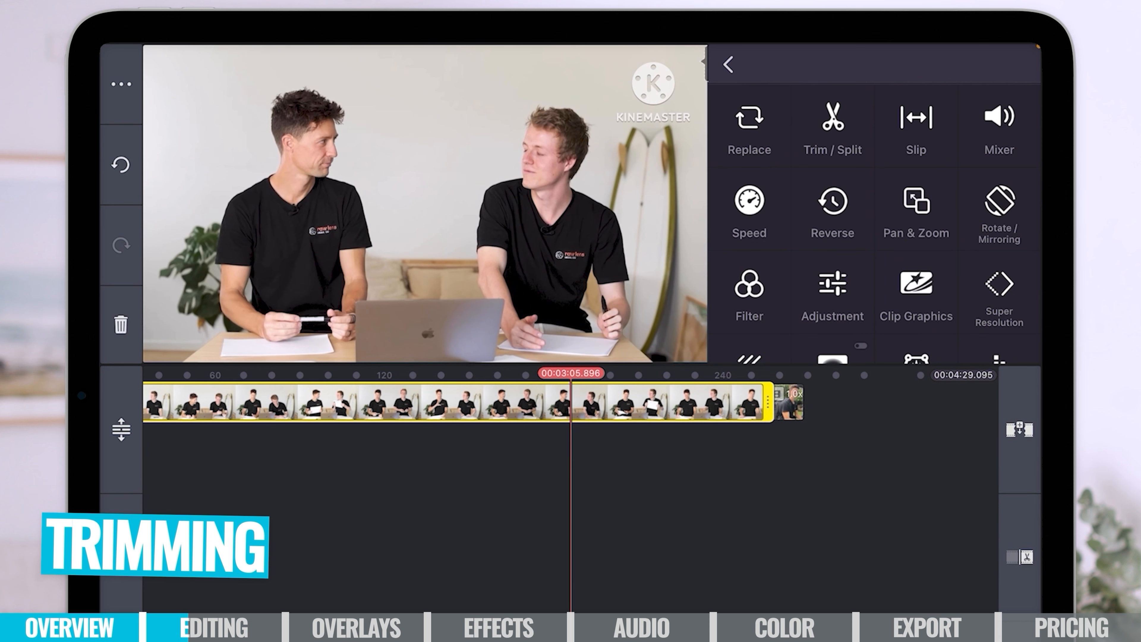
click(767, 404)
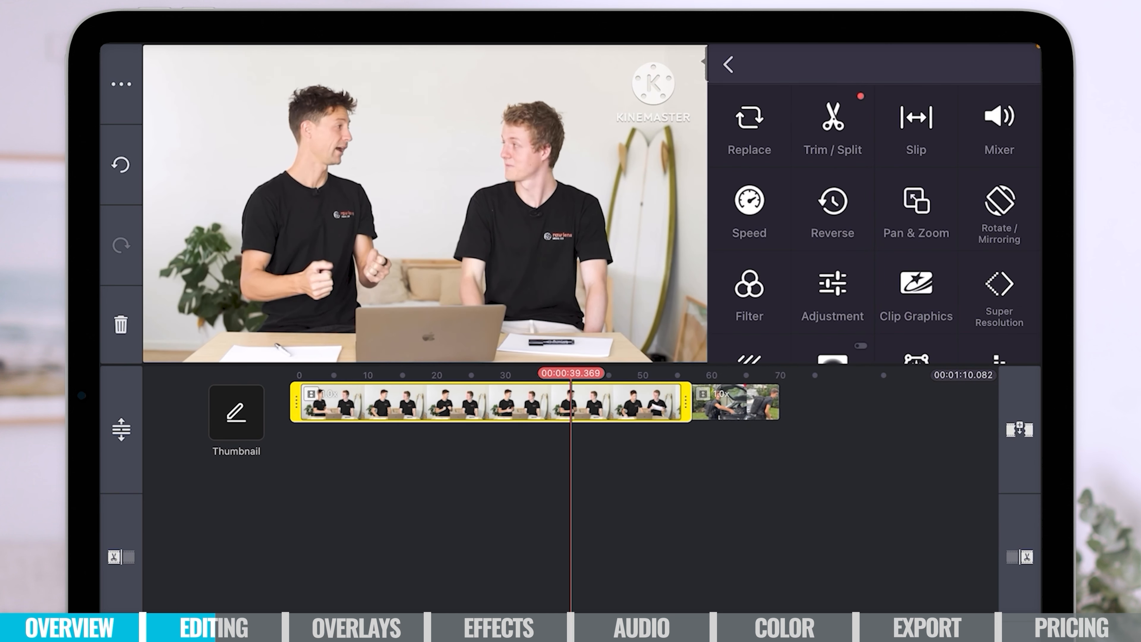
Step: Try splitting the interview clip in two at the playhead
click(831, 127)
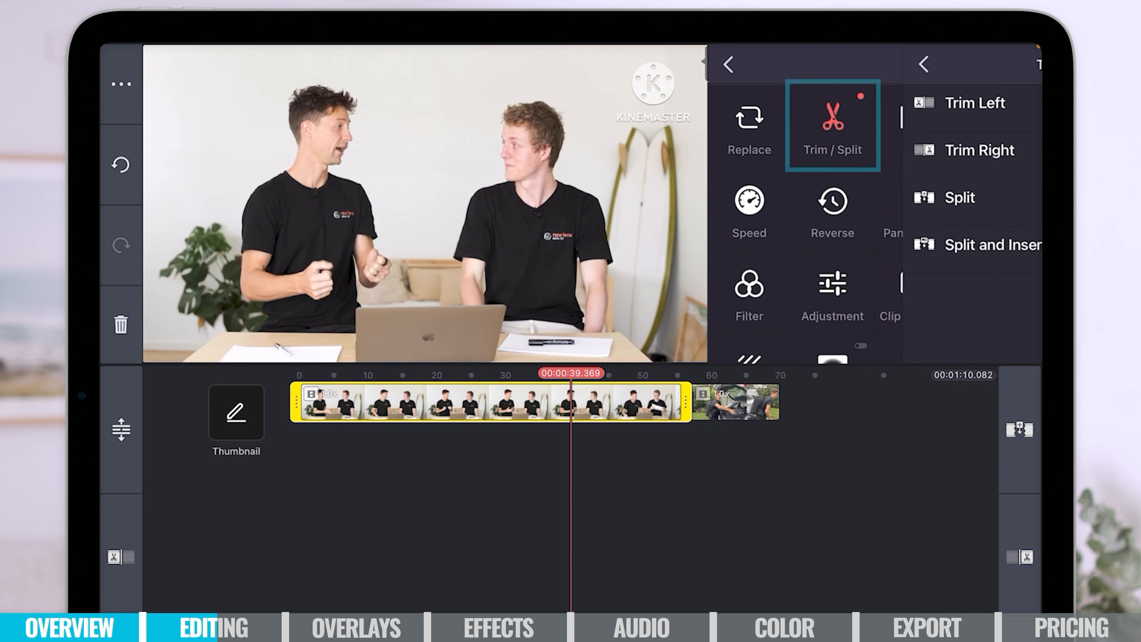
click(832, 125)
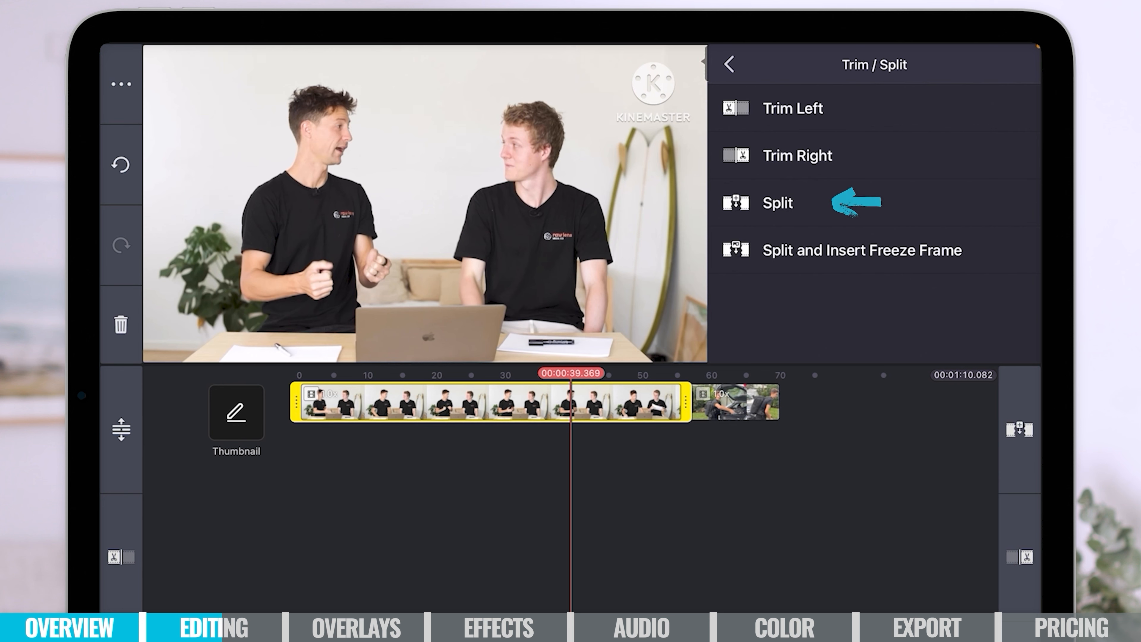
click(777, 202)
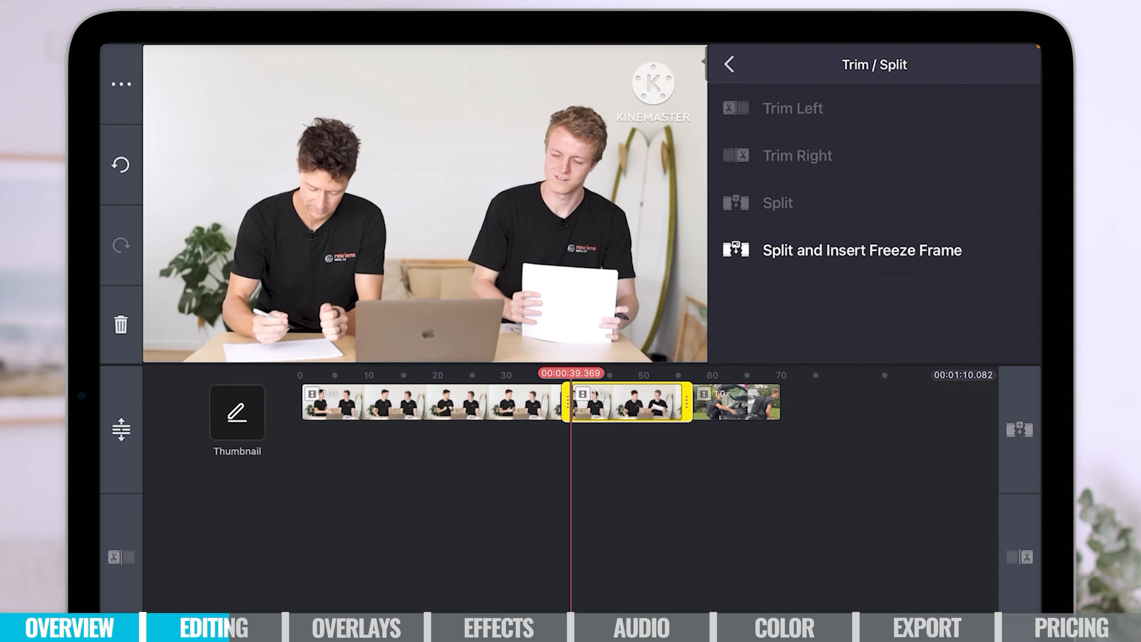
click(727, 64)
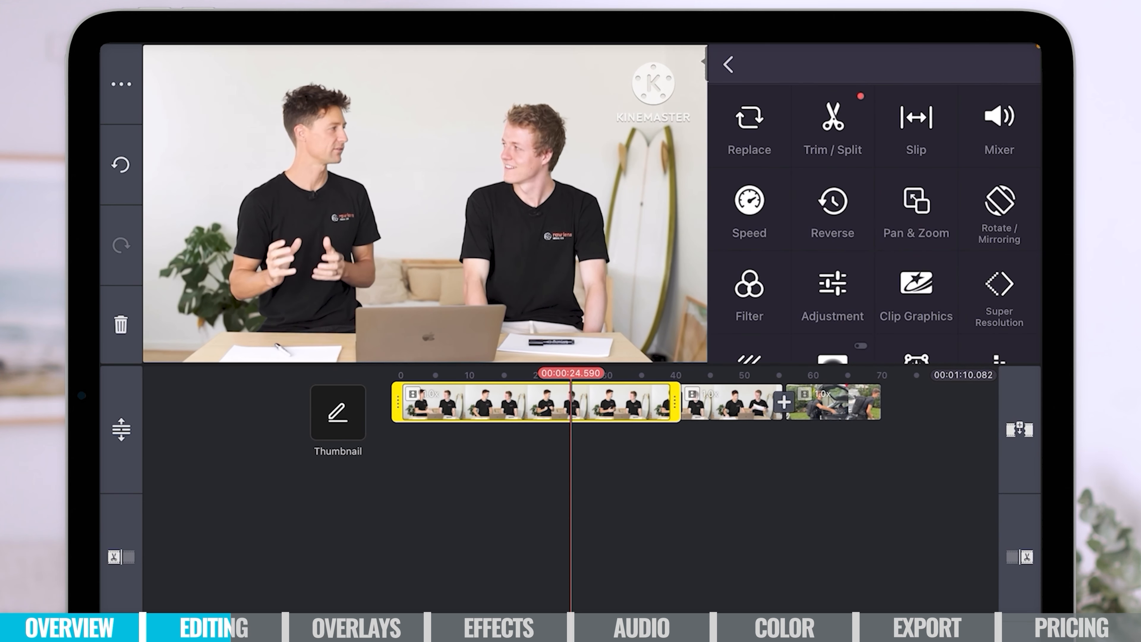
Step: Undo the splits so the clip is whole, then reselect it with Trim/Split options shown
click(832, 127)
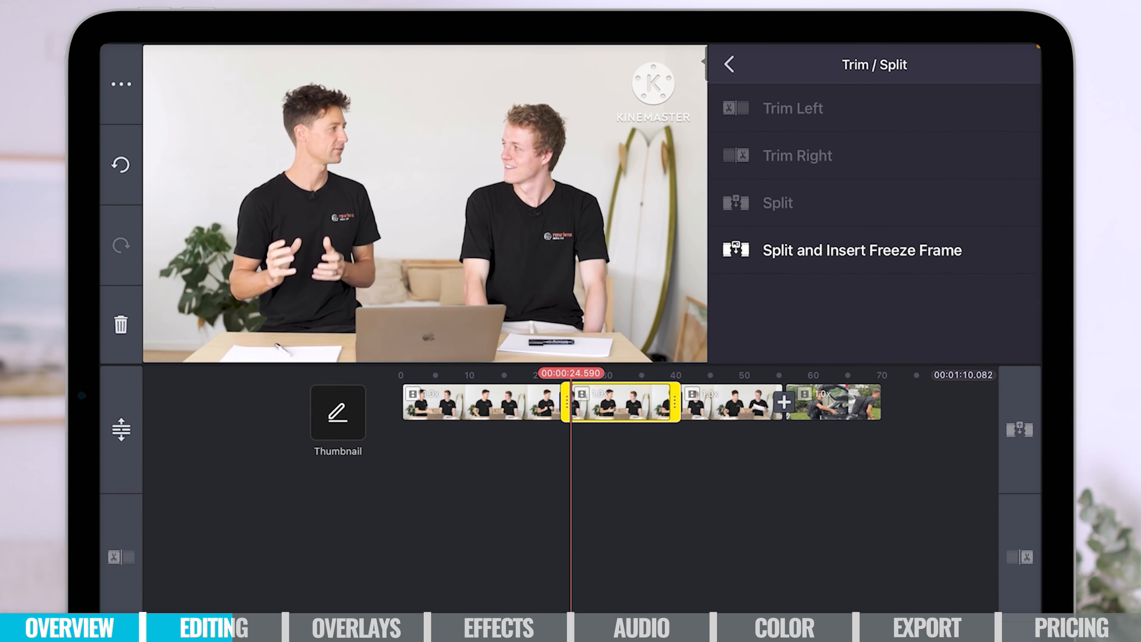
click(728, 64)
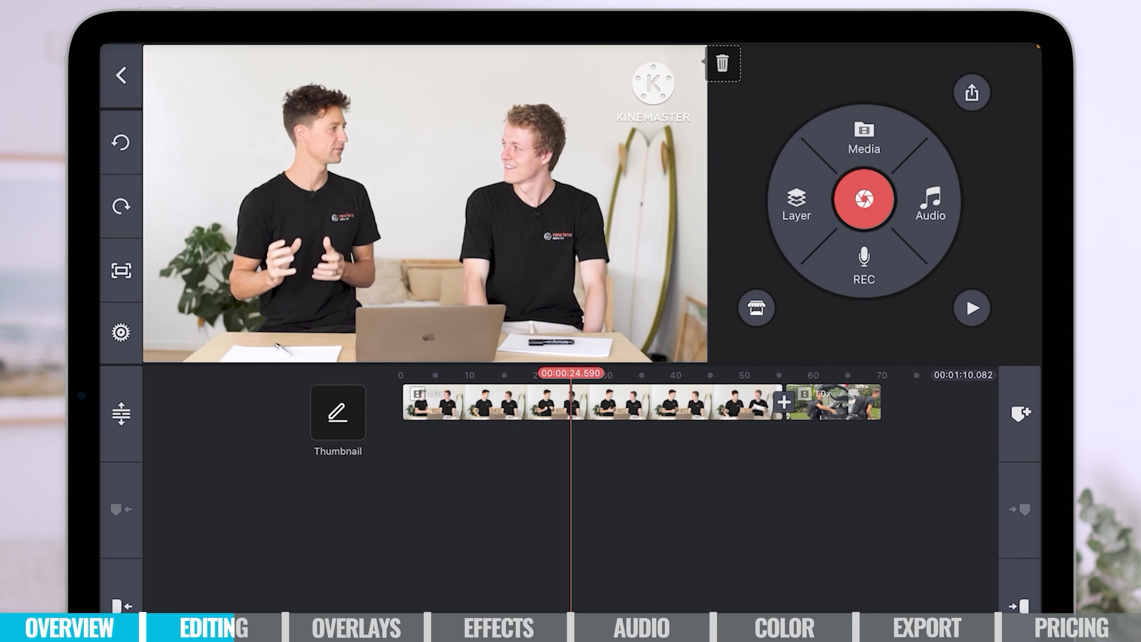
click(509, 408)
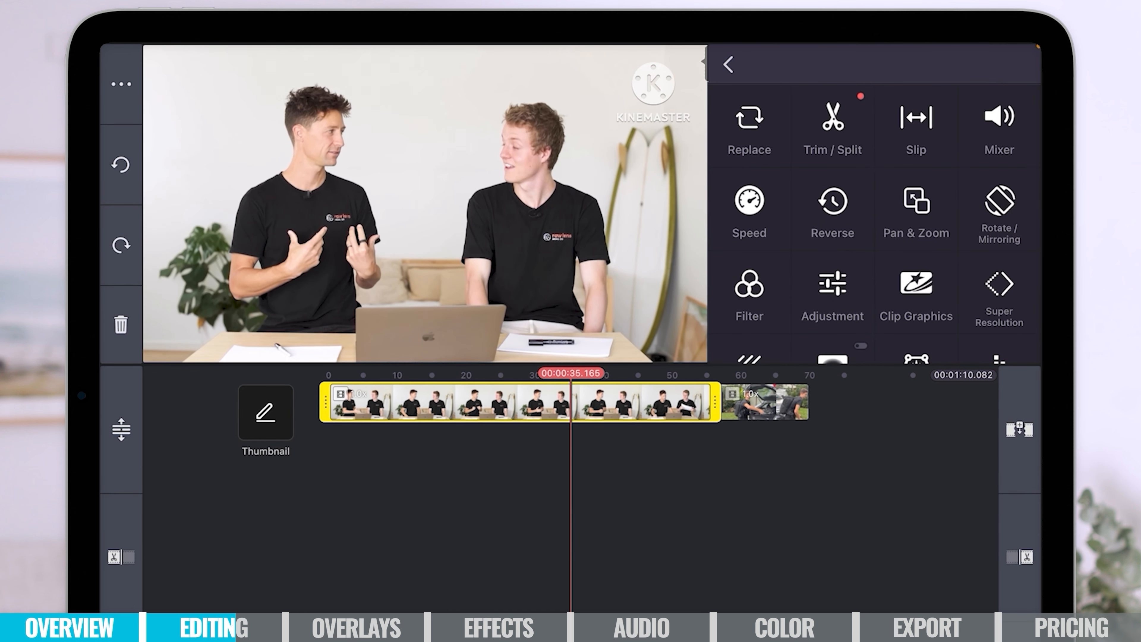
click(832, 127)
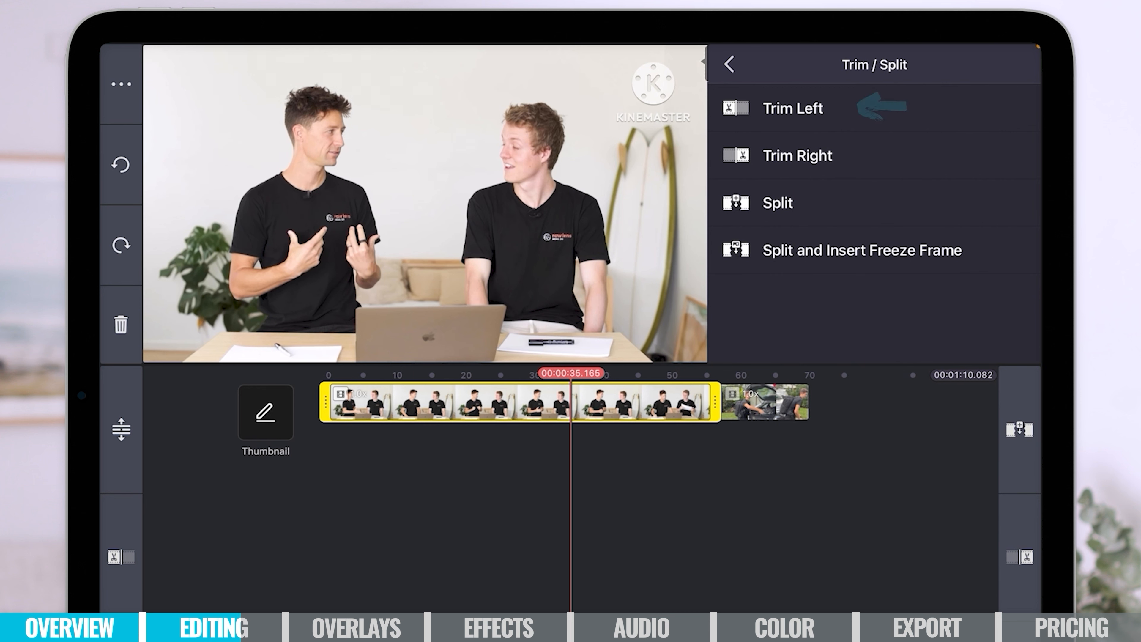
Step: Trim the interview clip's start and end at the playhead, bringing the project to about 1:03
click(791, 107)
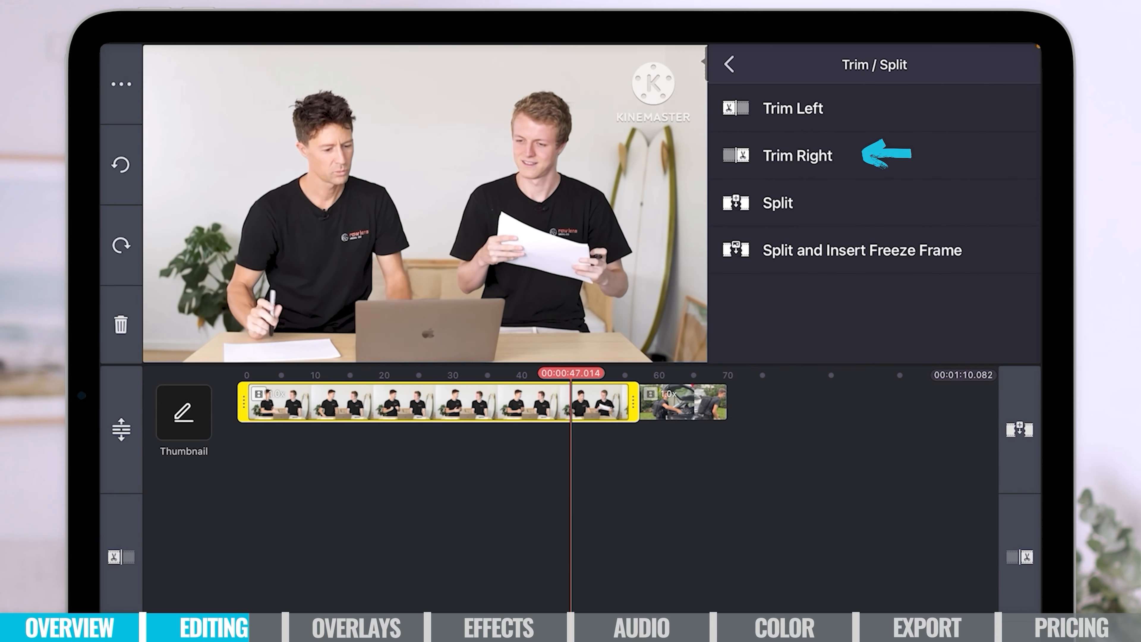
click(796, 156)
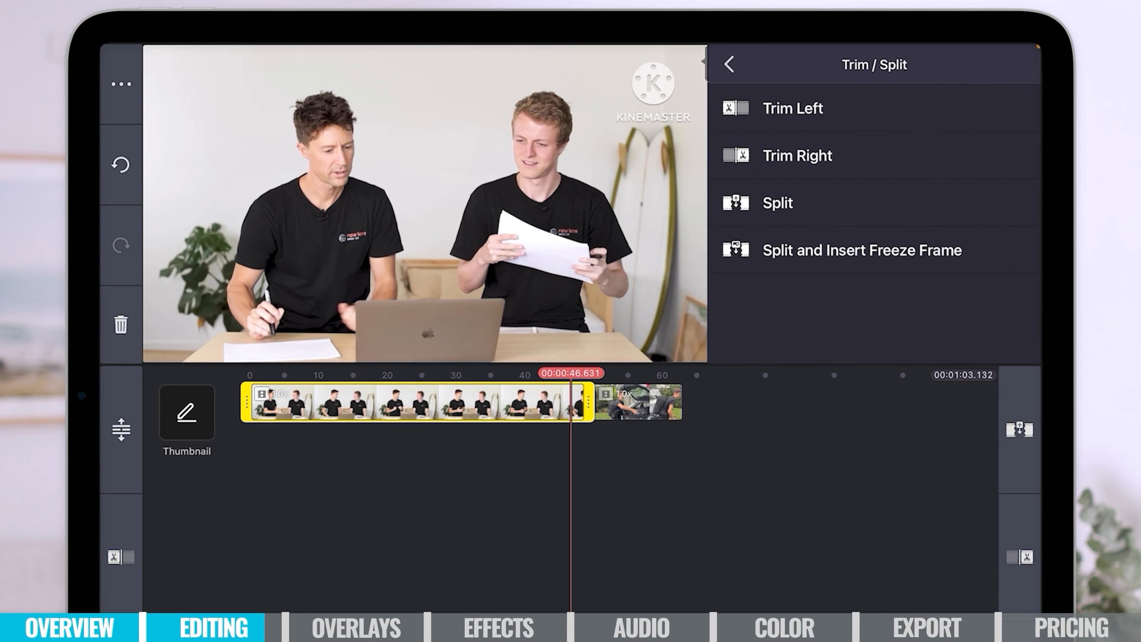
Step: Try trimming the car-loading B-roll clip, then undo that trim
click(727, 65)
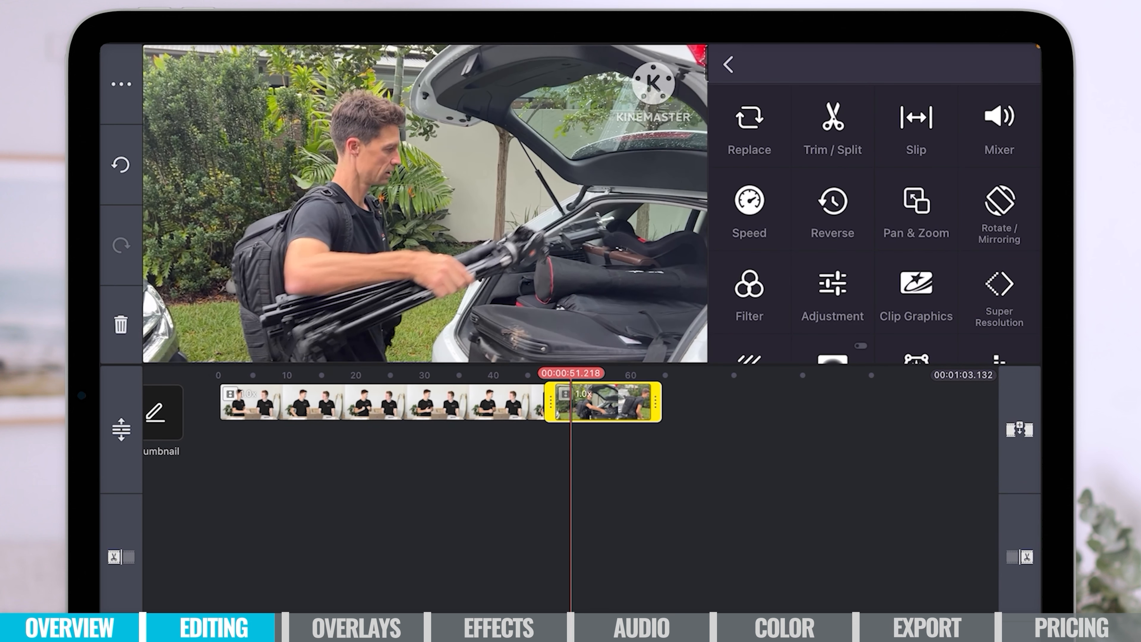
click(831, 127)
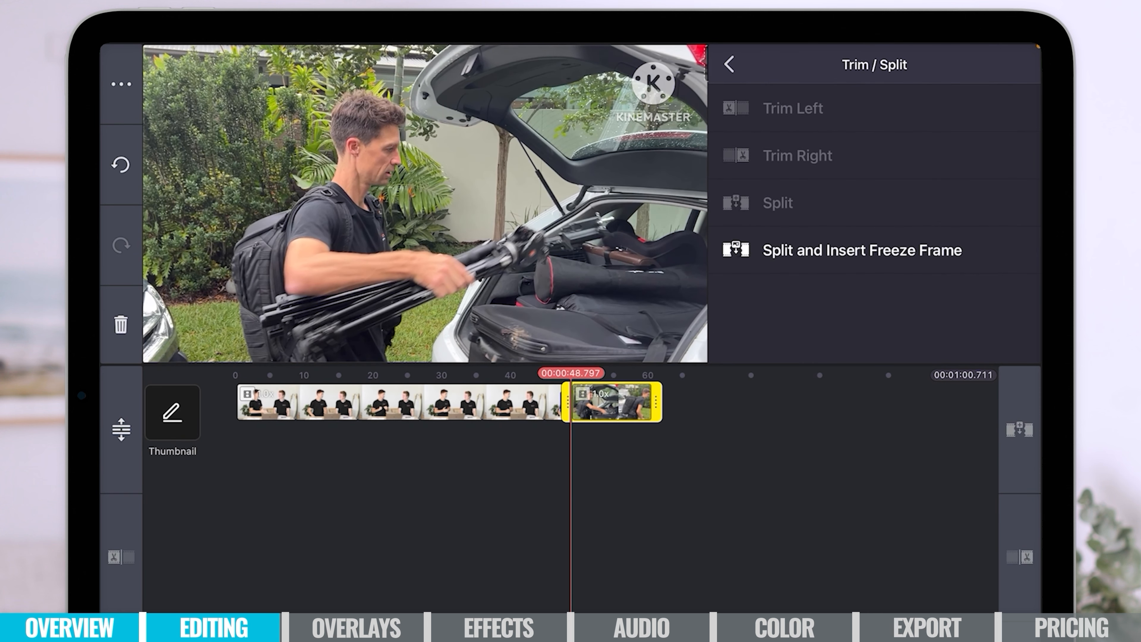
click(729, 64)
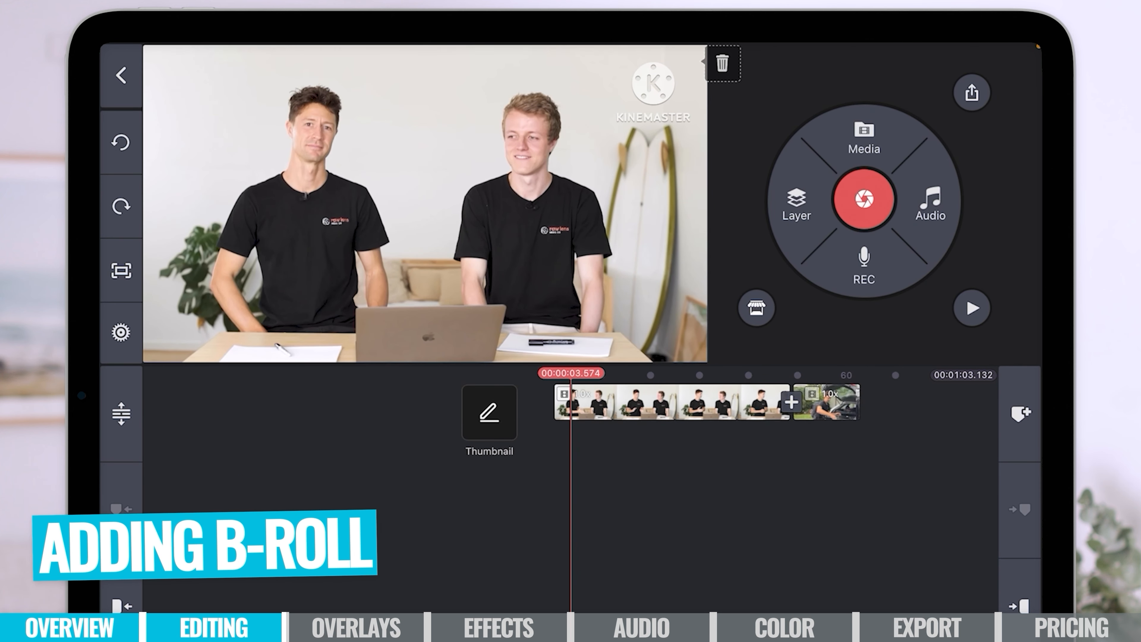
Step: Add the snake clip as a video layer over the interview and enlarge it to fill the frame
click(796, 204)
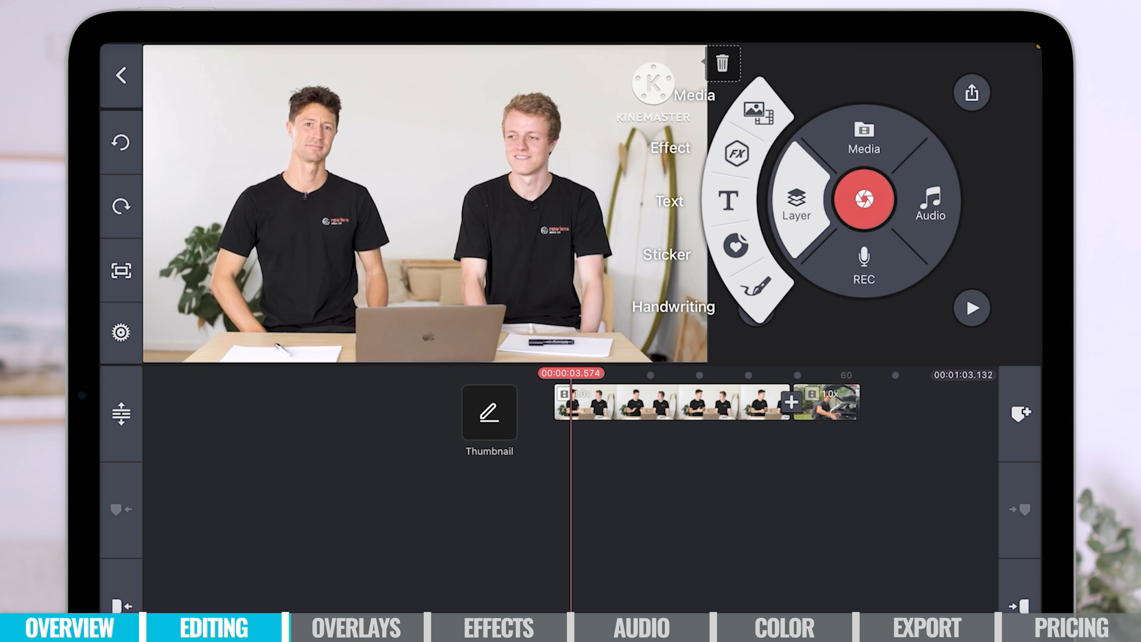
click(863, 134)
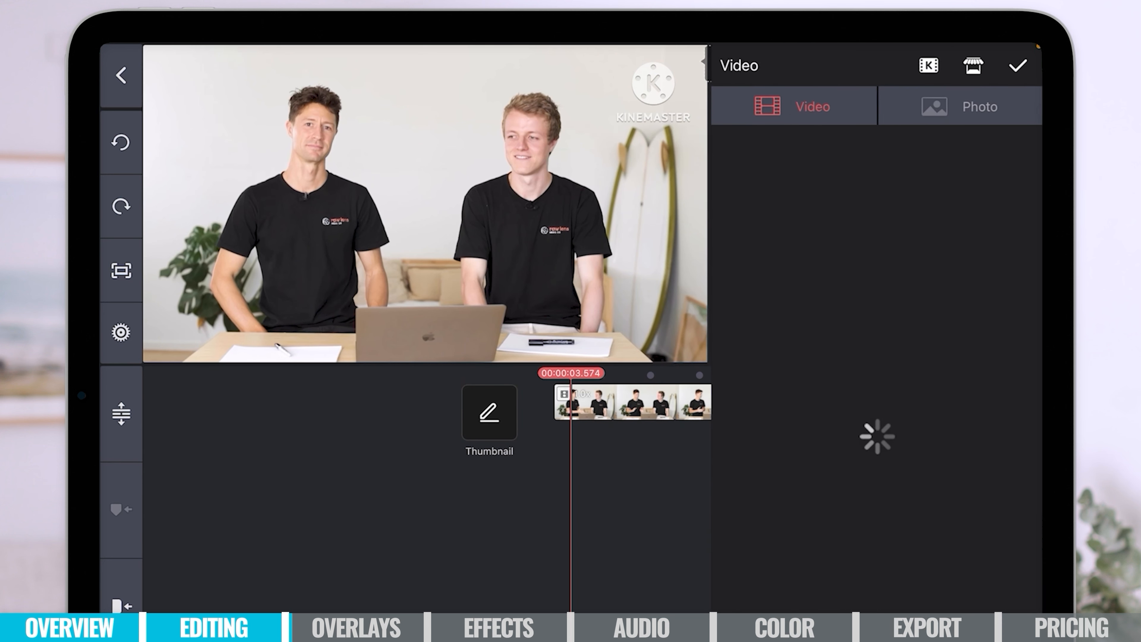
click(793, 106)
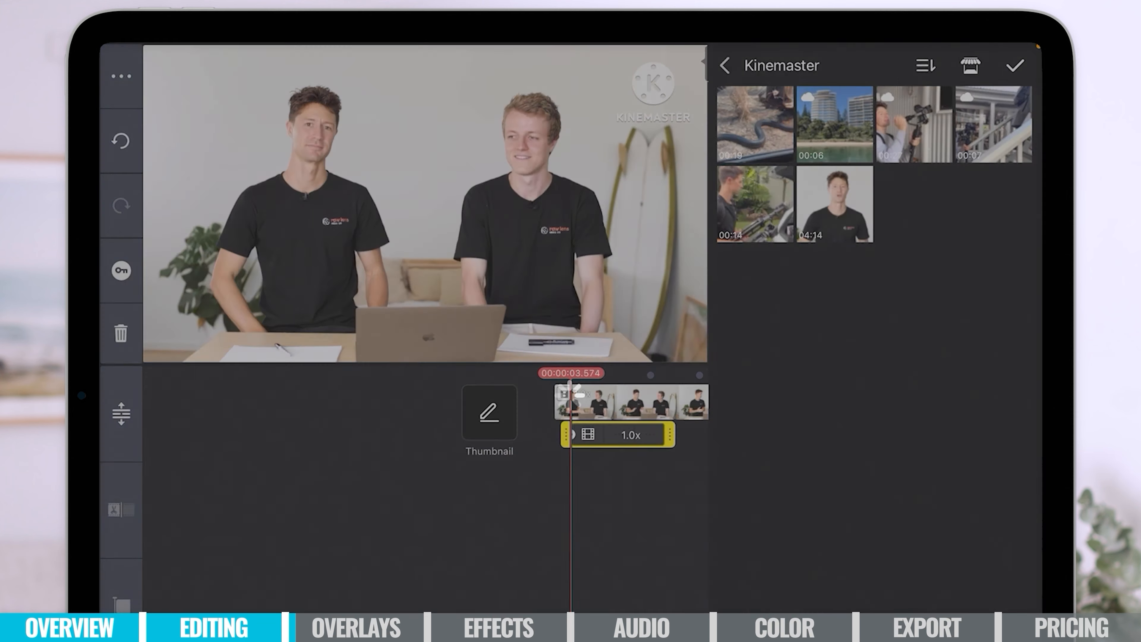
click(754, 123)
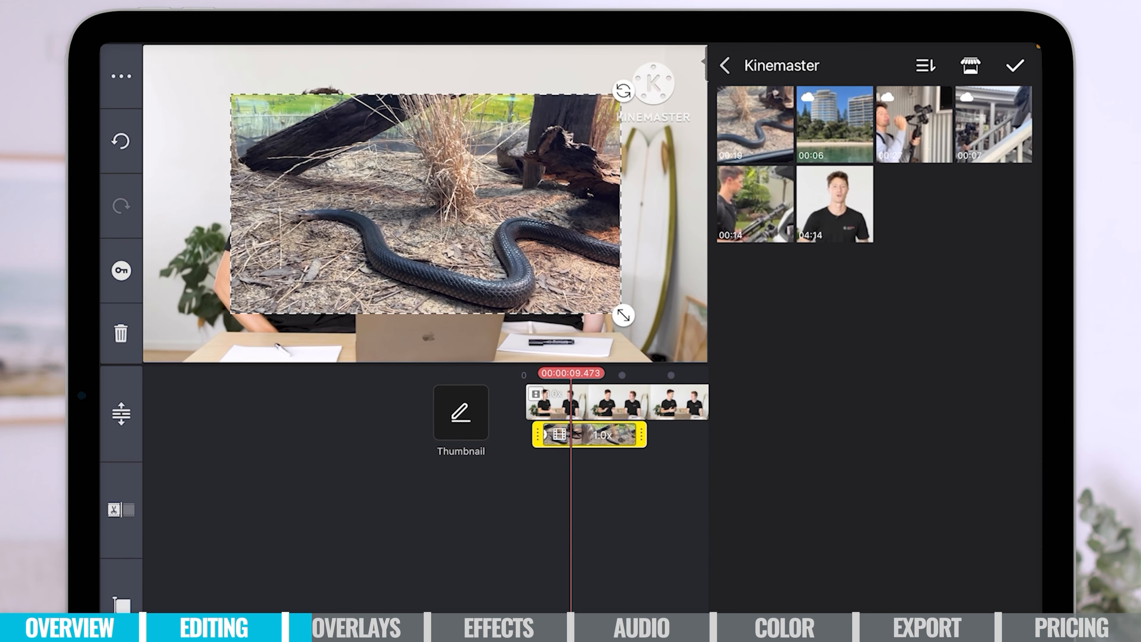
drag(425, 197, 324, 197)
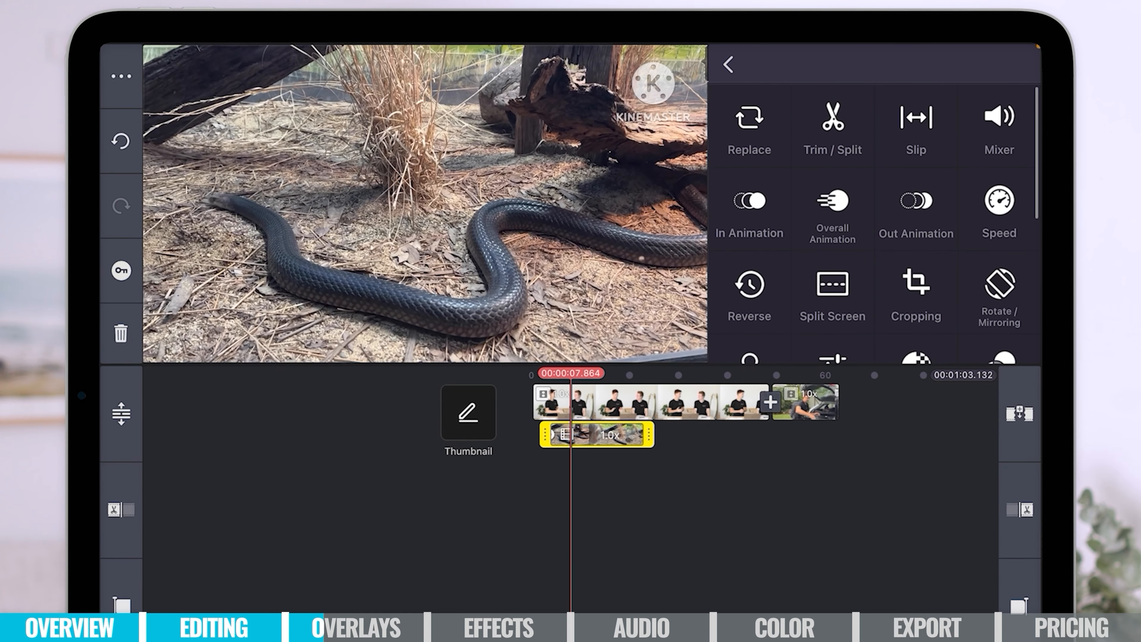
Step: Trim the snake layer at the playhead to a short clip
click(831, 128)
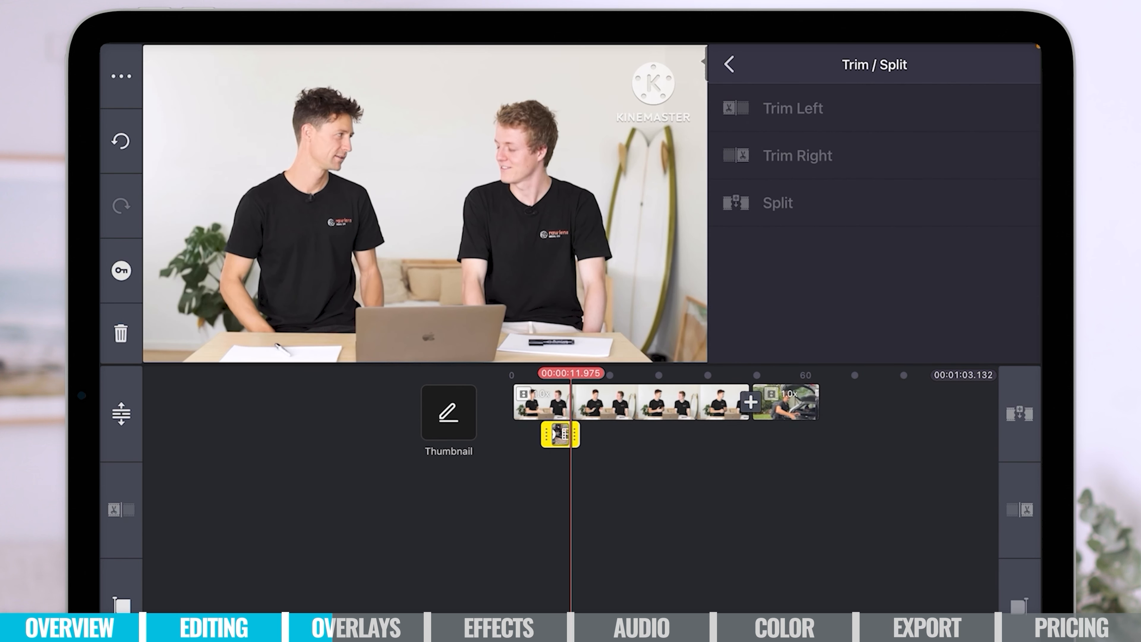
click(730, 65)
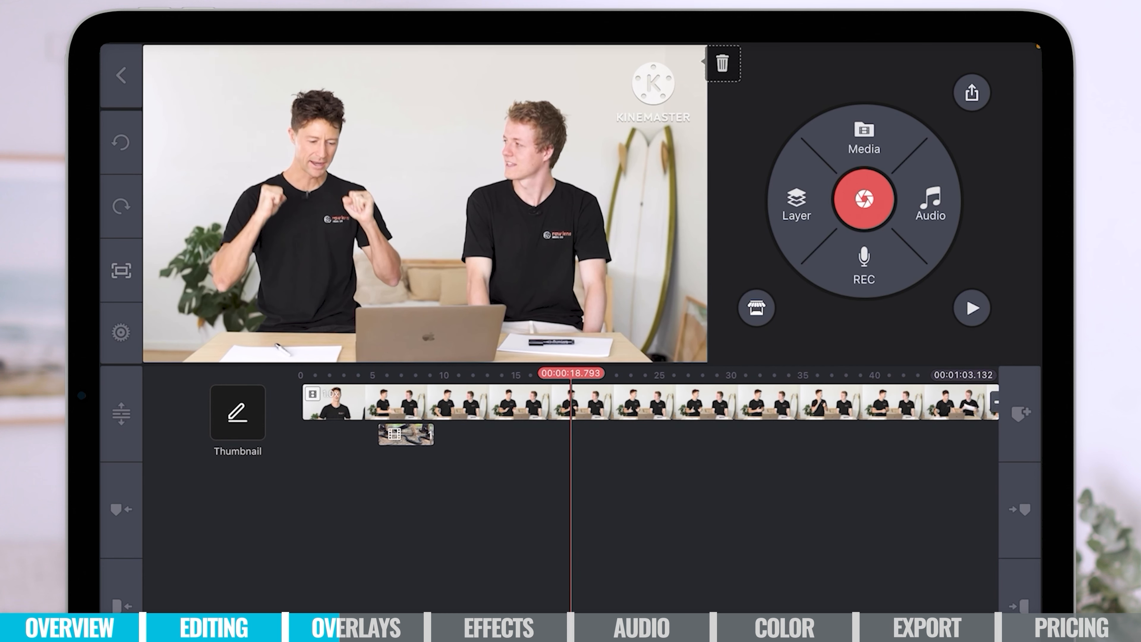
Step: Start adding another video layer from the KineMaster album
click(796, 201)
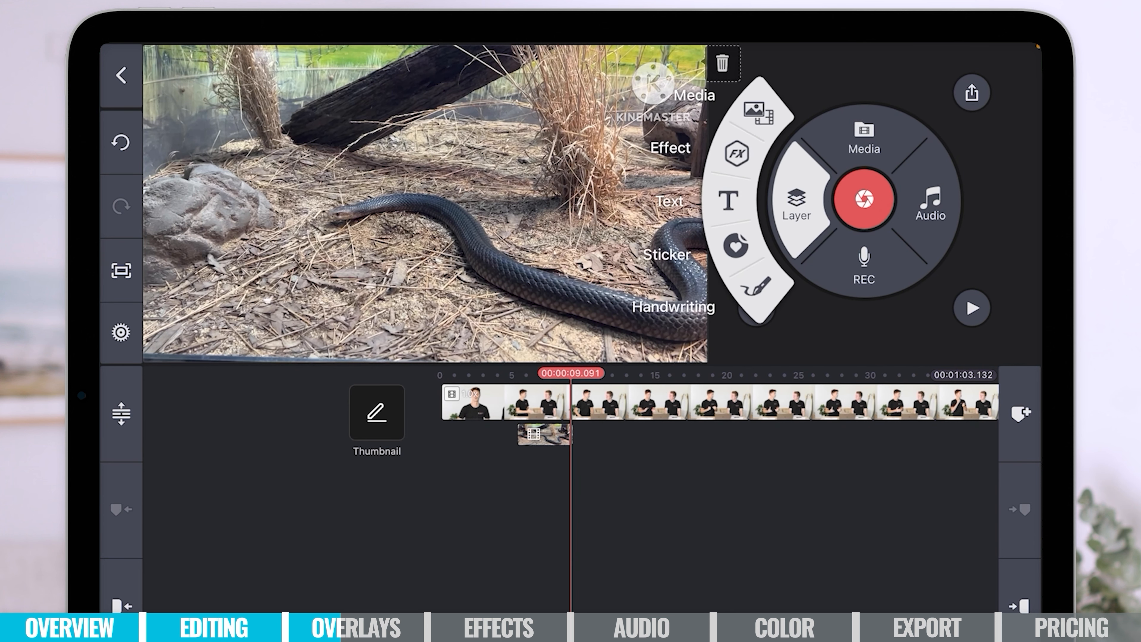
click(863, 135)
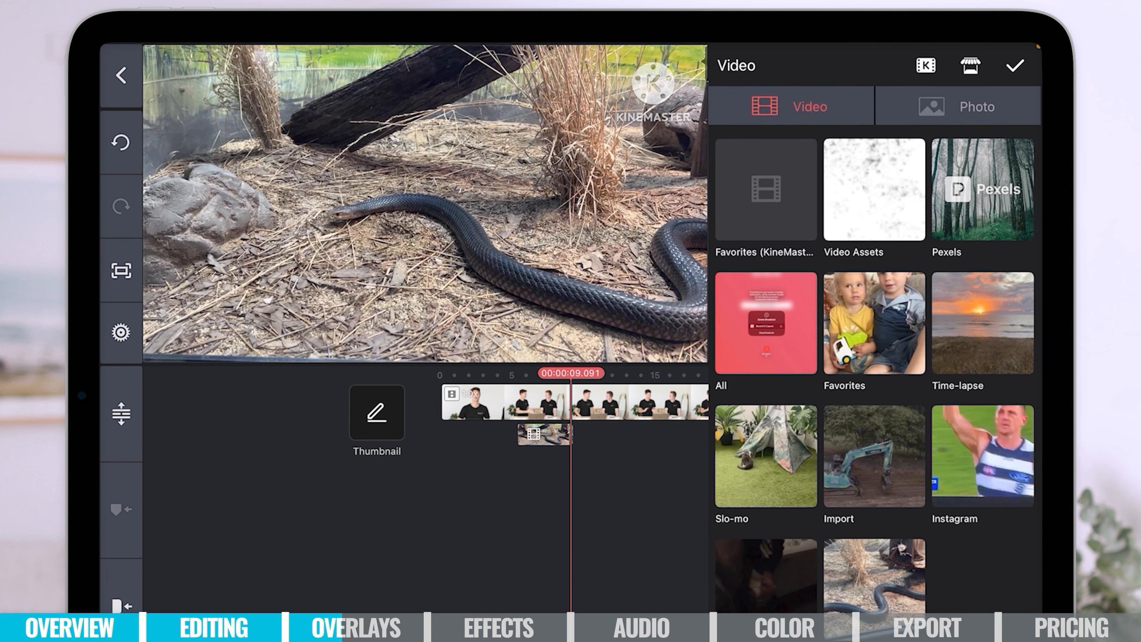
click(765, 322)
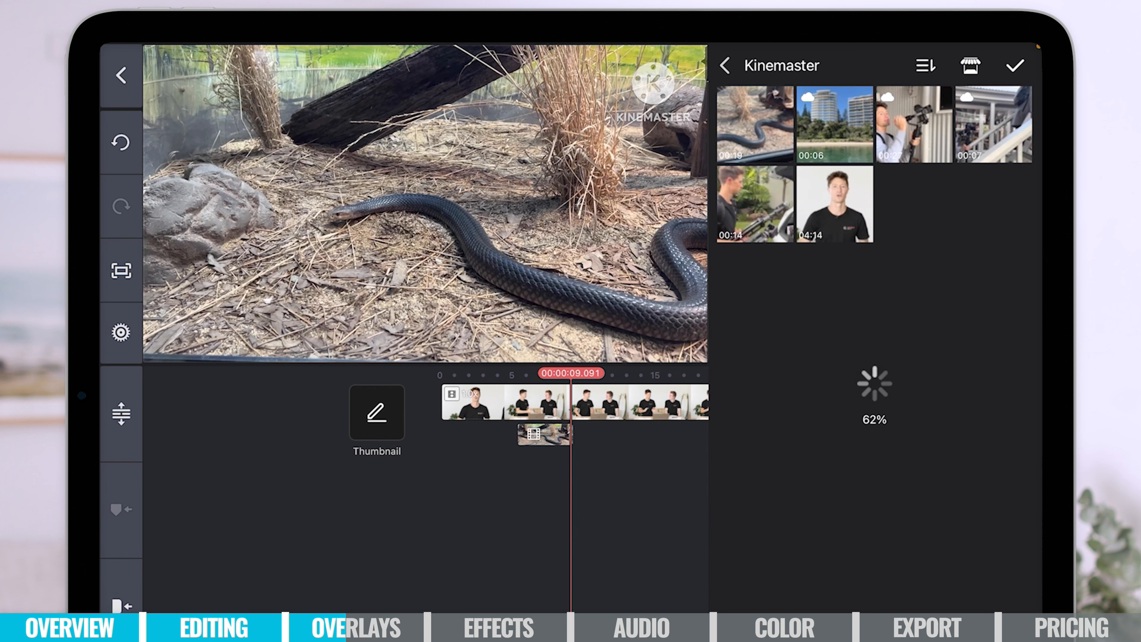
Step: Add the camera-gimbal clip as a second video layer after the snake layer
click(914, 122)
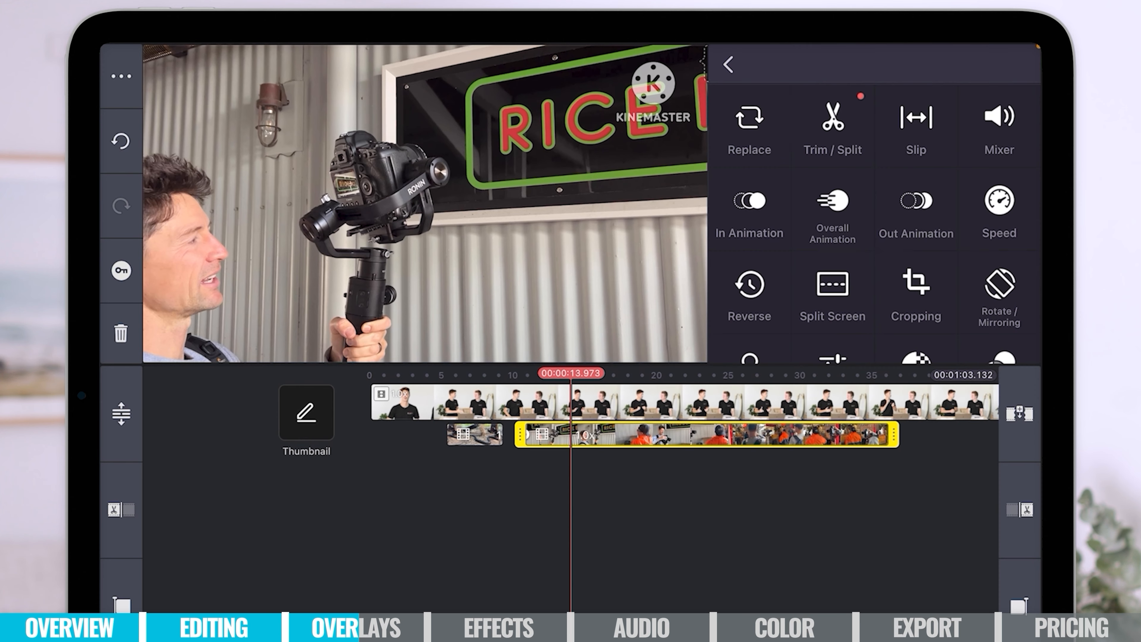
Step: Bring up the Trim/Split options for the newly added gimbal layer
click(832, 127)
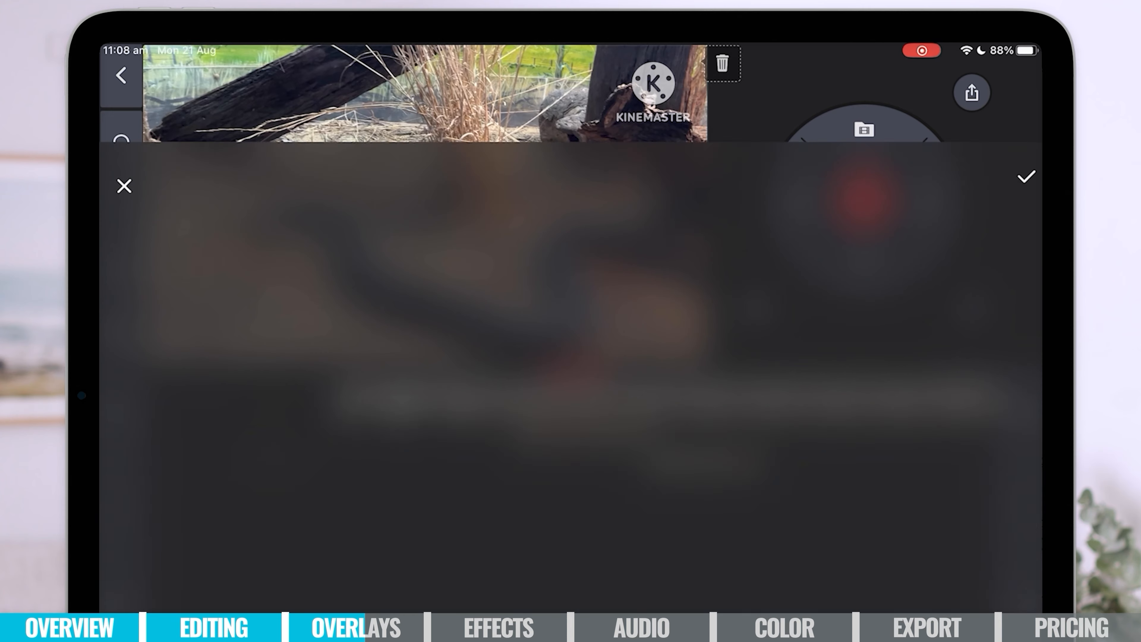
text(Tom)
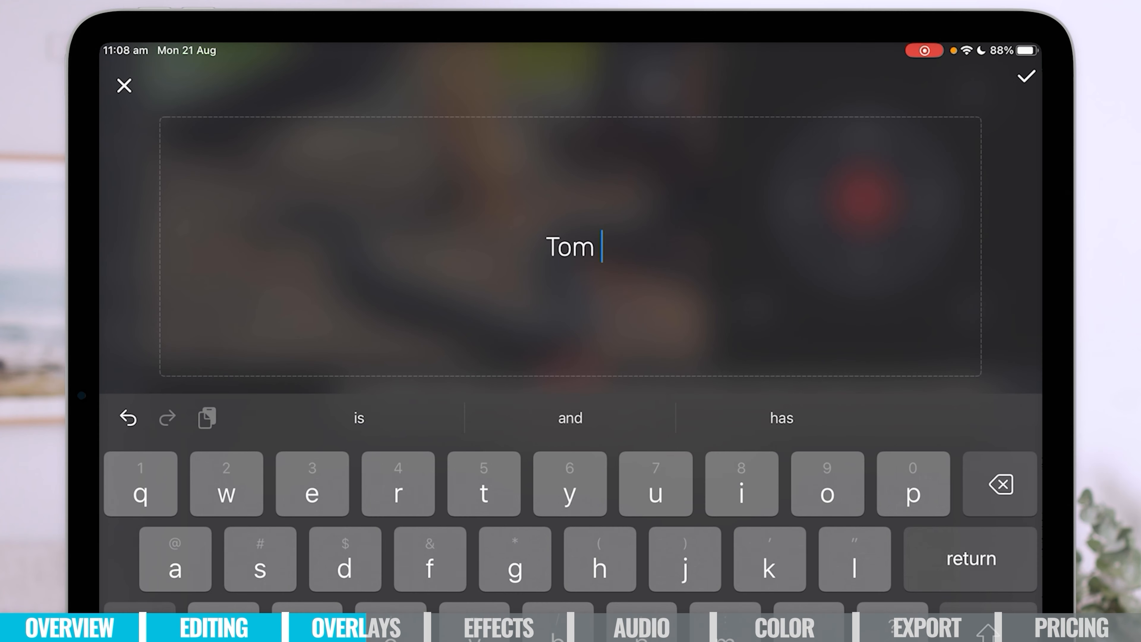
text(Rawl)
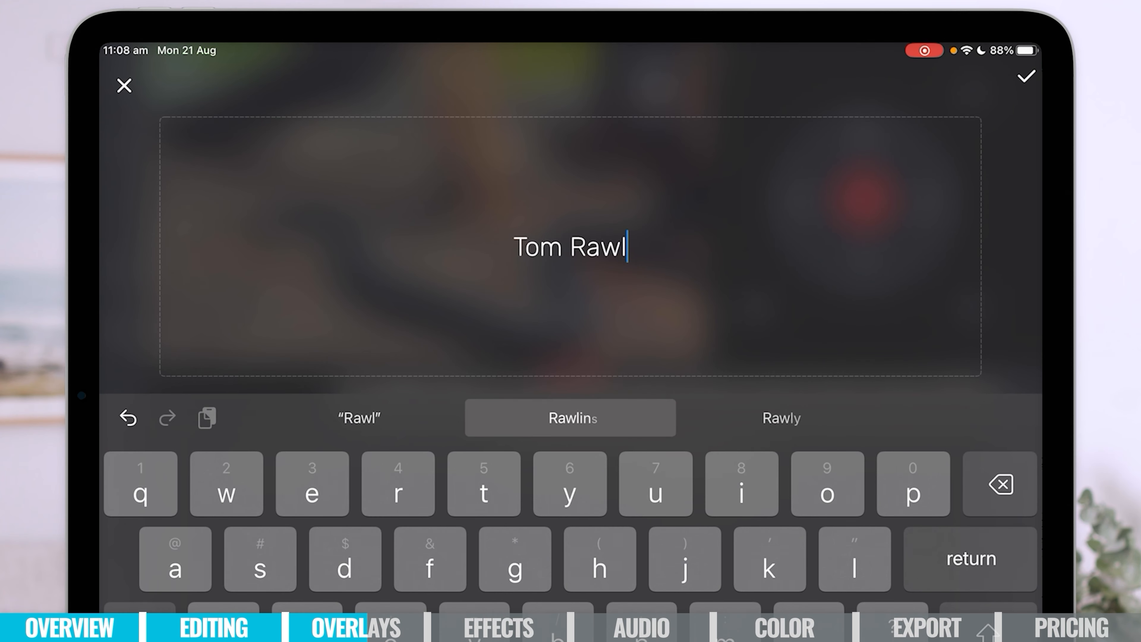
click(570, 417)
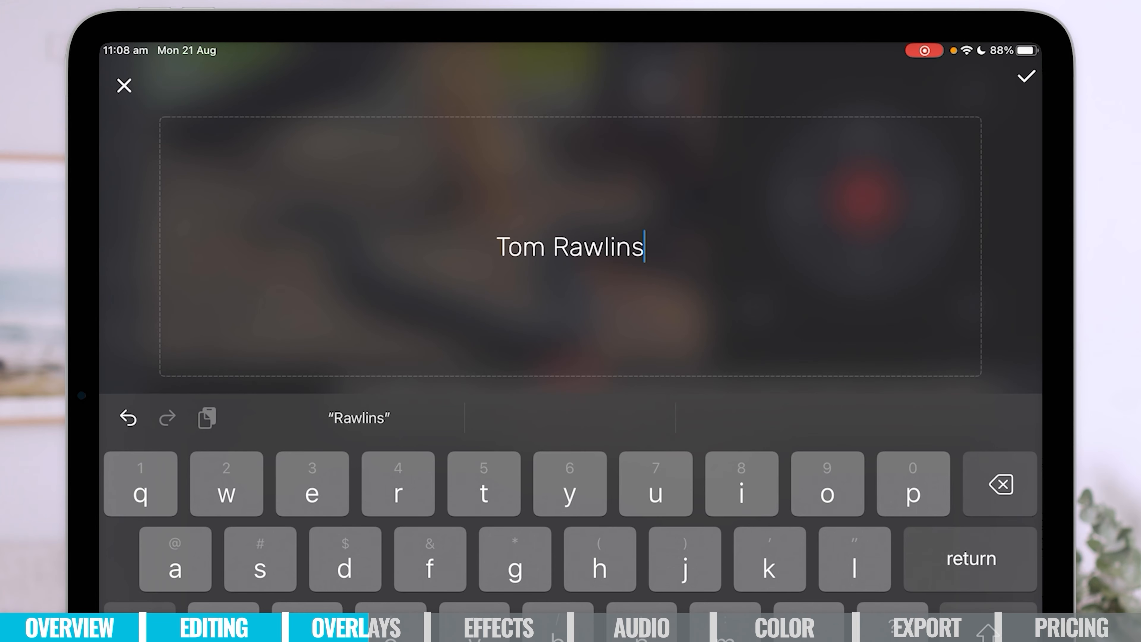
click(1024, 76)
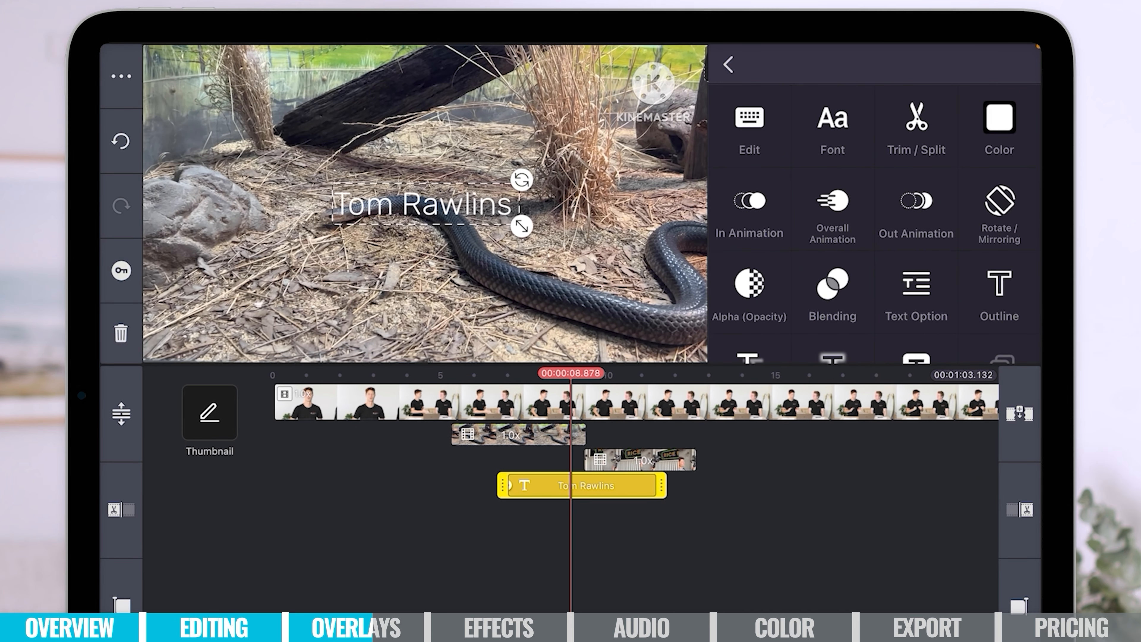
click(726, 65)
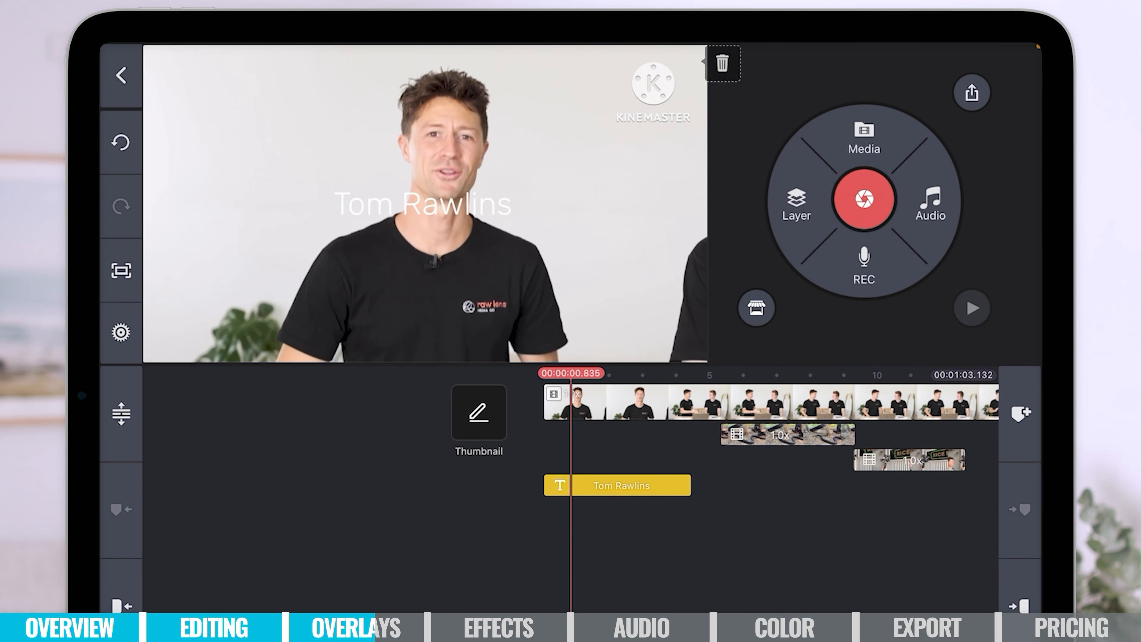
click(616, 485)
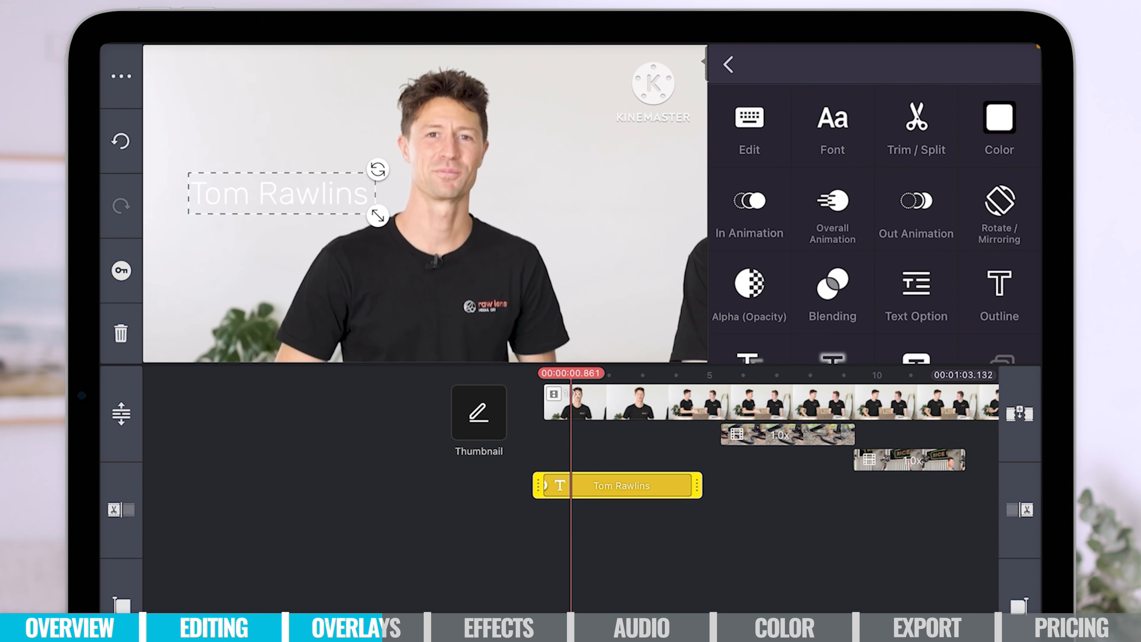
Step: Colour the caption red, nudge it left beside the presenter's head, and finish editing
click(998, 127)
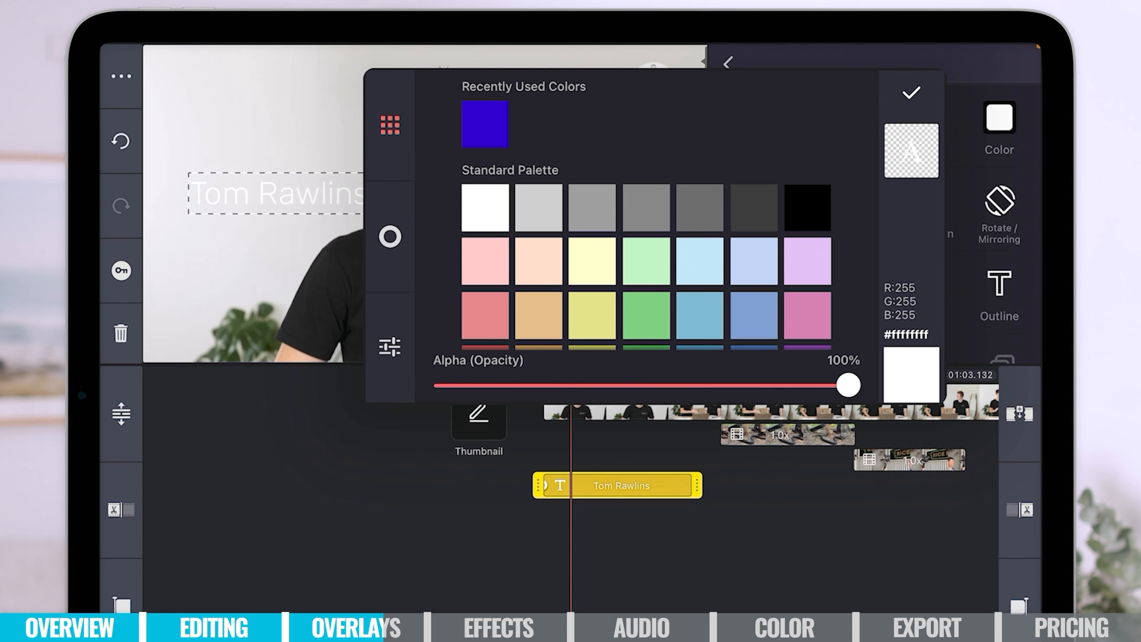
click(910, 93)
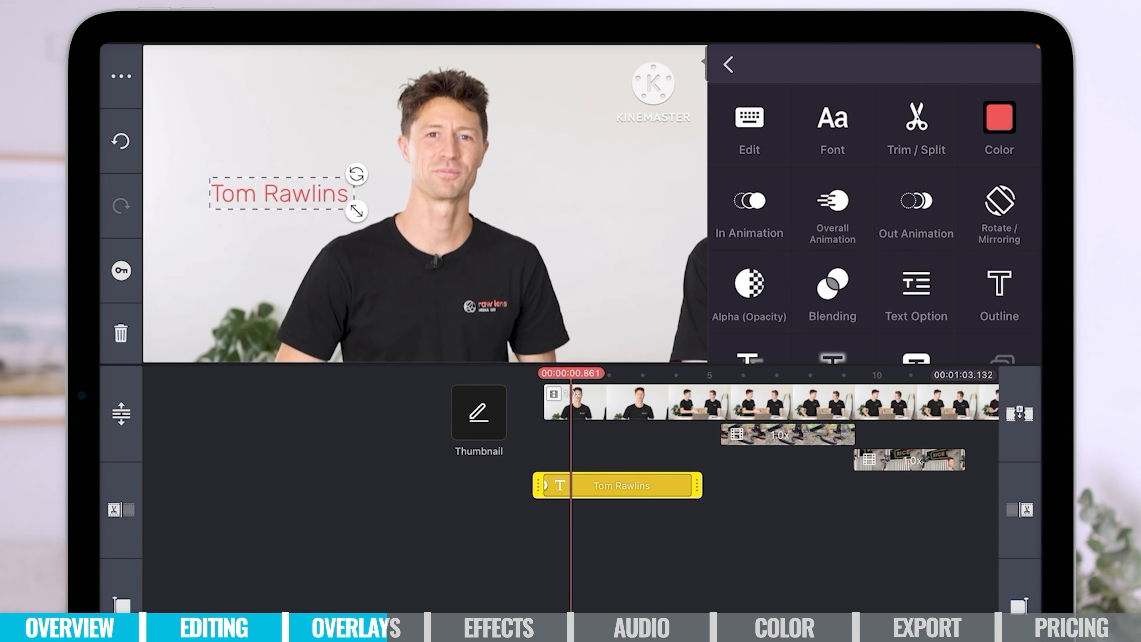
drag(280, 194, 244, 204)
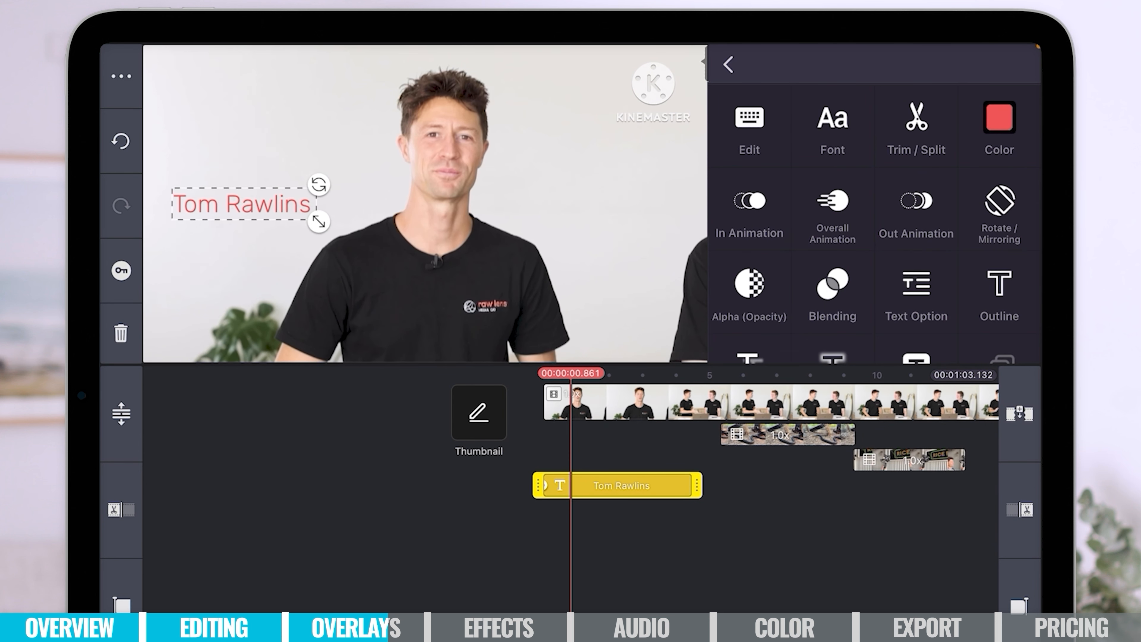
click(726, 65)
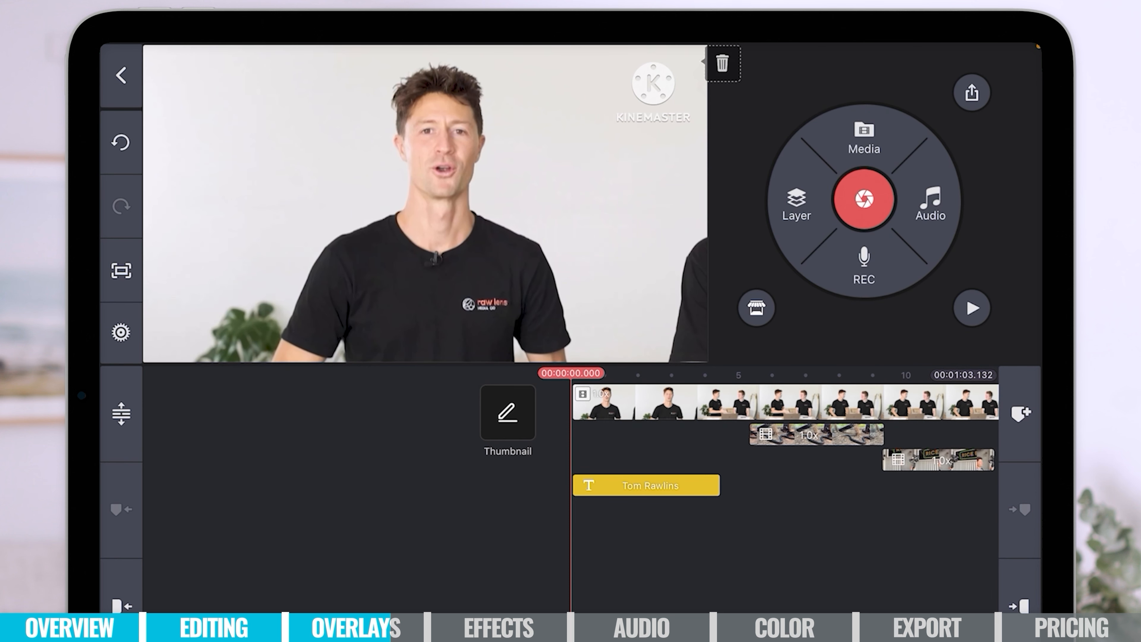
click(972, 308)
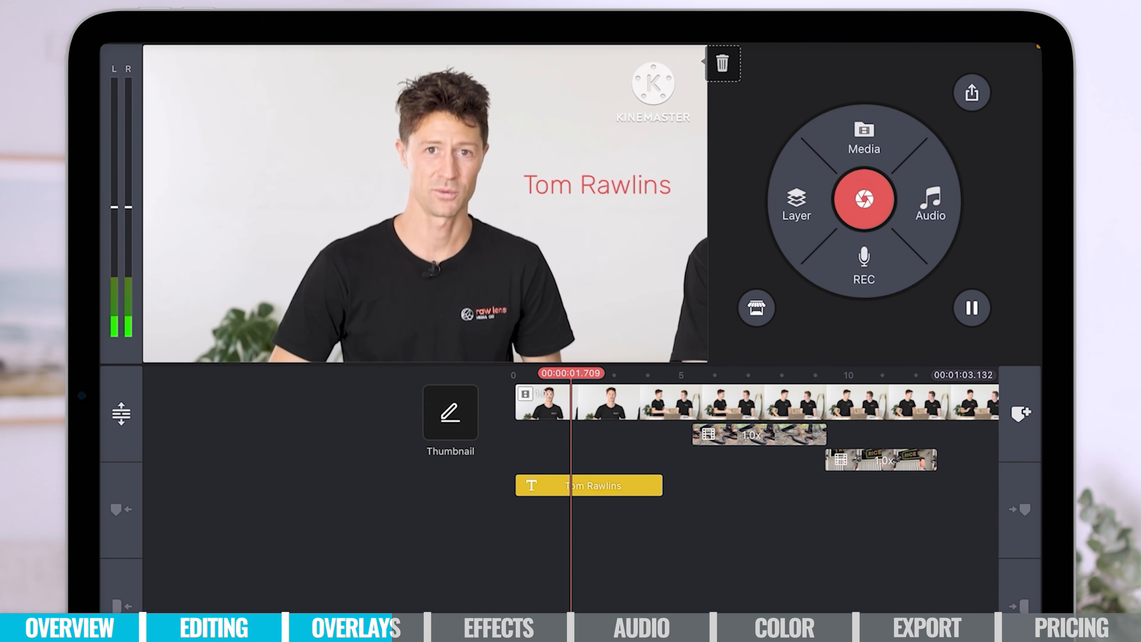
click(971, 307)
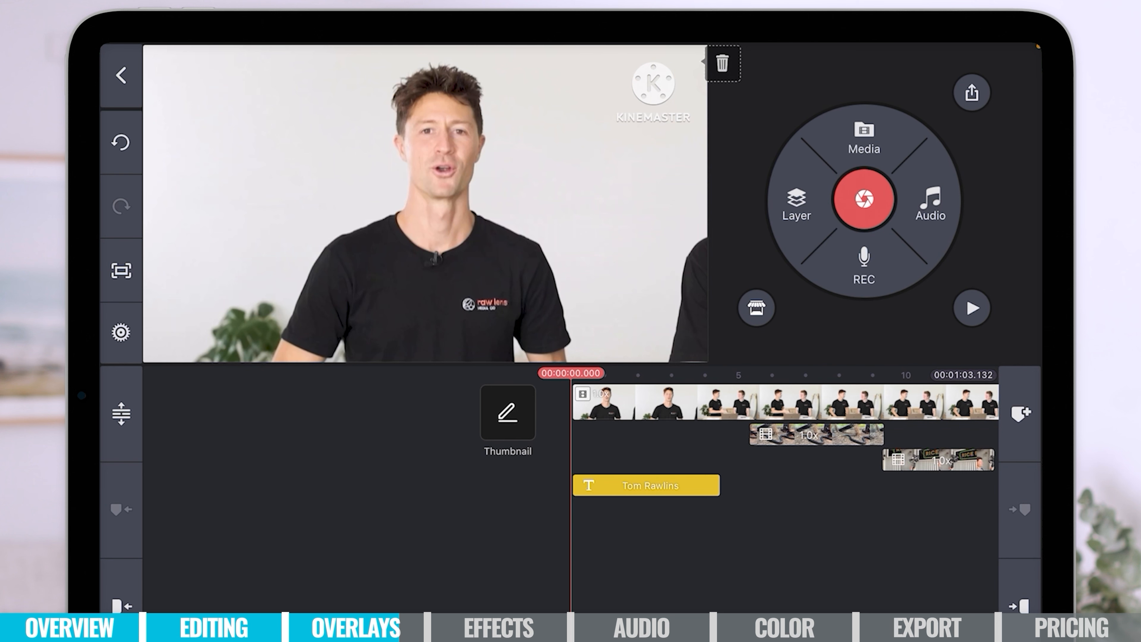
click(646, 485)
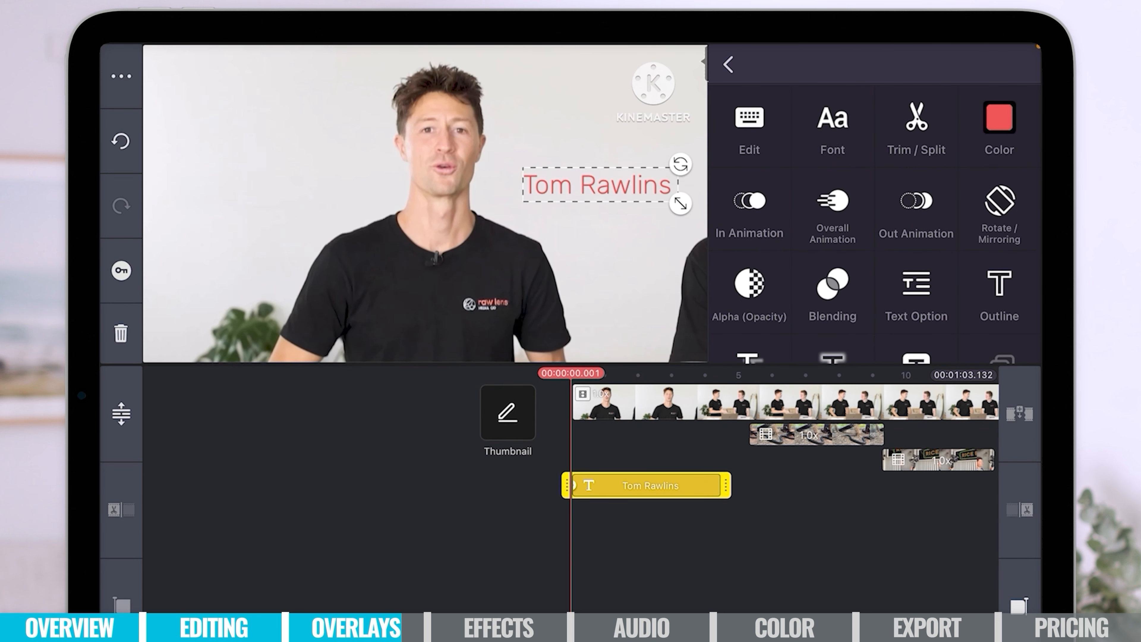
click(748, 211)
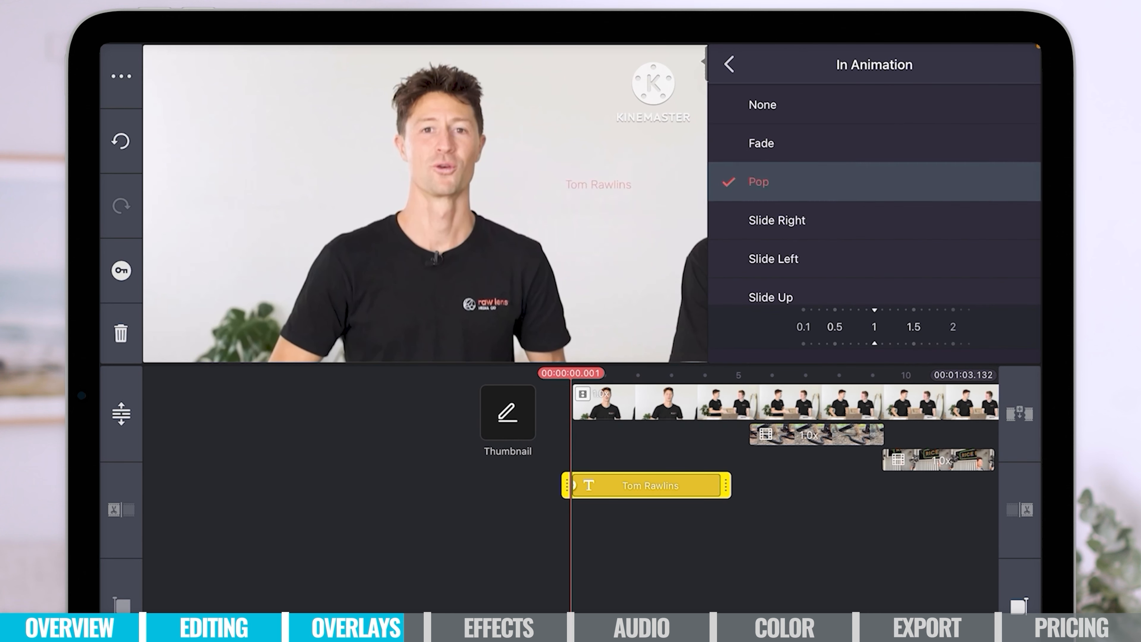
click(776, 220)
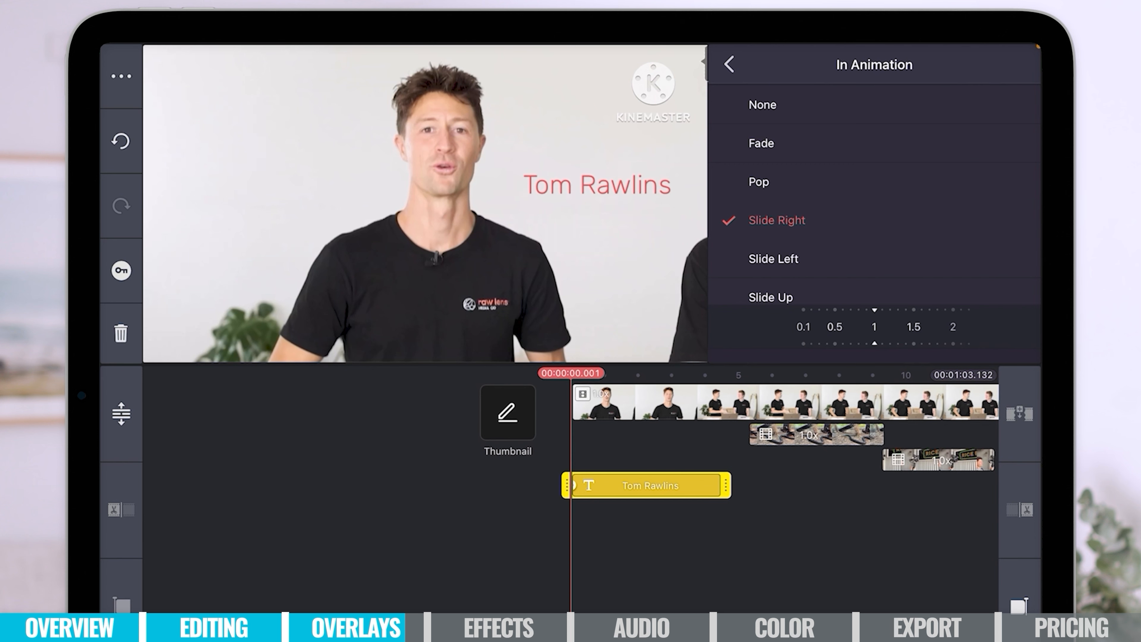
click(761, 142)
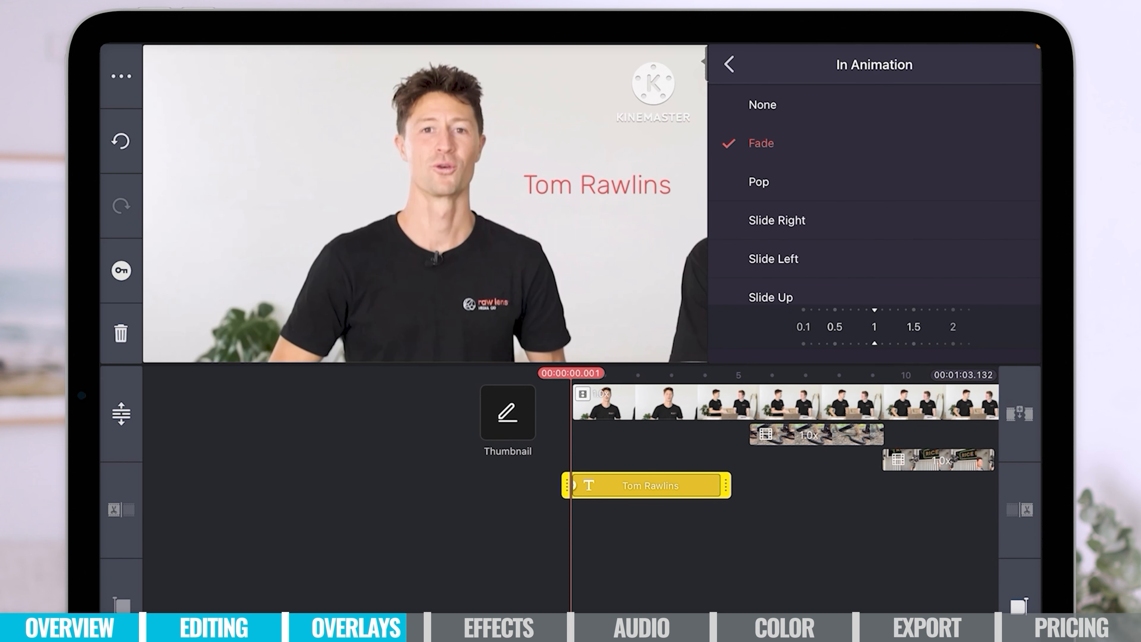
click(729, 64)
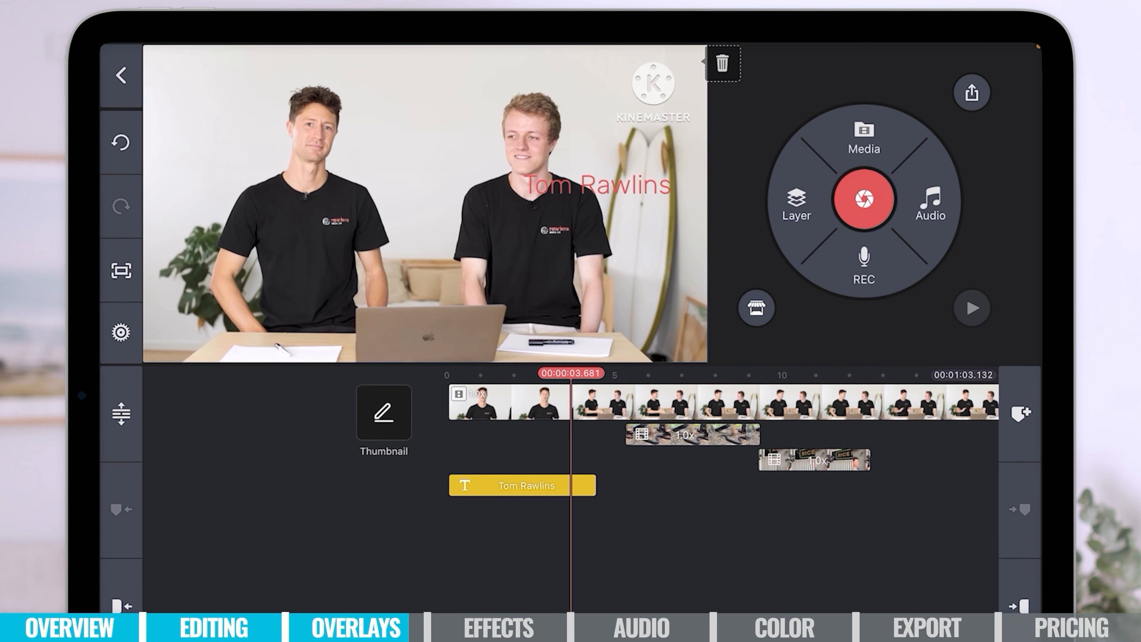
Step: Reselect the caption and assign it an exit animation from its options
click(521, 486)
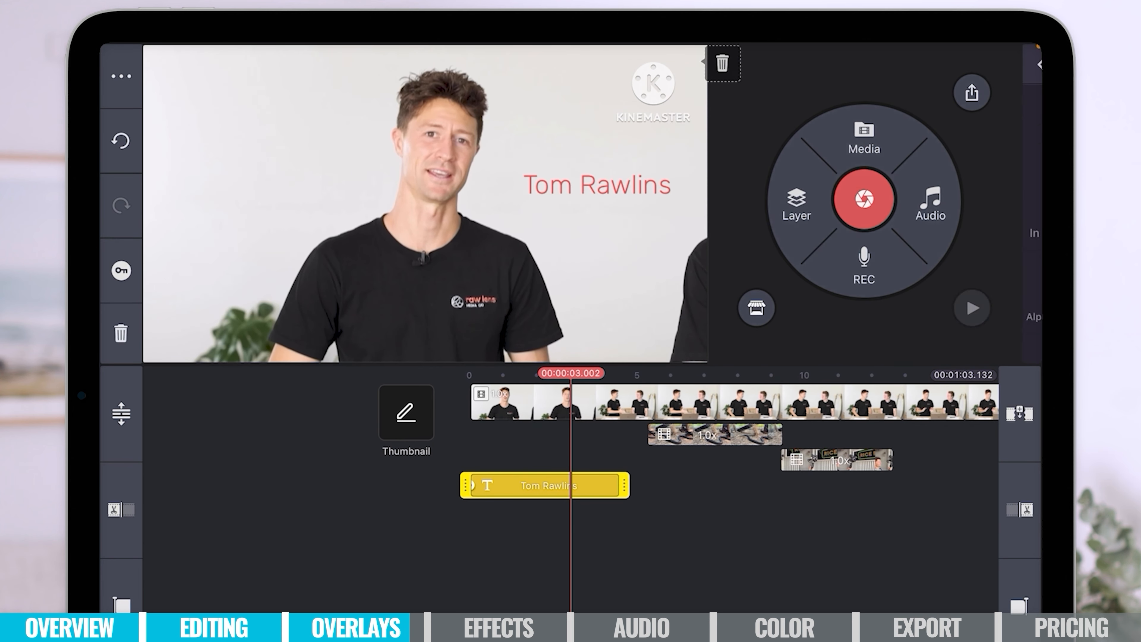
click(542, 486)
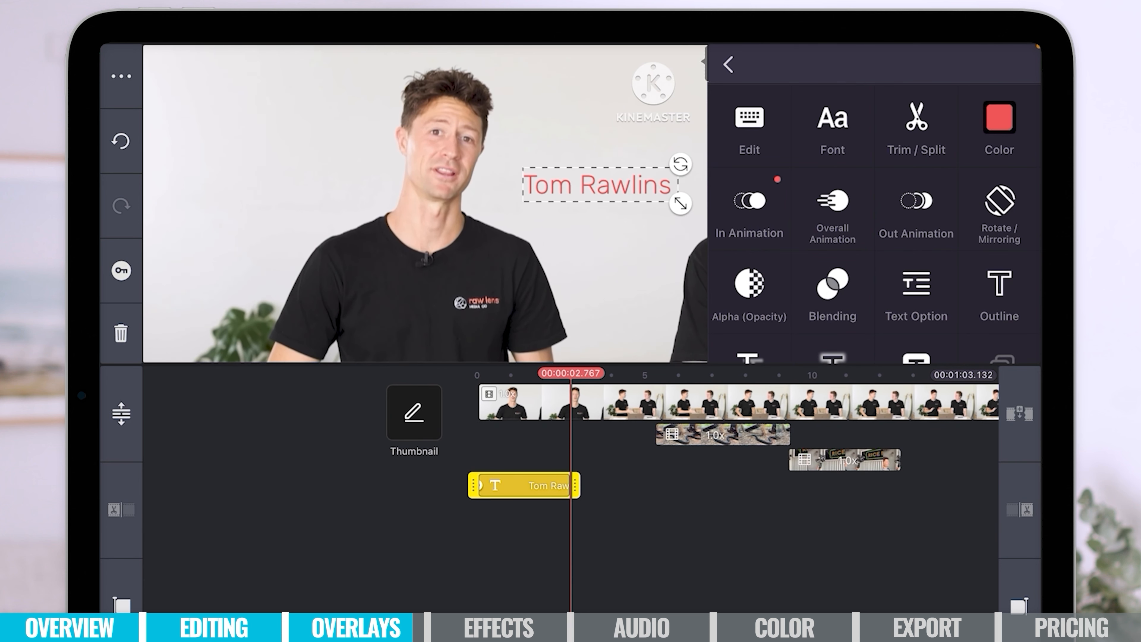
click(915, 211)
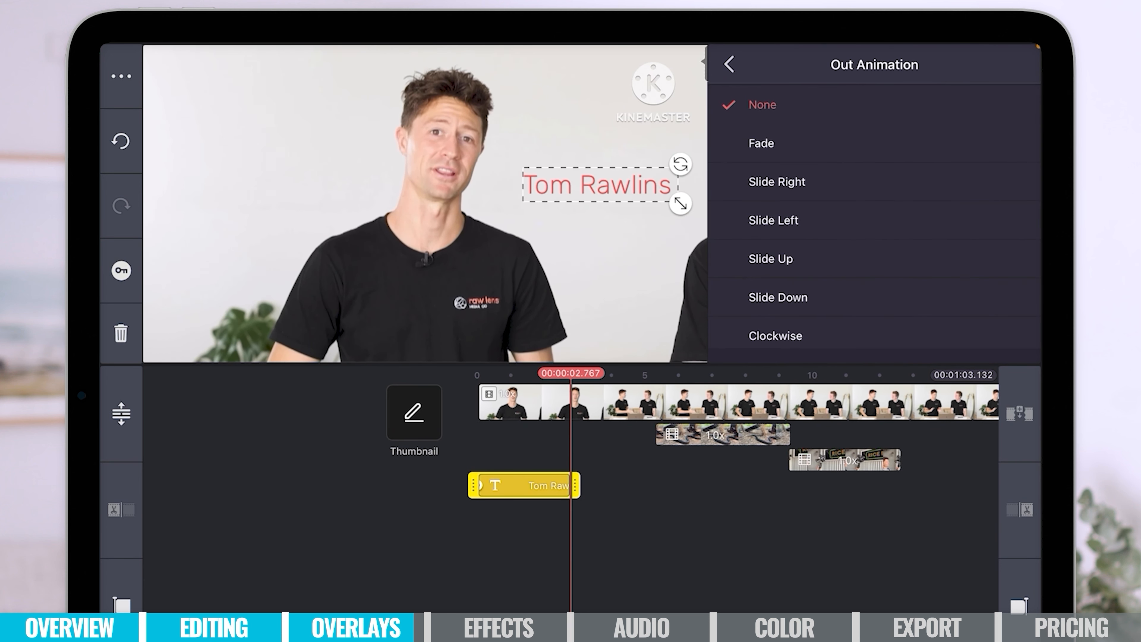
click(727, 64)
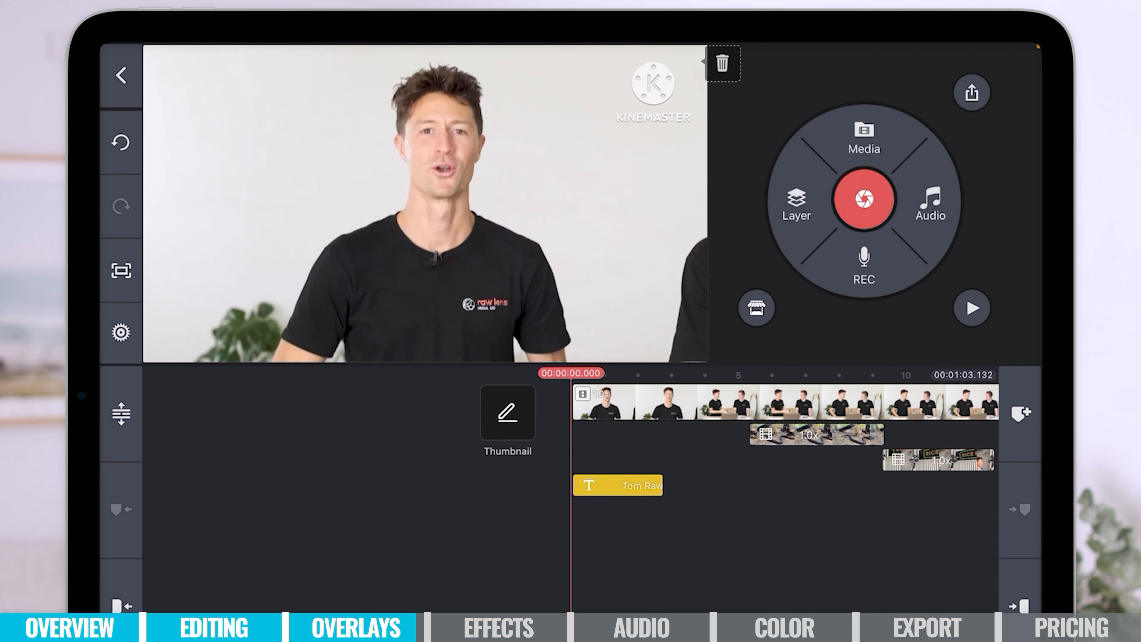
Step: Play the project and stop at the cut between the studio clip and the car-loading clip
click(972, 308)
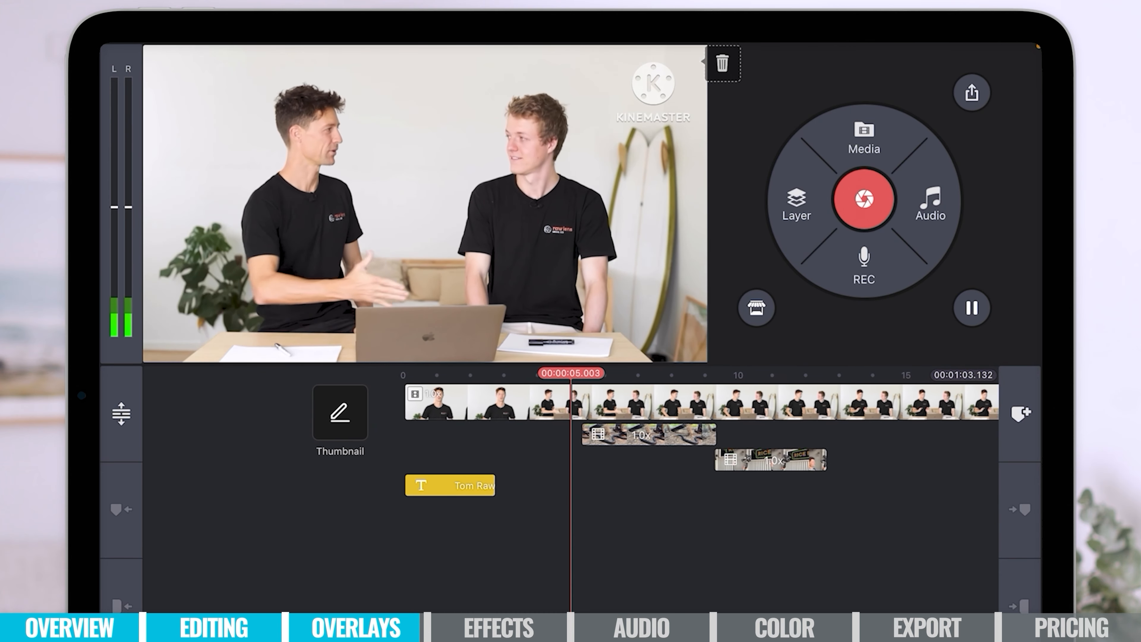
click(972, 307)
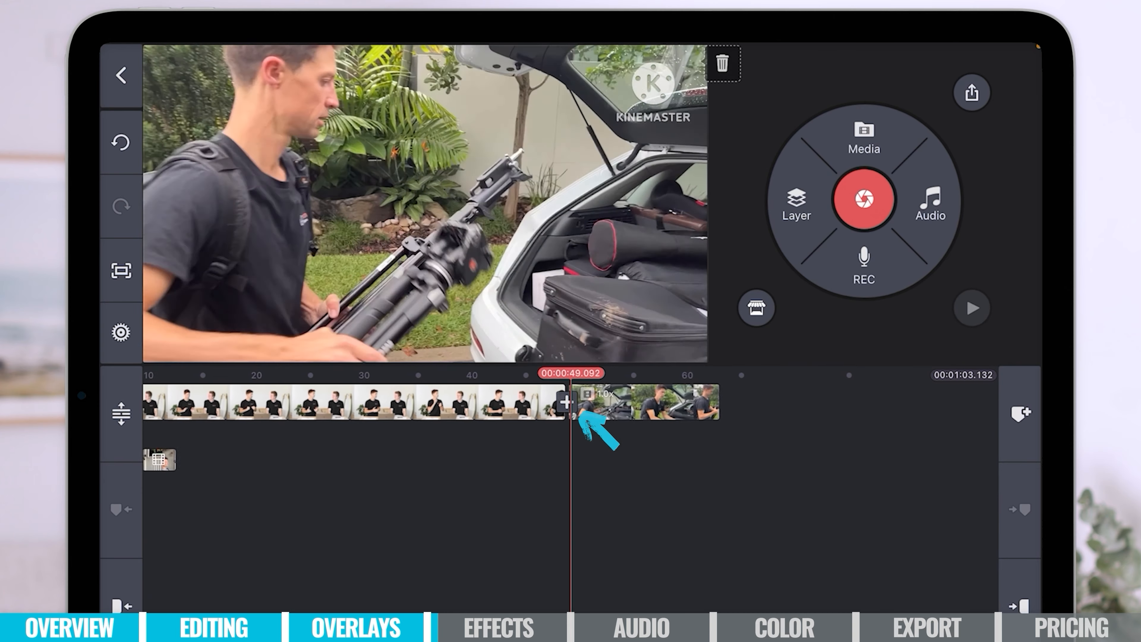
Step: Preview the Crossline and 3D Strips transitions at the studio-to-car cut, then bring up the studio clip's options
click(567, 399)
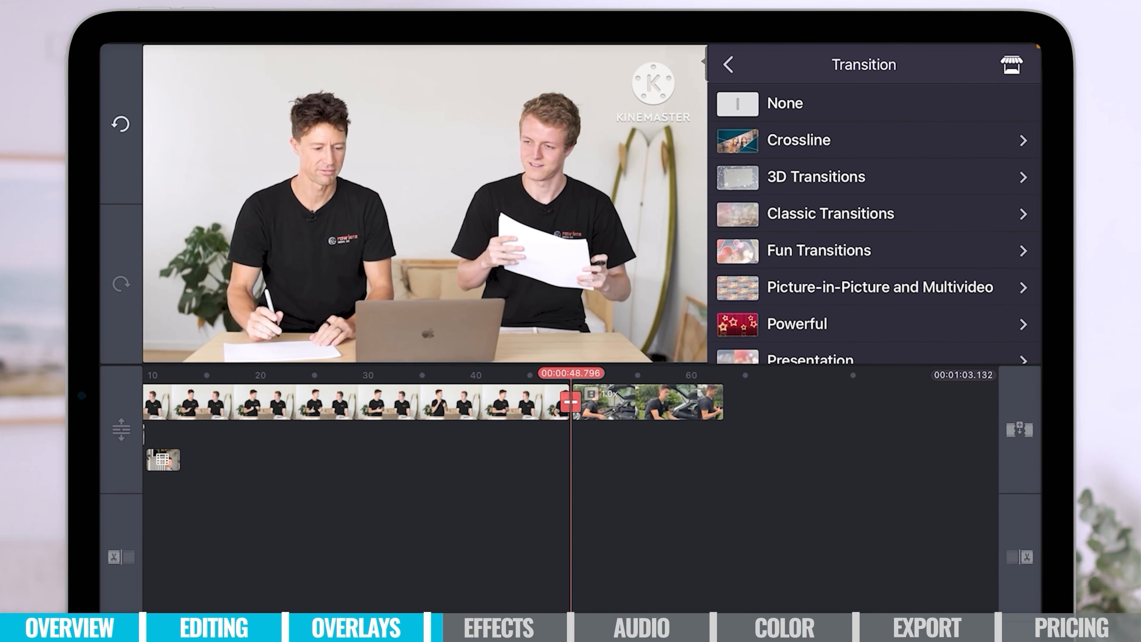
click(798, 139)
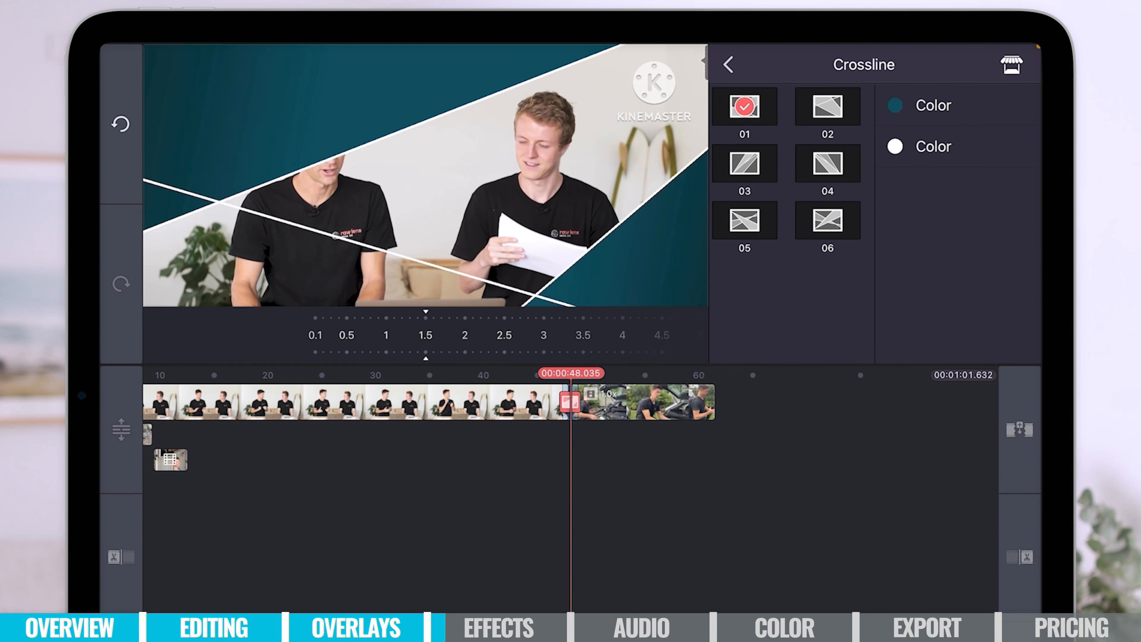
click(728, 64)
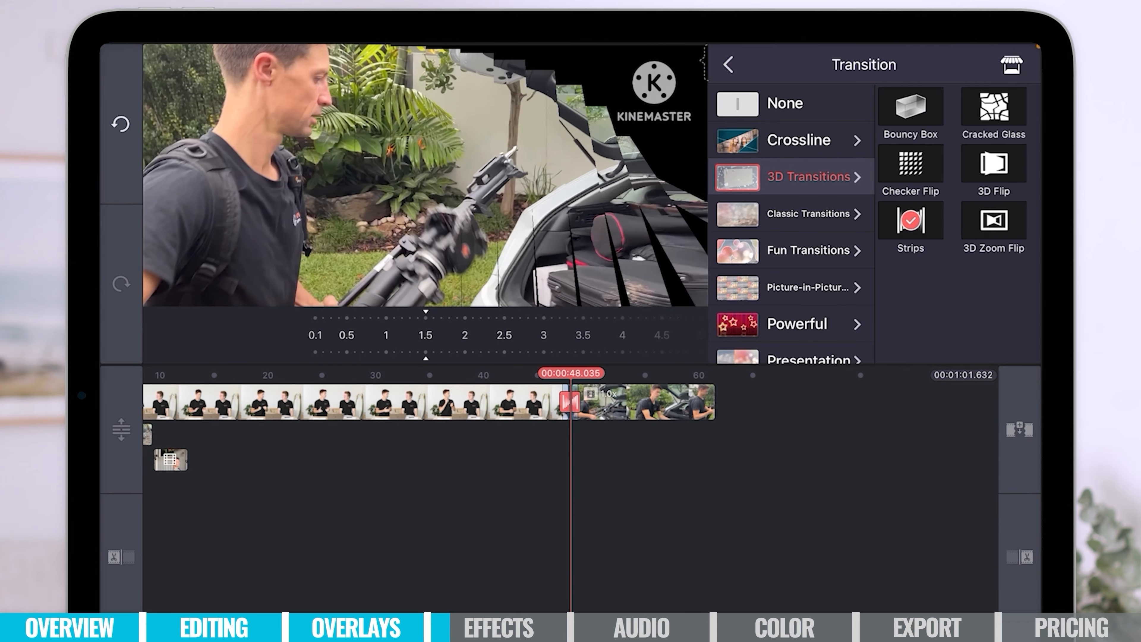
click(993, 109)
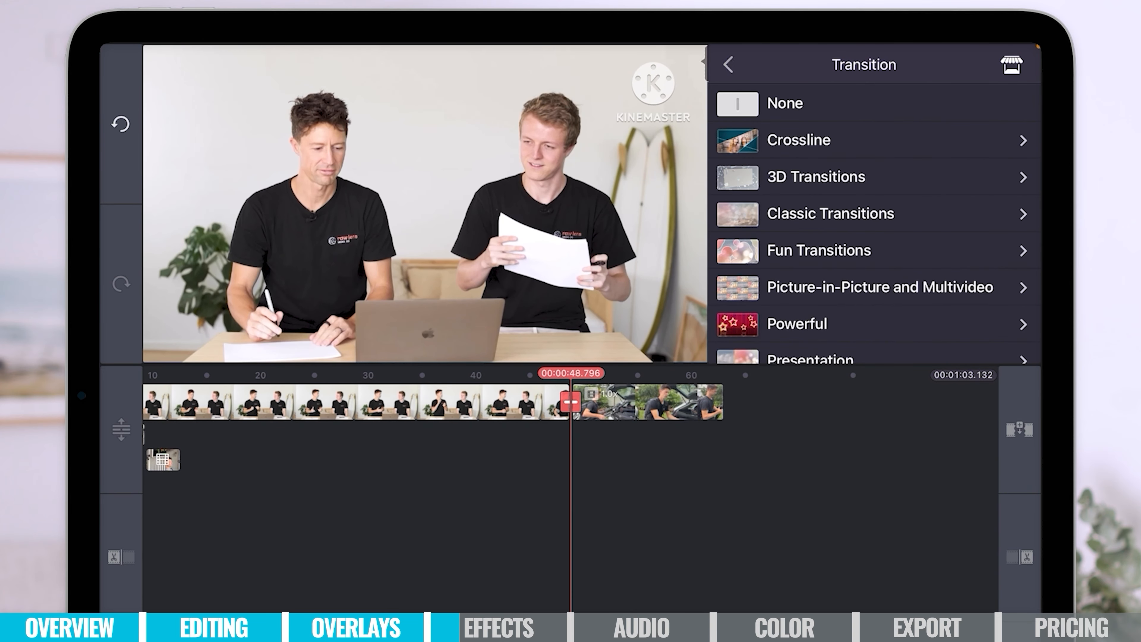
click(727, 65)
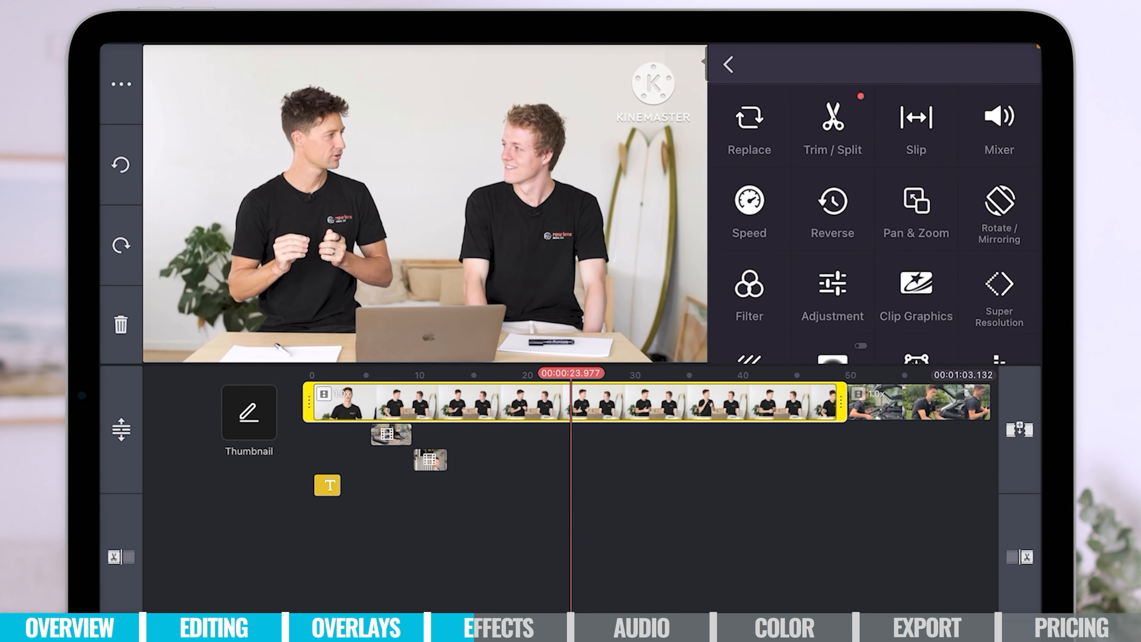
Step: Split the studio clip at the playhead near 24 seconds and select the second half
click(832, 127)
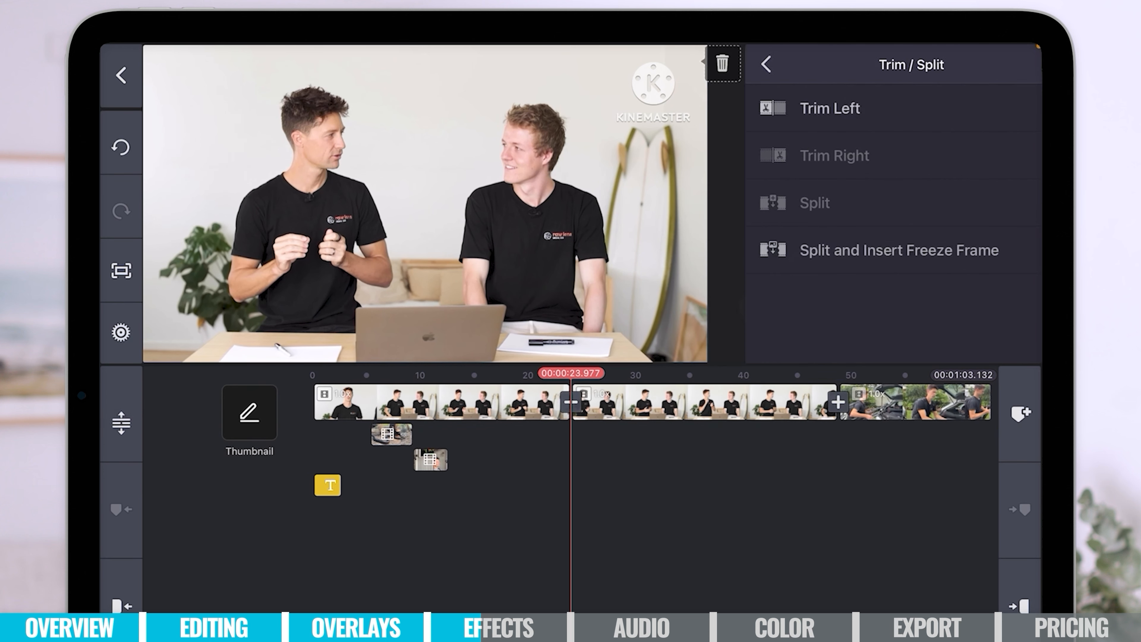
click(768, 64)
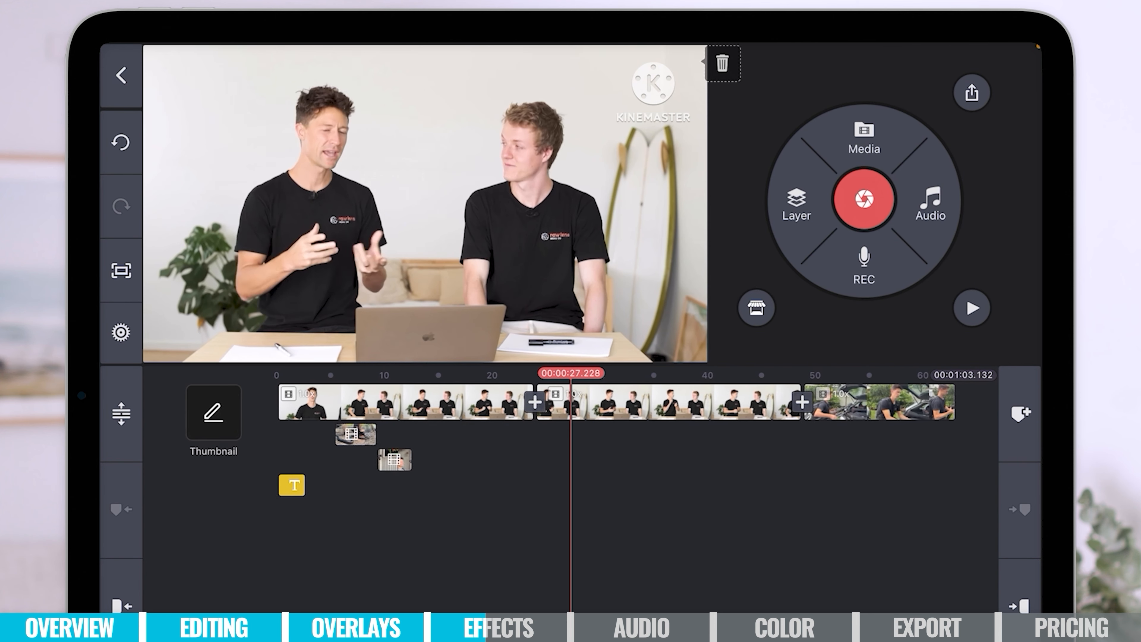
click(473, 404)
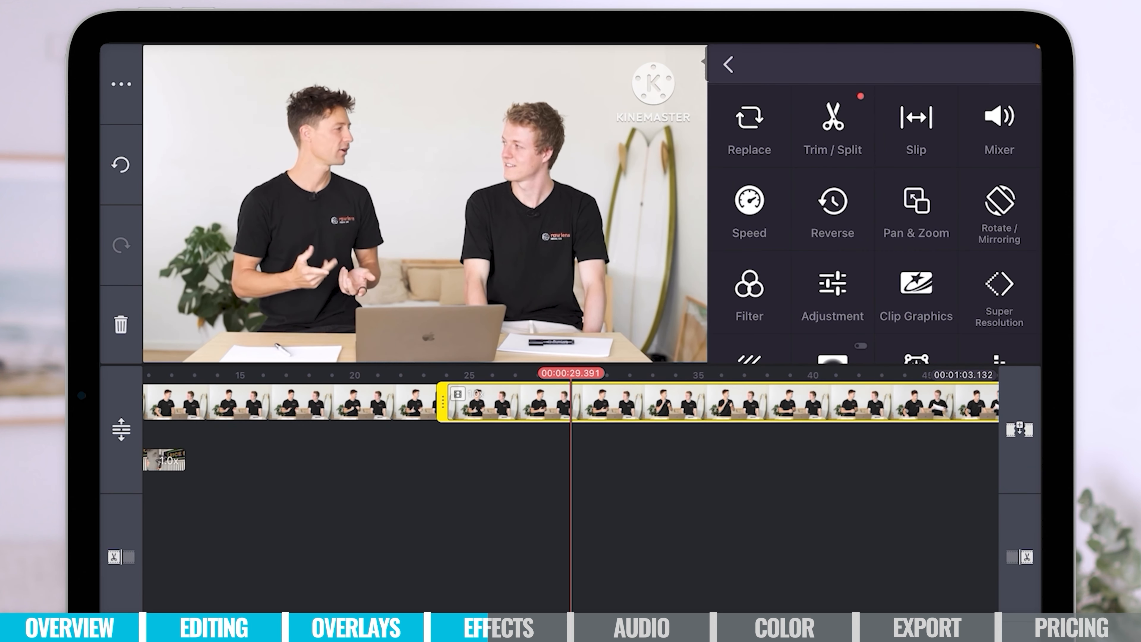
Step: In Pan & Zoom, match the end framing to the zoomed-in start so the clip holds a steady close-up, then return to the editor
click(915, 210)
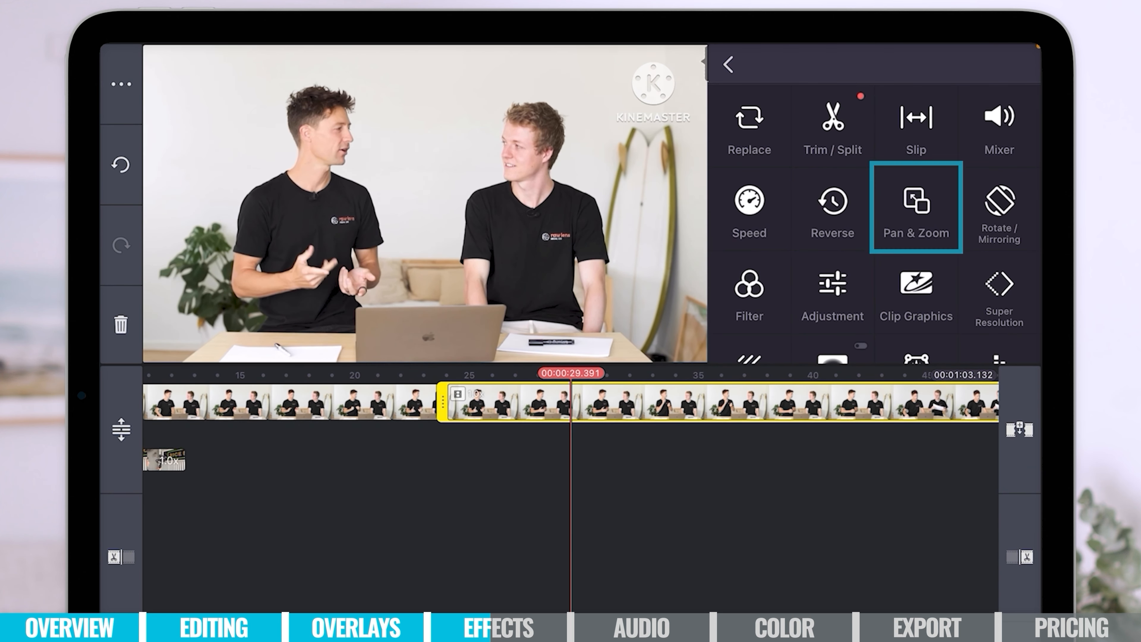
click(914, 211)
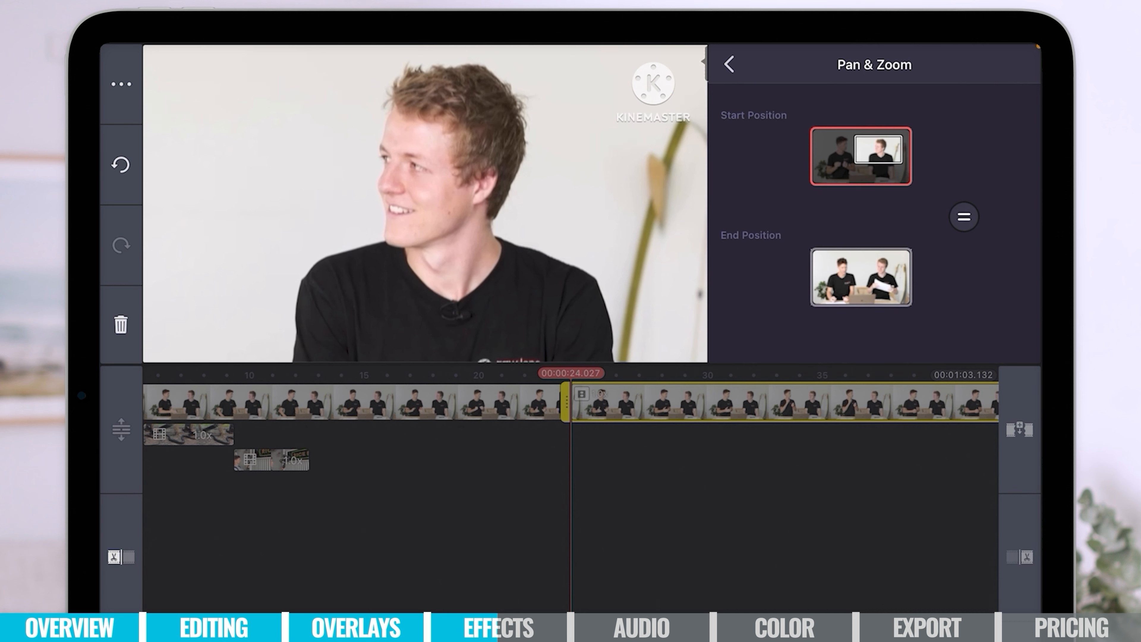
click(963, 216)
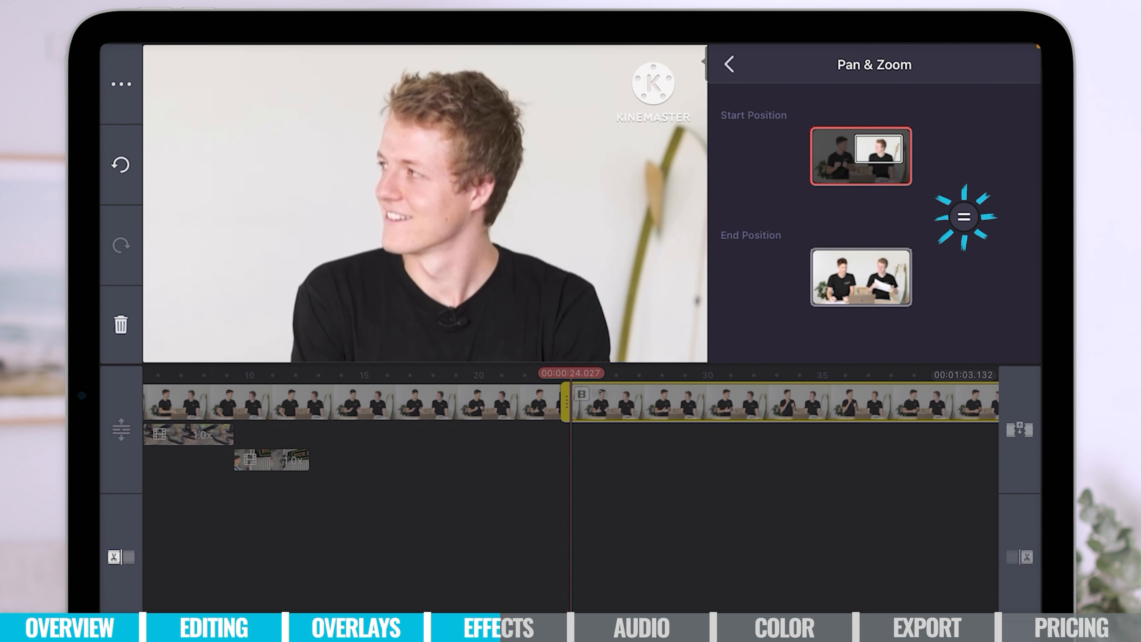
click(964, 216)
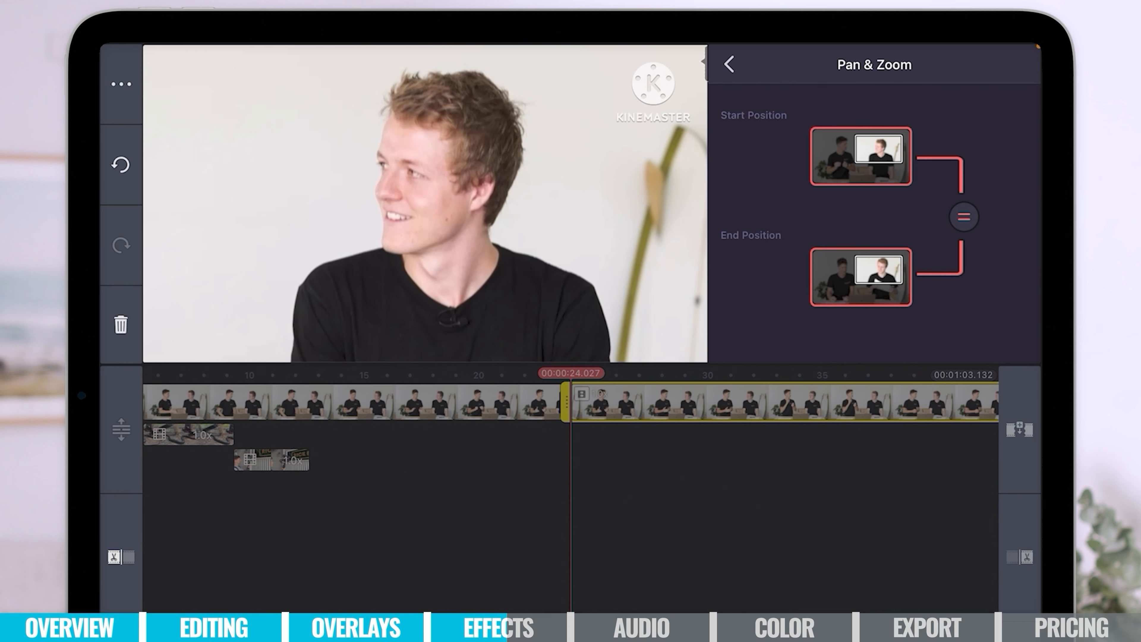
click(729, 64)
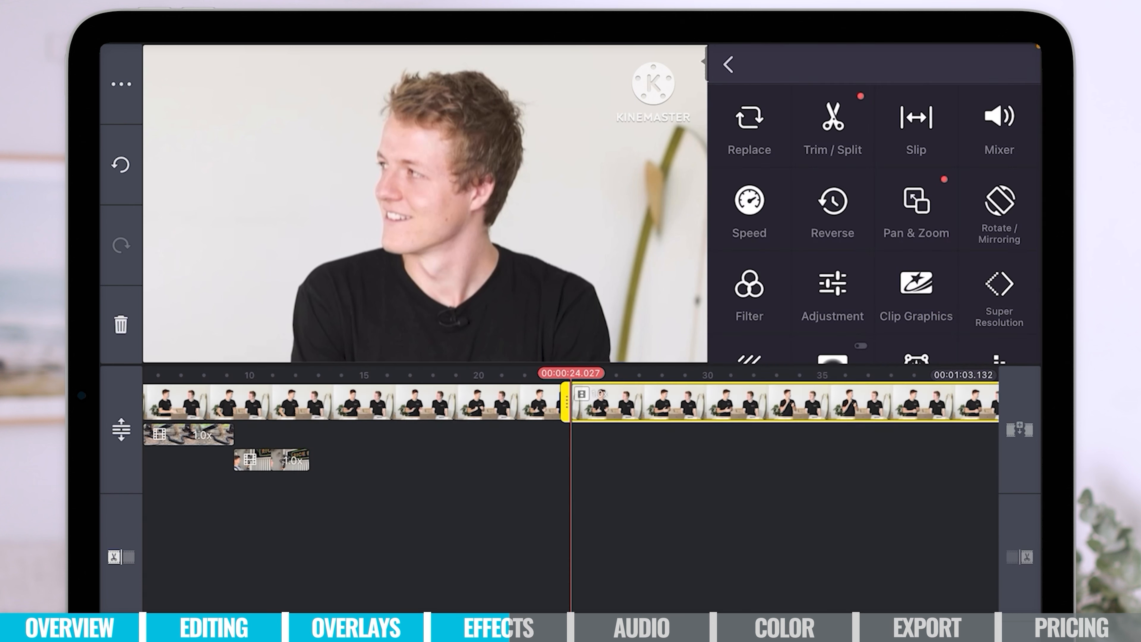
click(726, 64)
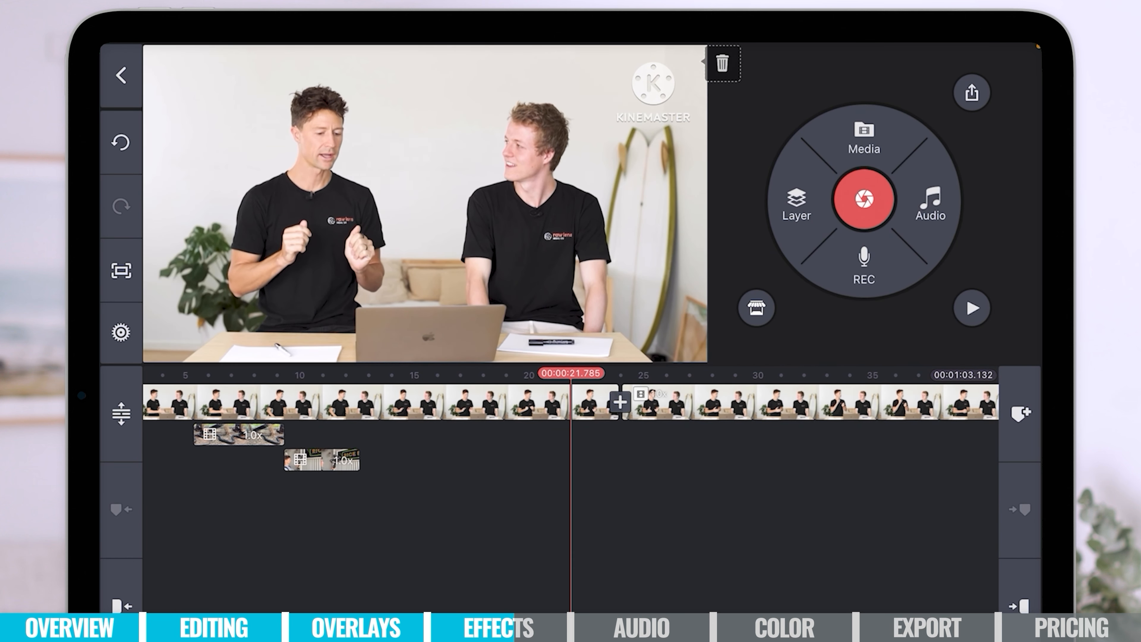
click(973, 307)
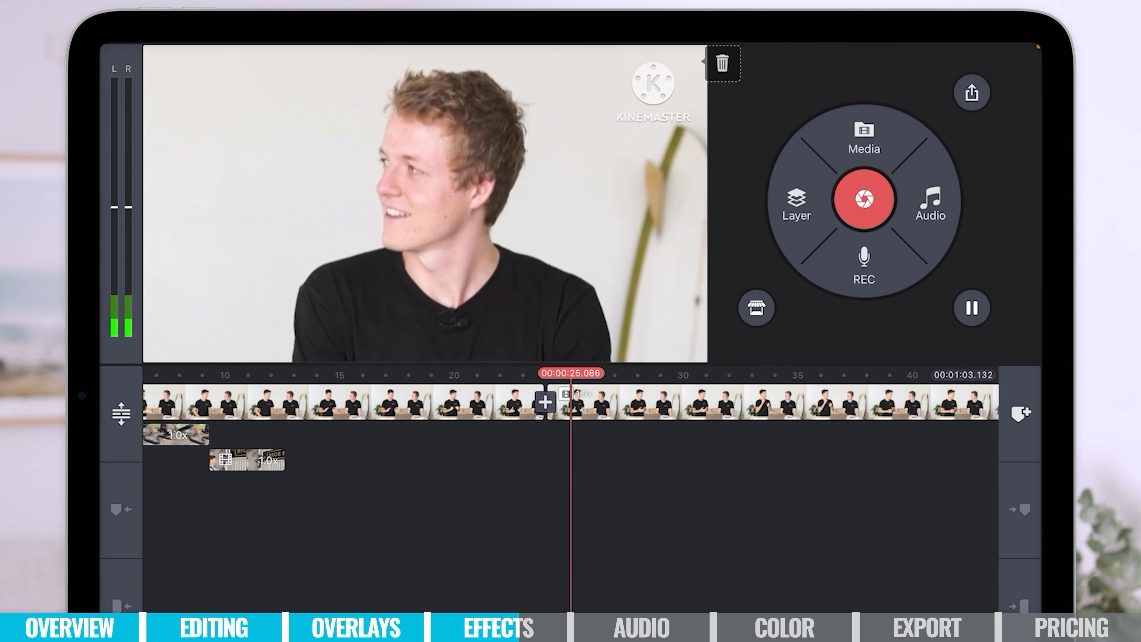
click(971, 308)
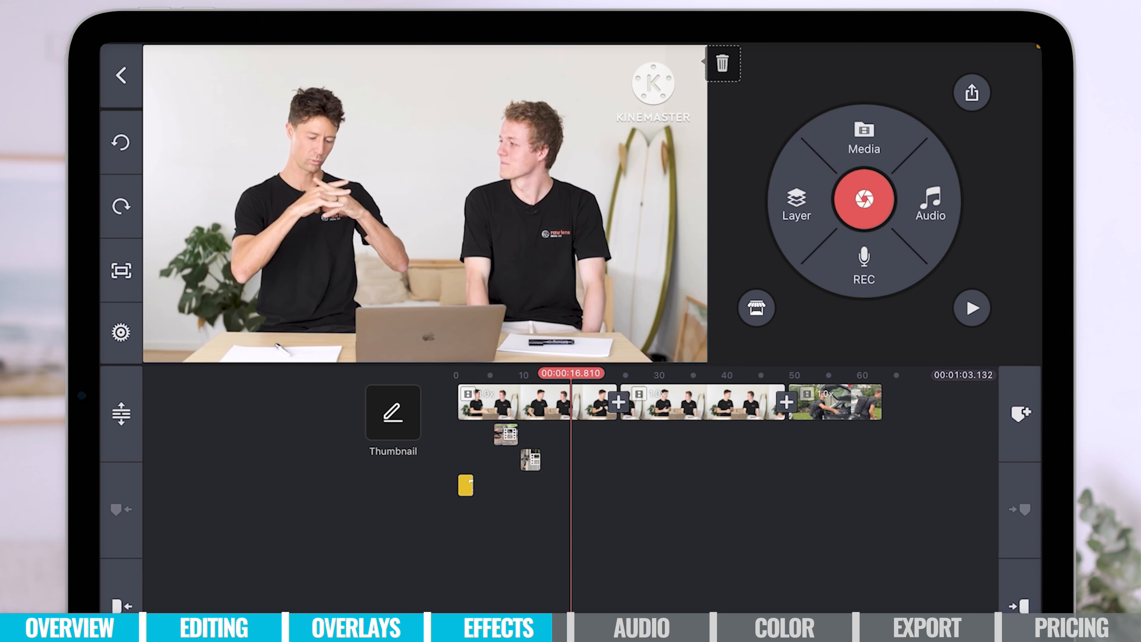
click(655, 402)
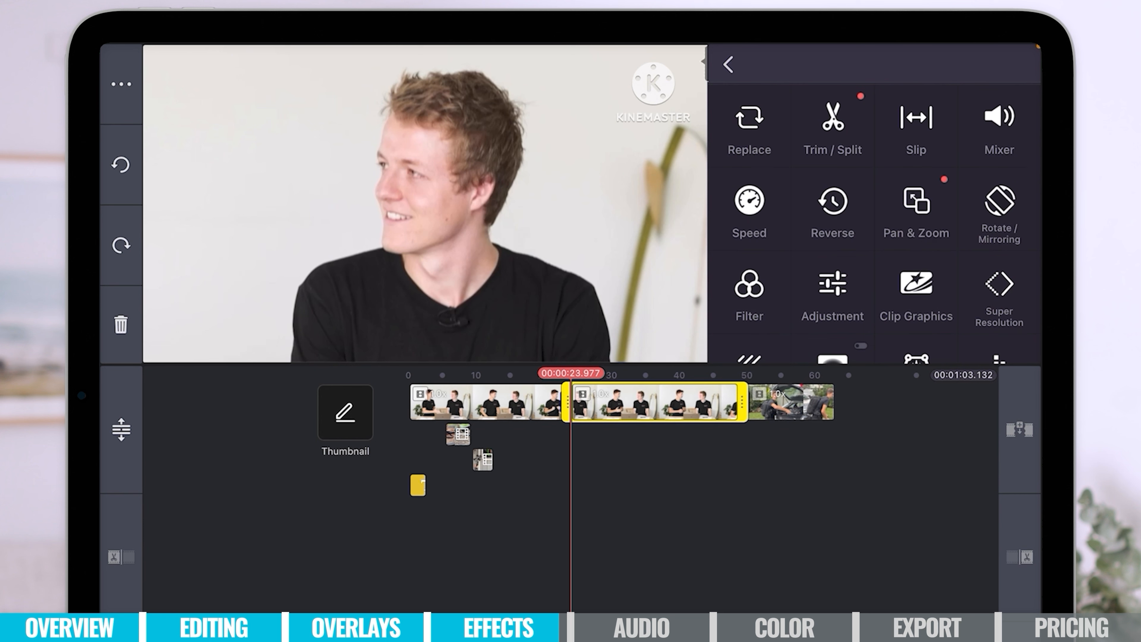
click(832, 211)
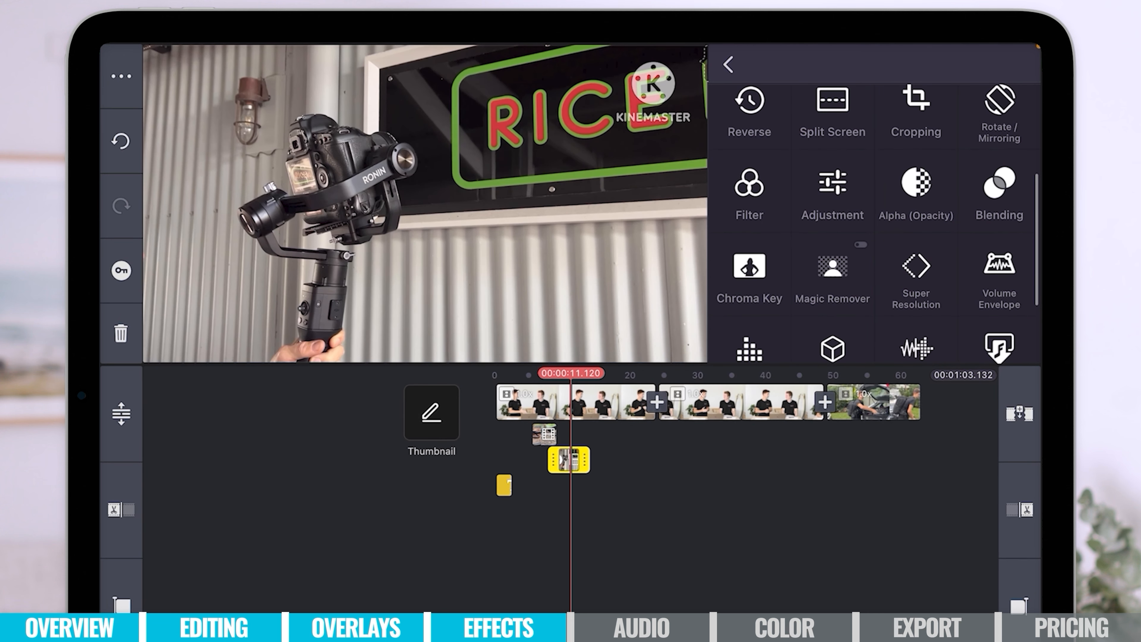
scroll(up, 3)
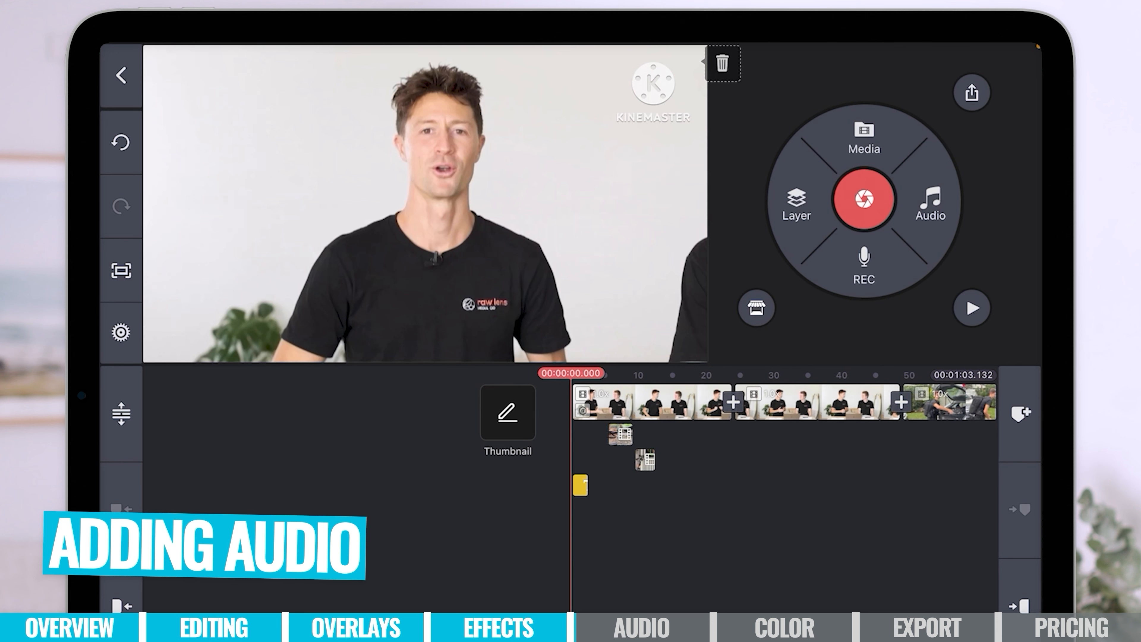
Step: From Audio > Music, open the music asset store listing genres like Acoustic, Cinematic and Dance
click(929, 204)
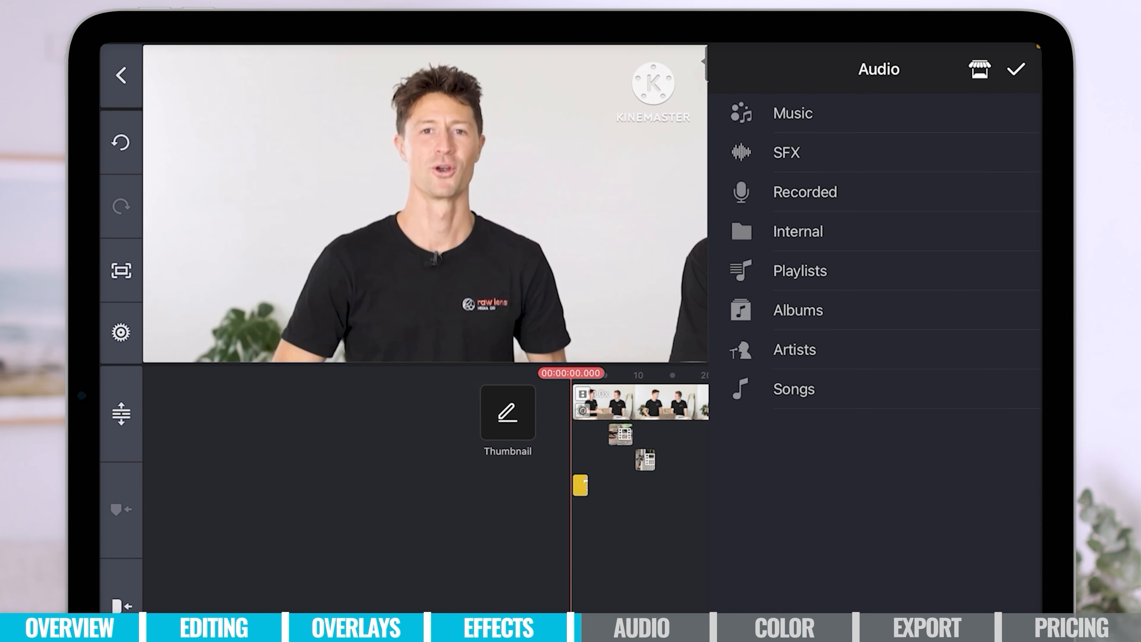
click(792, 113)
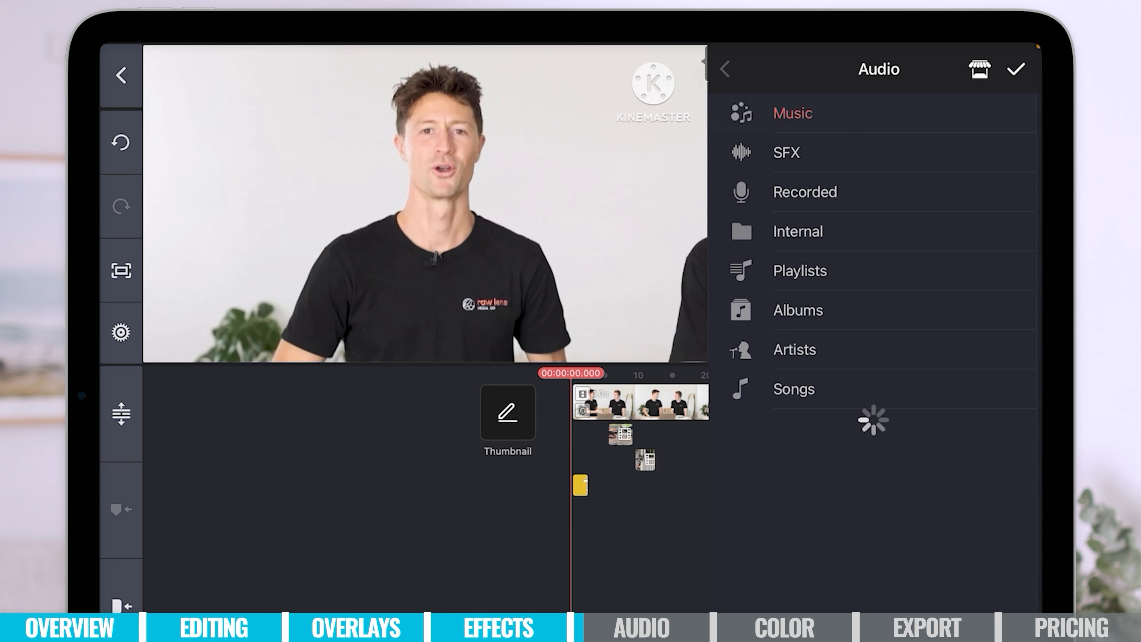
click(792, 113)
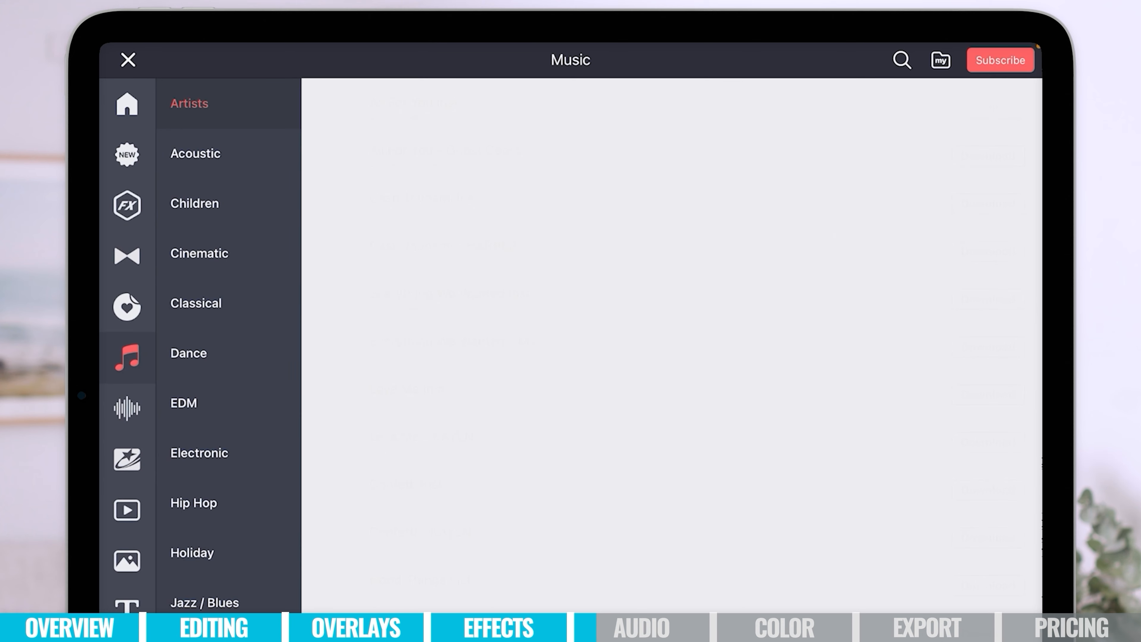
Step: Download the free Confetti Inst track from the chosen genre and close the music store
click(189, 103)
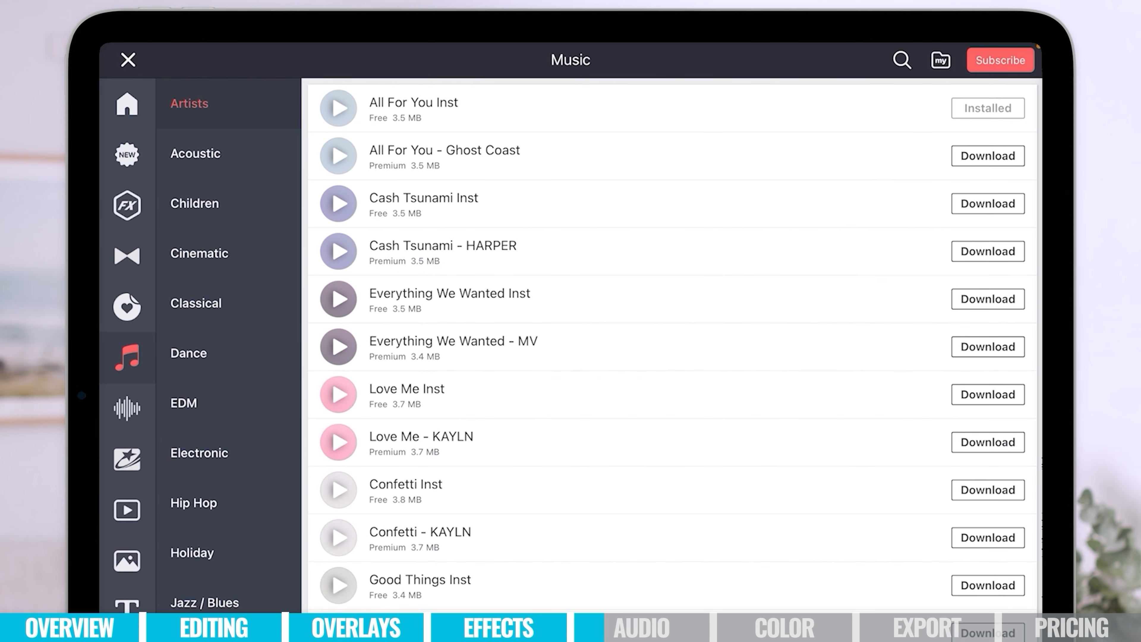
scroll(down, 3)
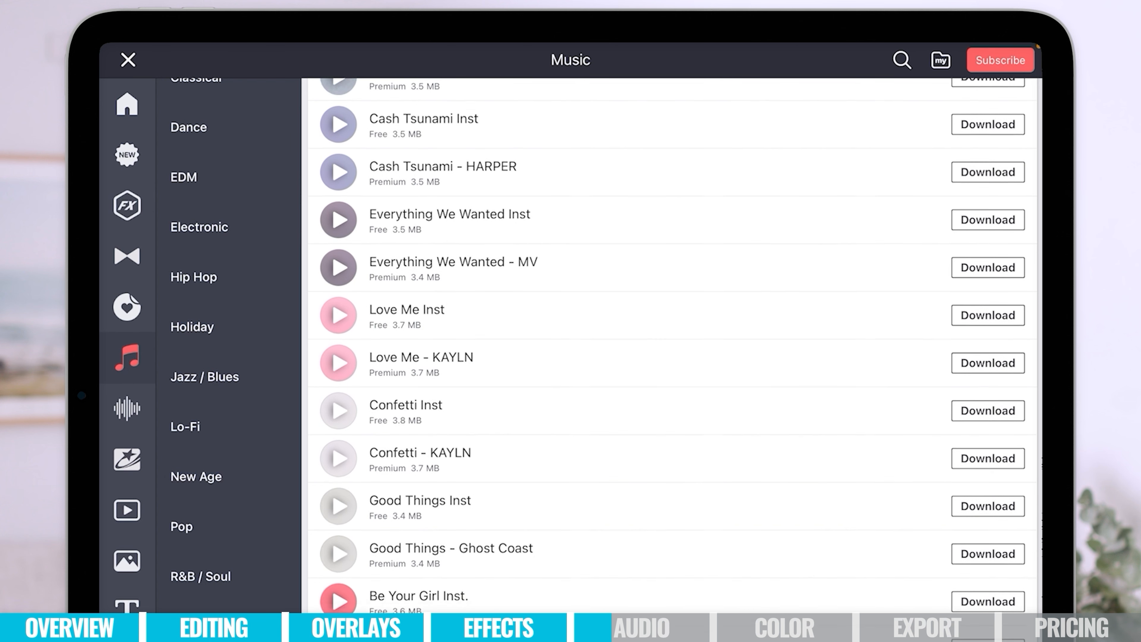
click(405, 405)
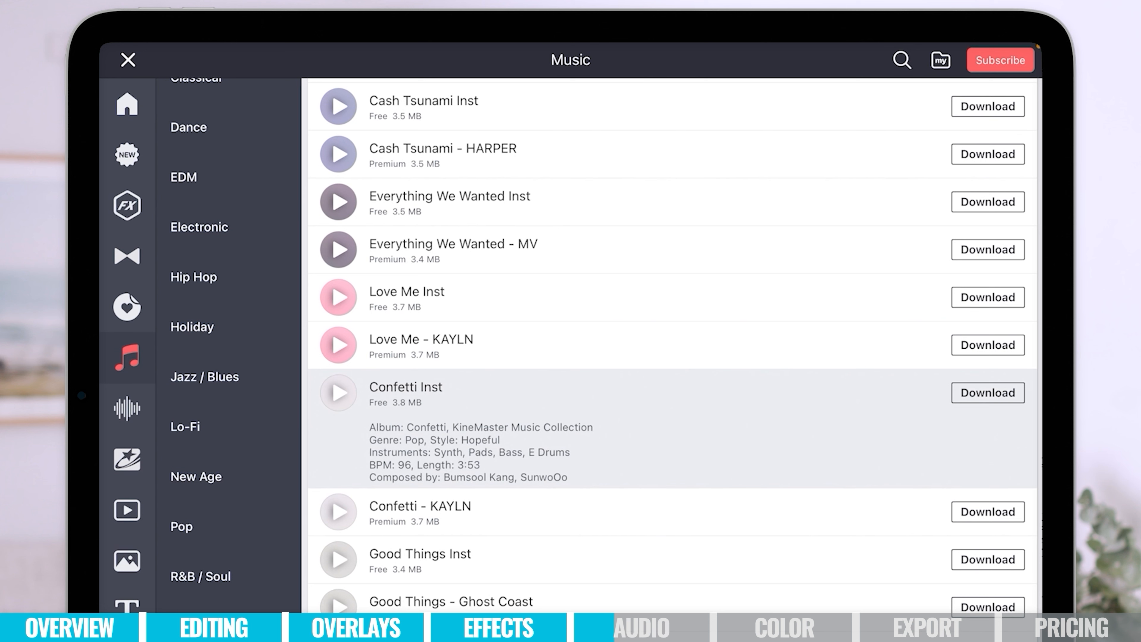
click(987, 392)
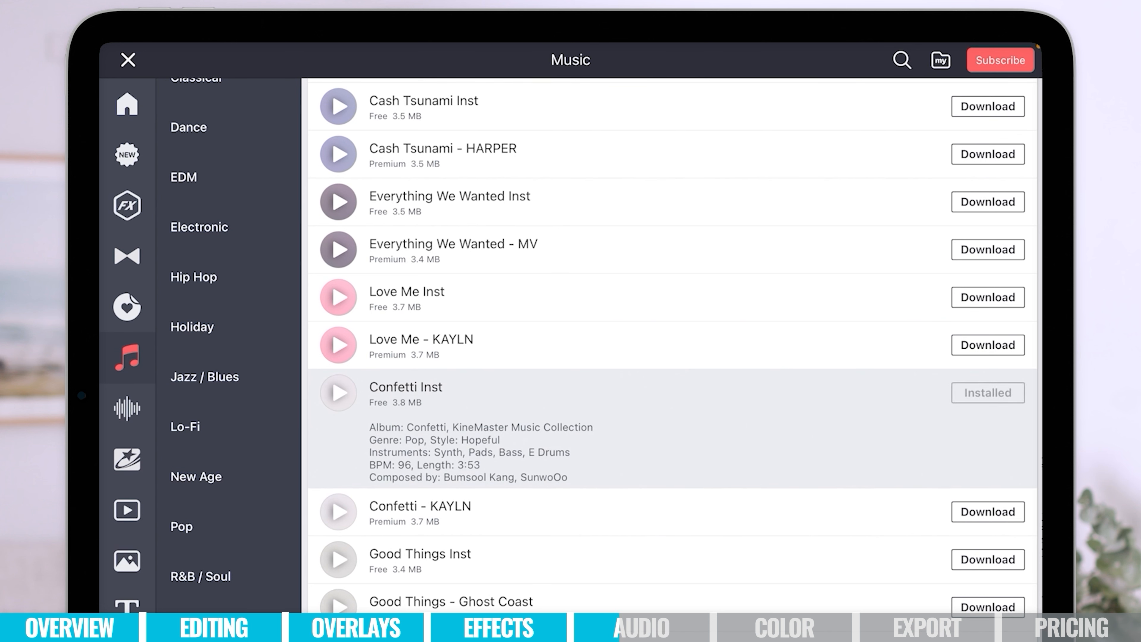
click(129, 59)
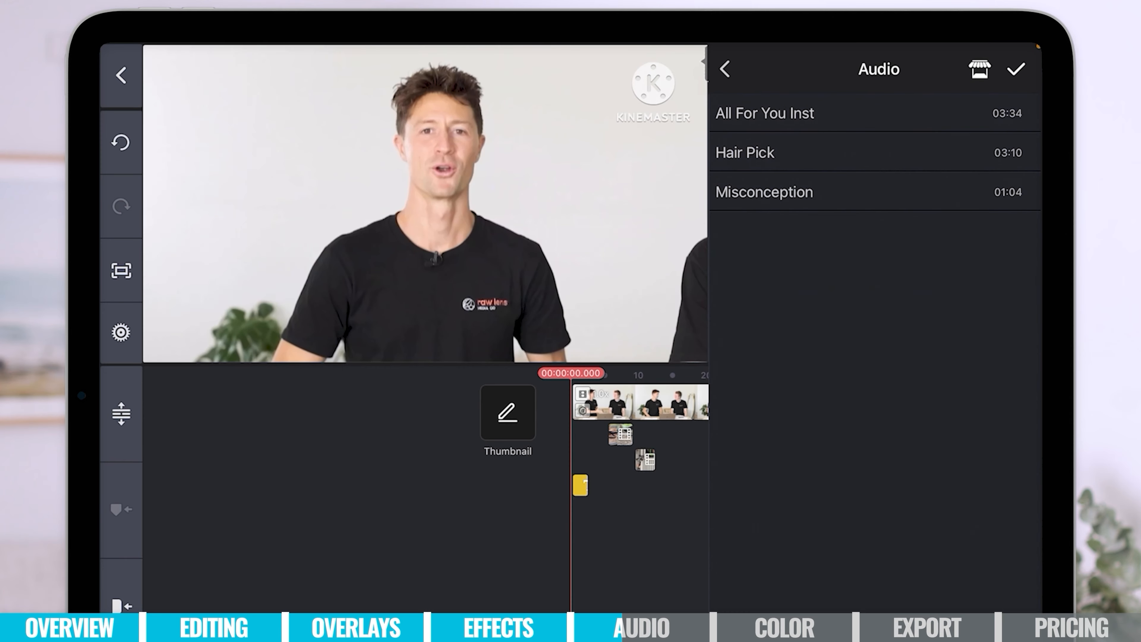
Step: Add the Confetti Inst track to the project and return to the editor
click(755, 152)
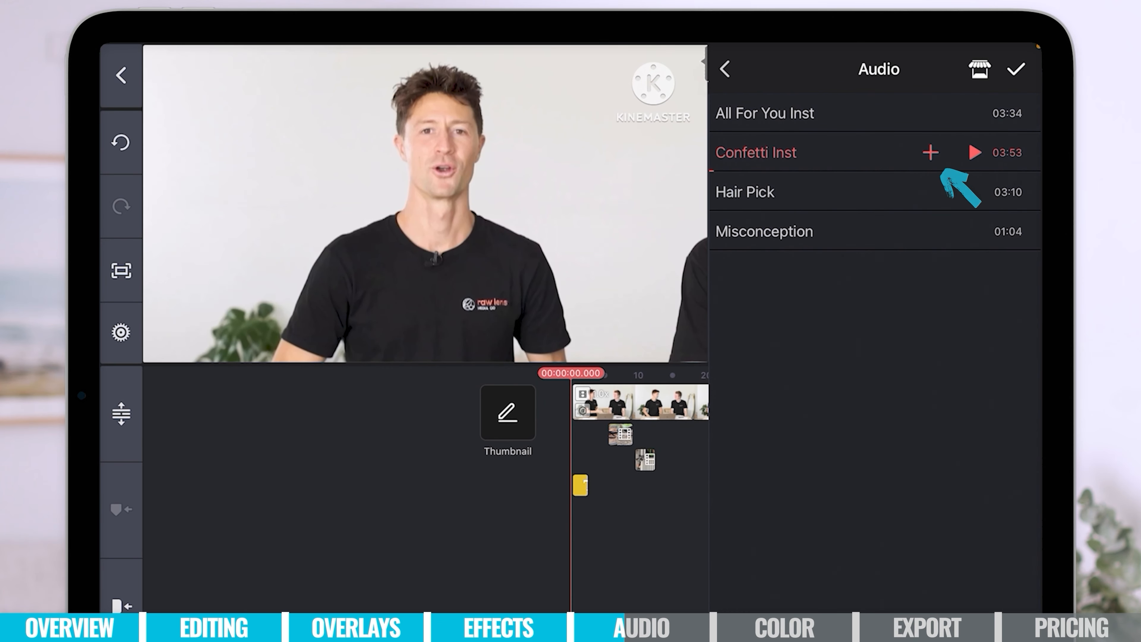
click(930, 152)
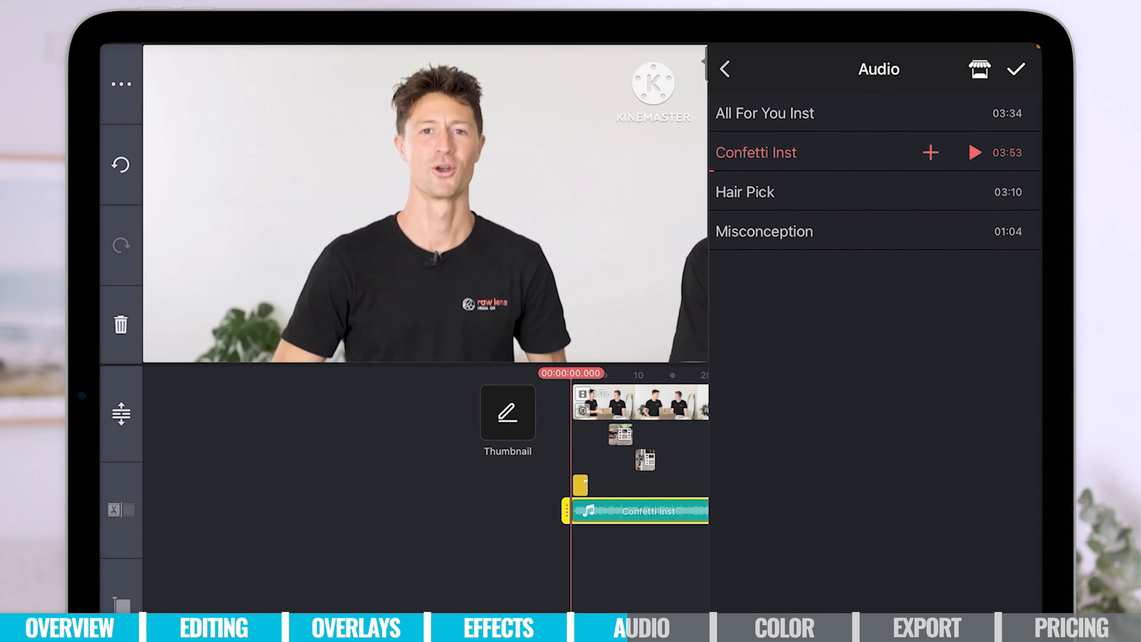
click(638, 509)
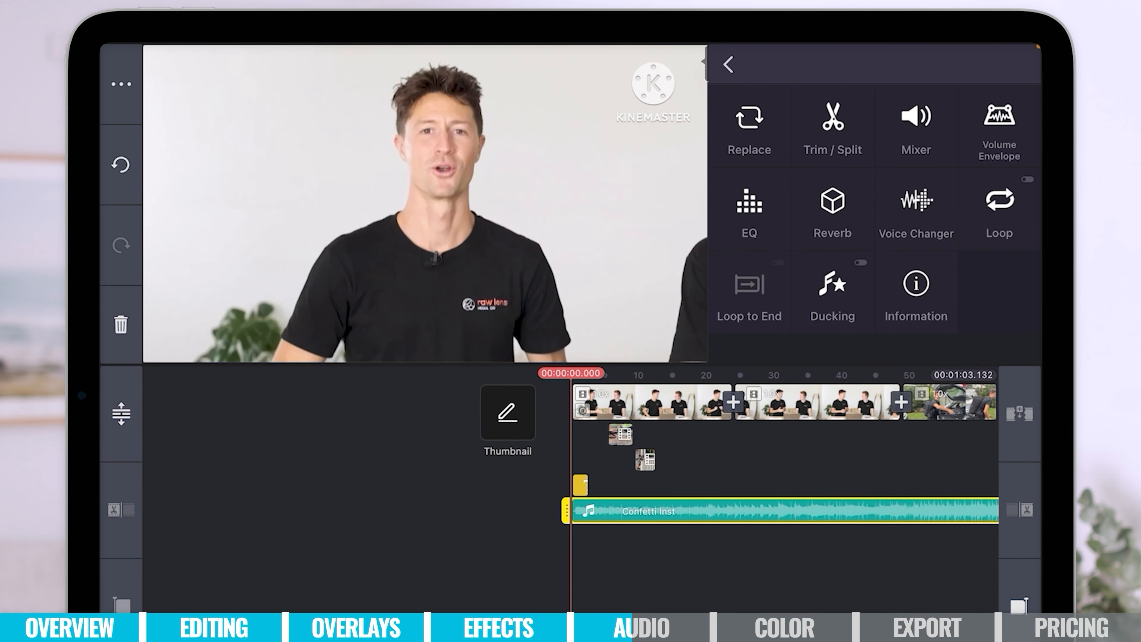
Step: Trim the Confetti Inst music track so it ends with the video
click(726, 65)
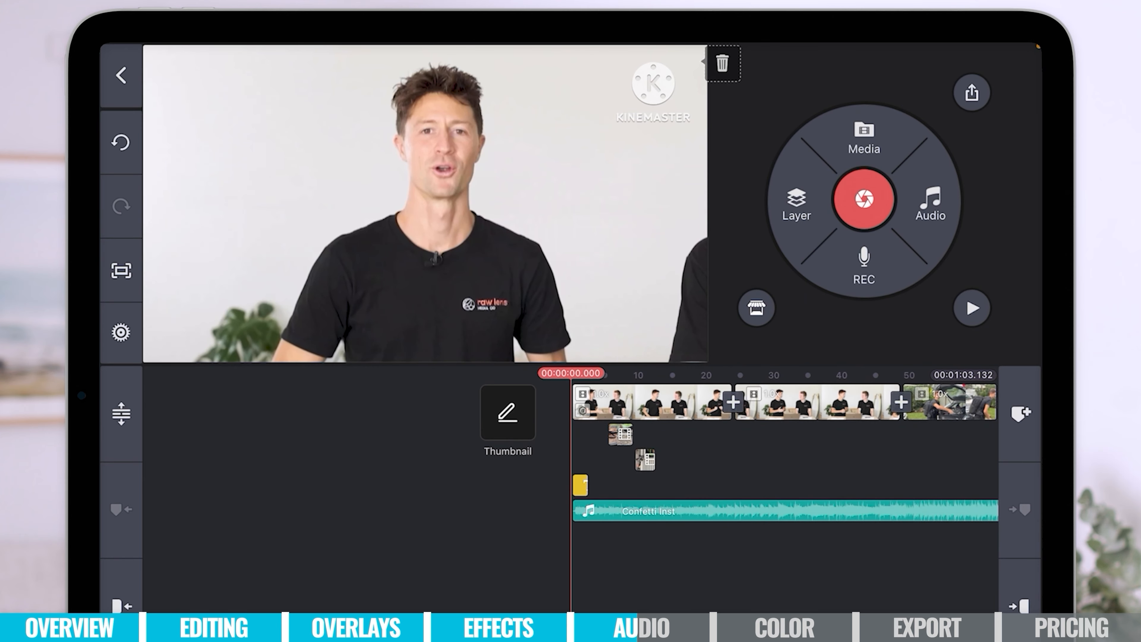
click(728, 511)
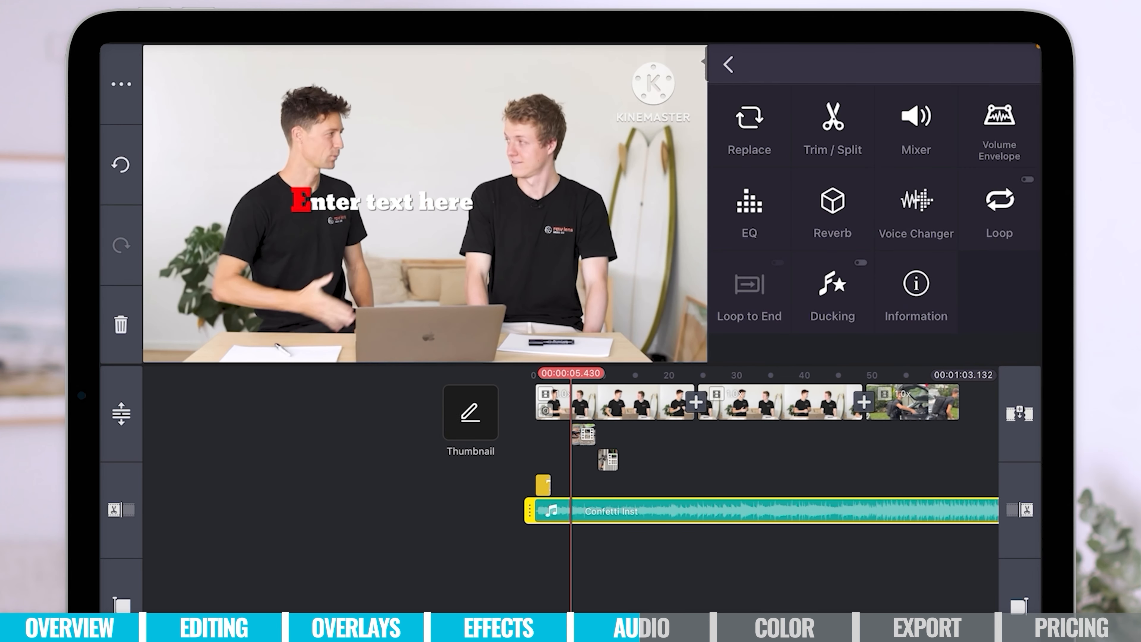
click(831, 127)
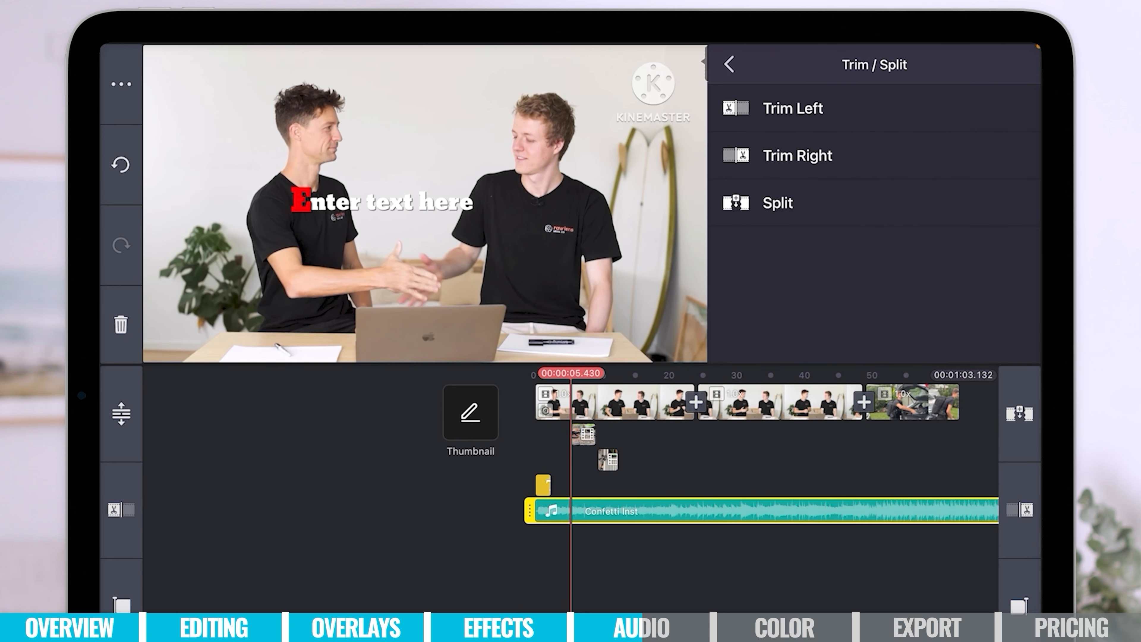
click(728, 64)
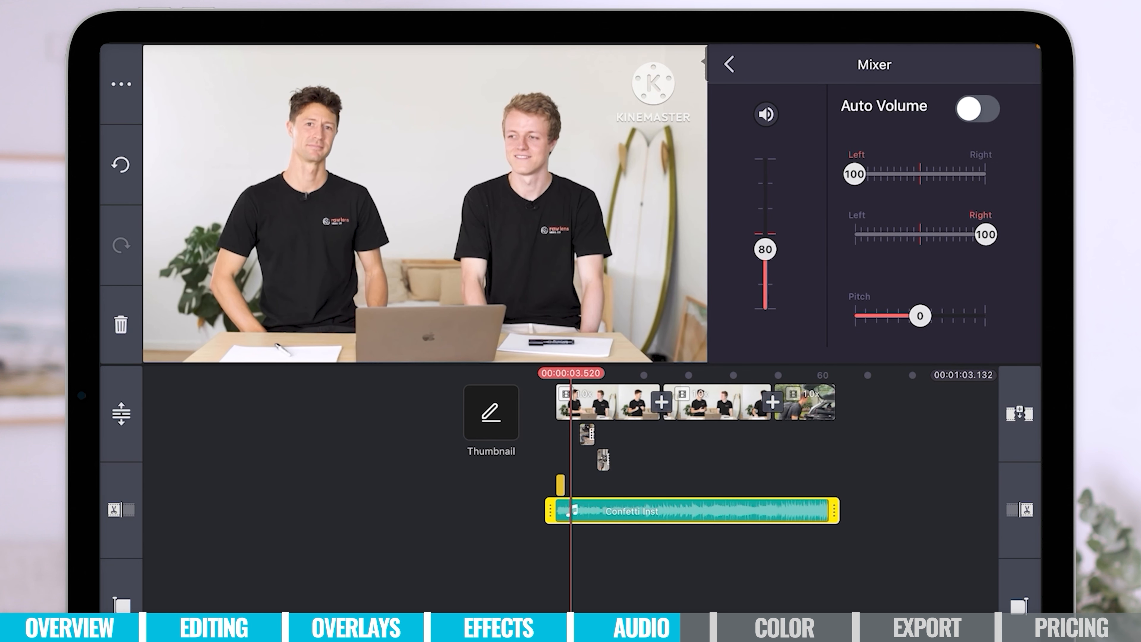
Step: Confirm the Confetti Inst music volume at 80 and leave the mixer
click(728, 65)
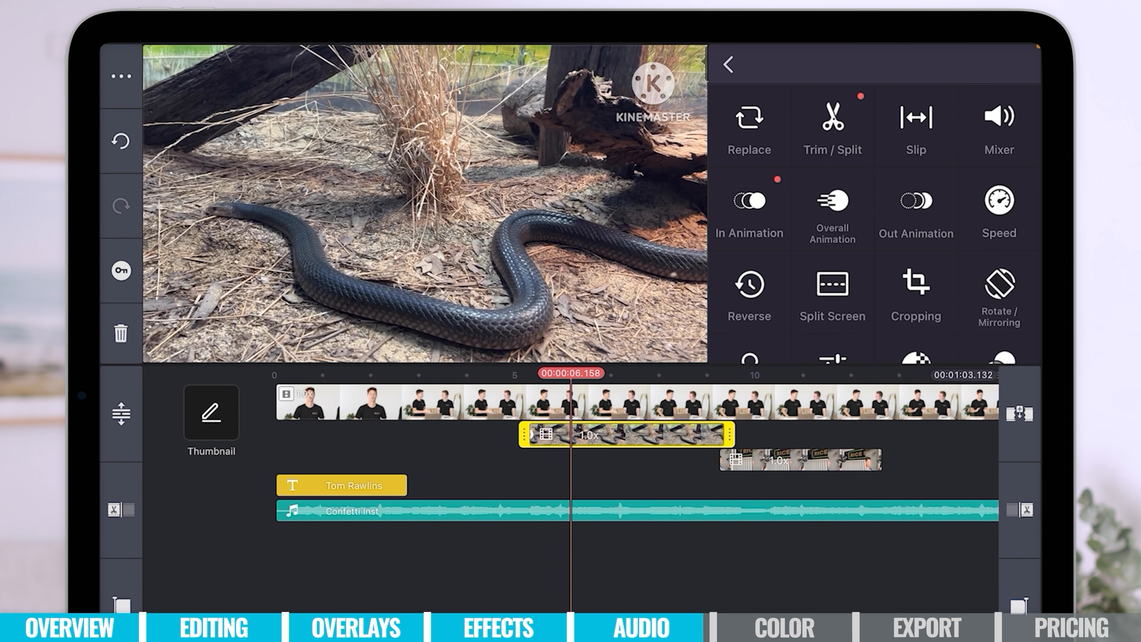
Step: Mute the snake B-roll clip by setting its mixer volume to 0
click(998, 117)
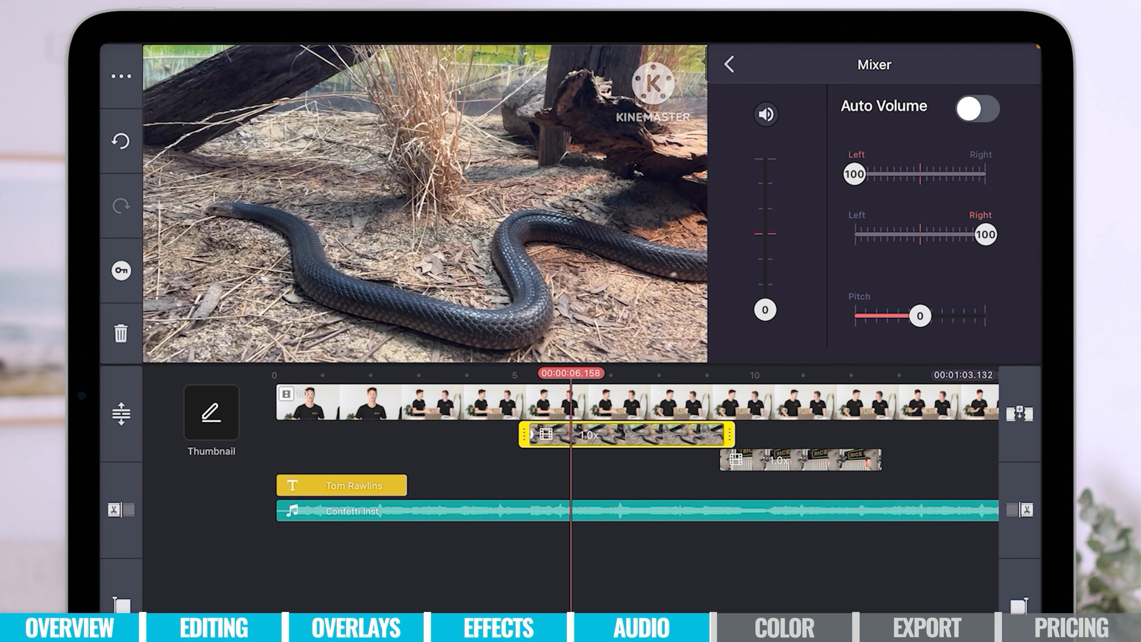
click(729, 65)
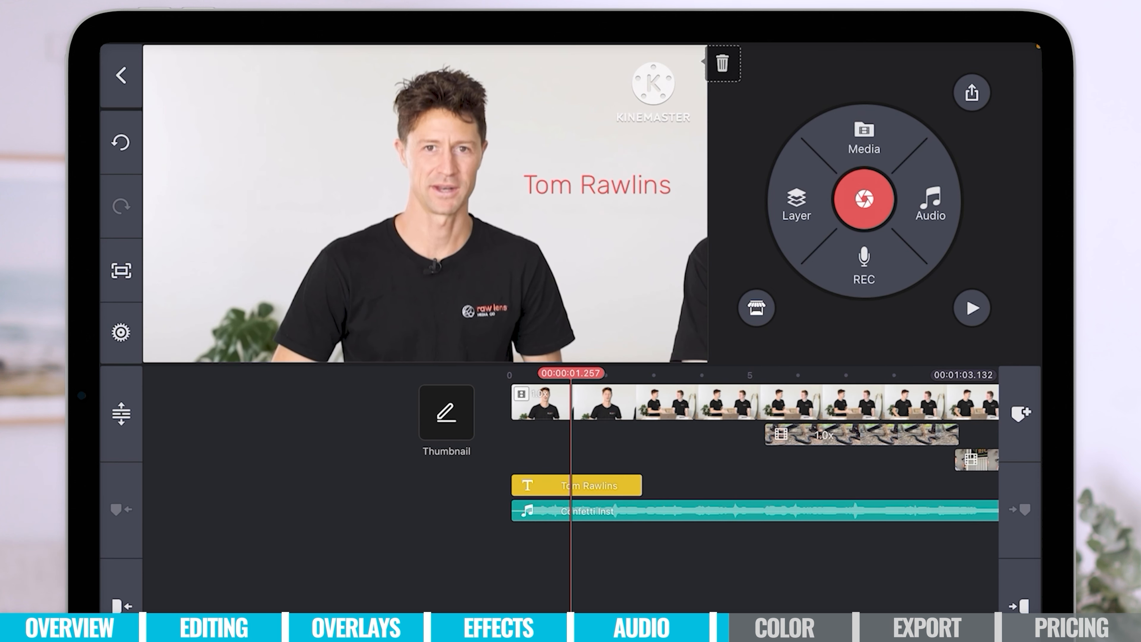
Step: Give the opening talking-head clip a colour temperature of -11
click(972, 308)
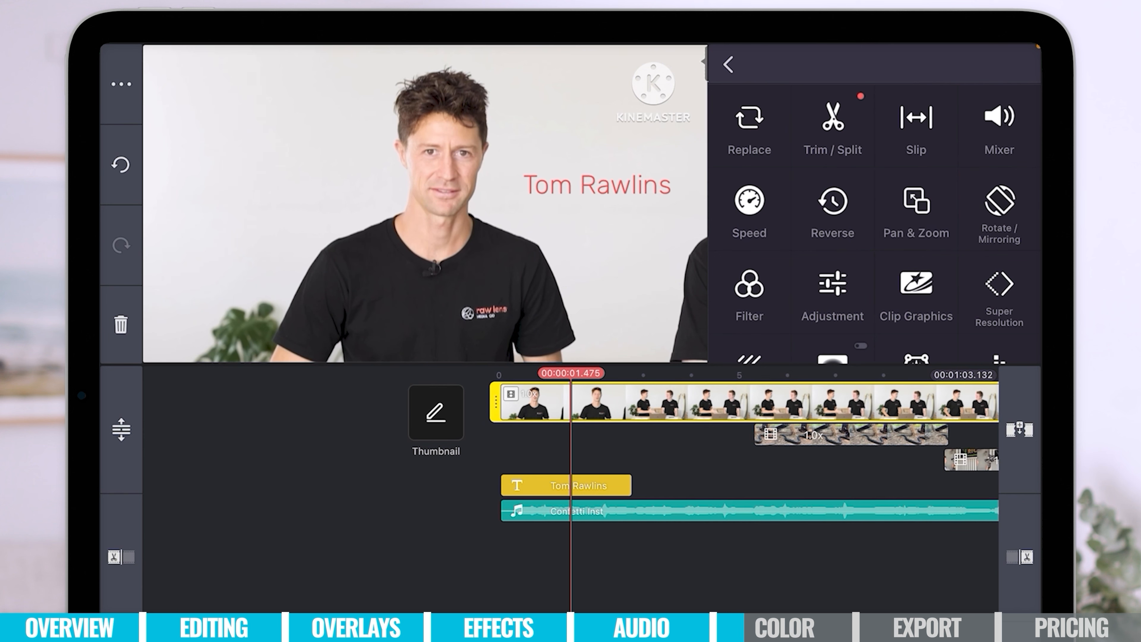
click(831, 295)
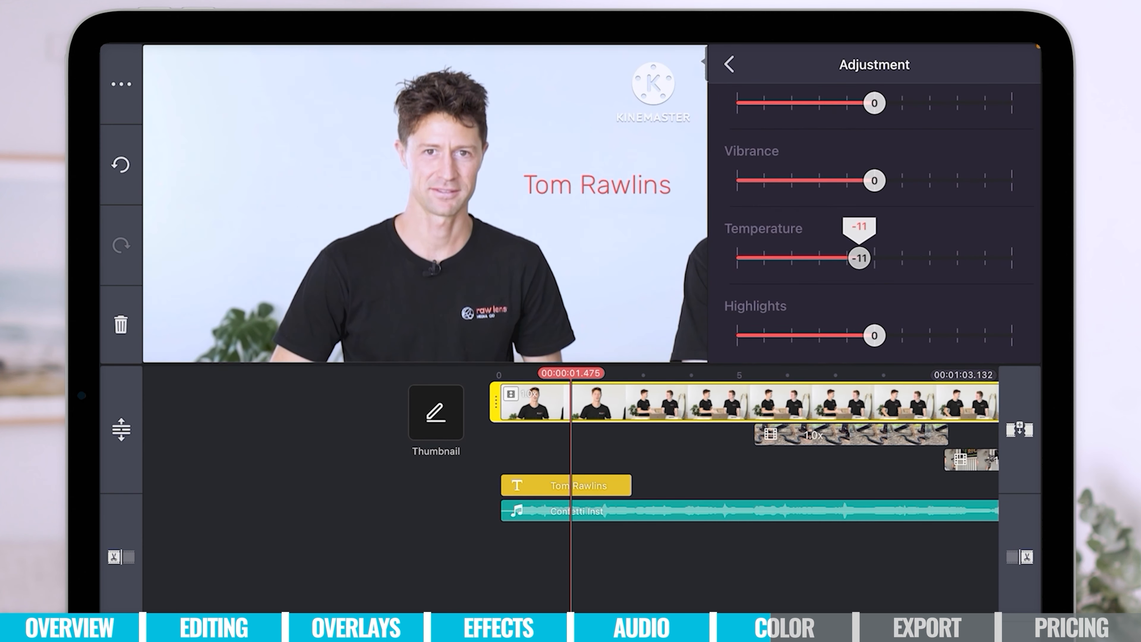
click(729, 65)
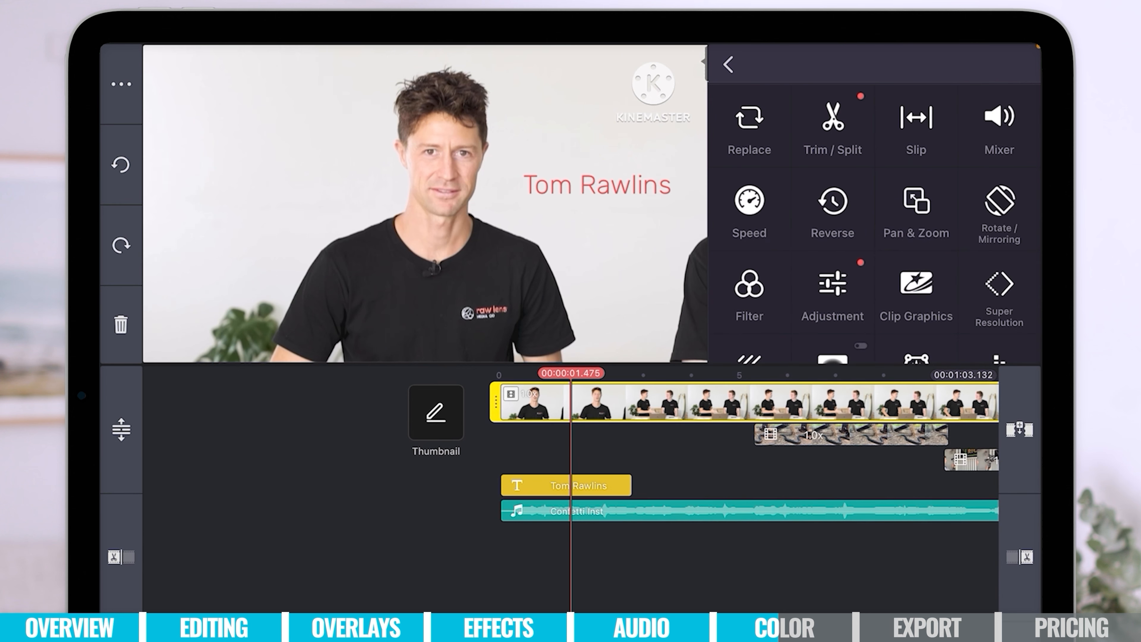
Step: Try Basic filter B06 on the opening clip, then settle on B09
click(748, 295)
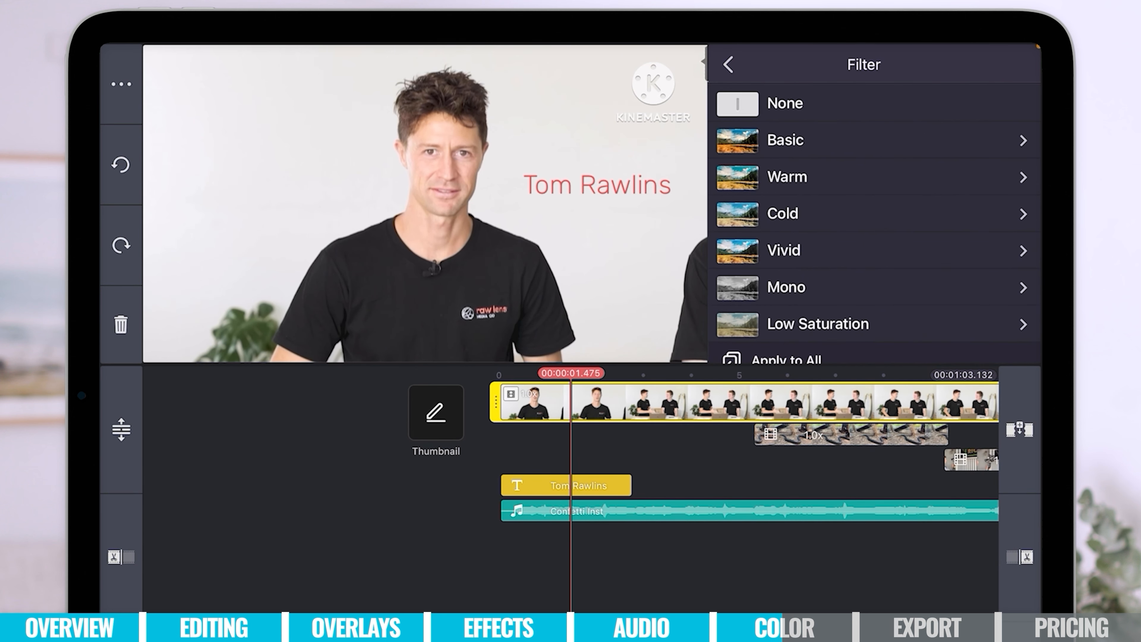
click(784, 139)
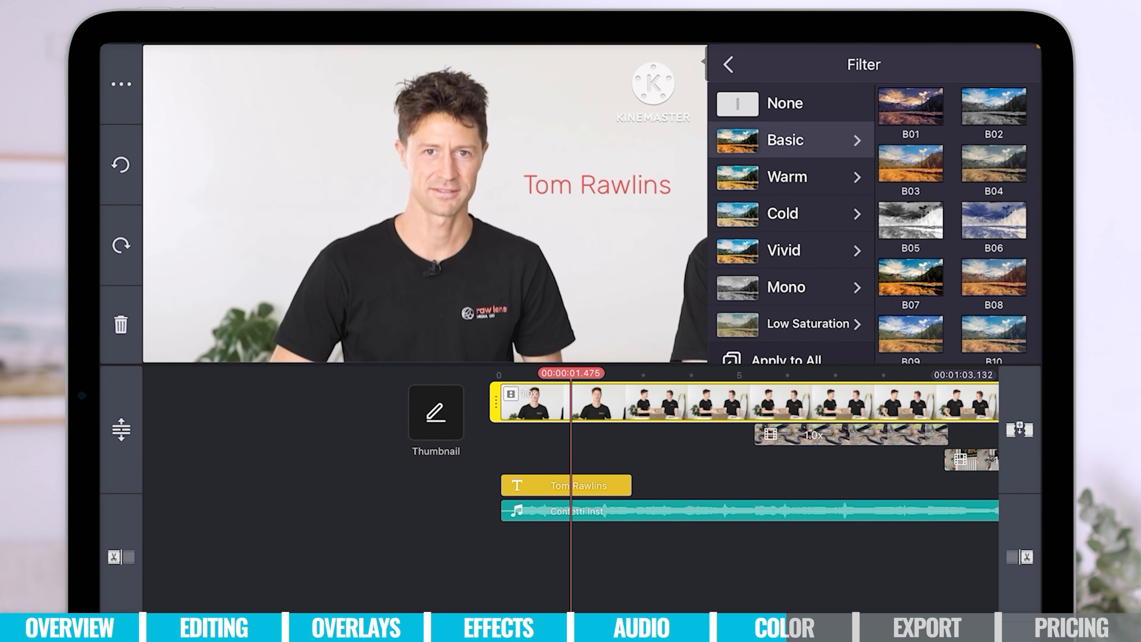
click(993, 220)
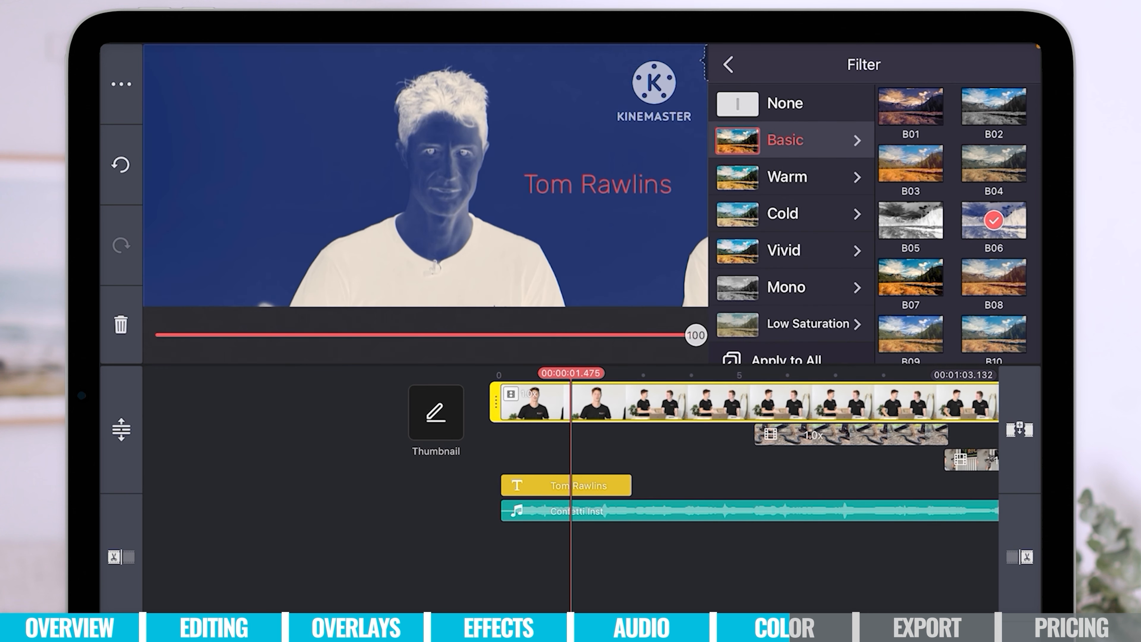
click(992, 106)
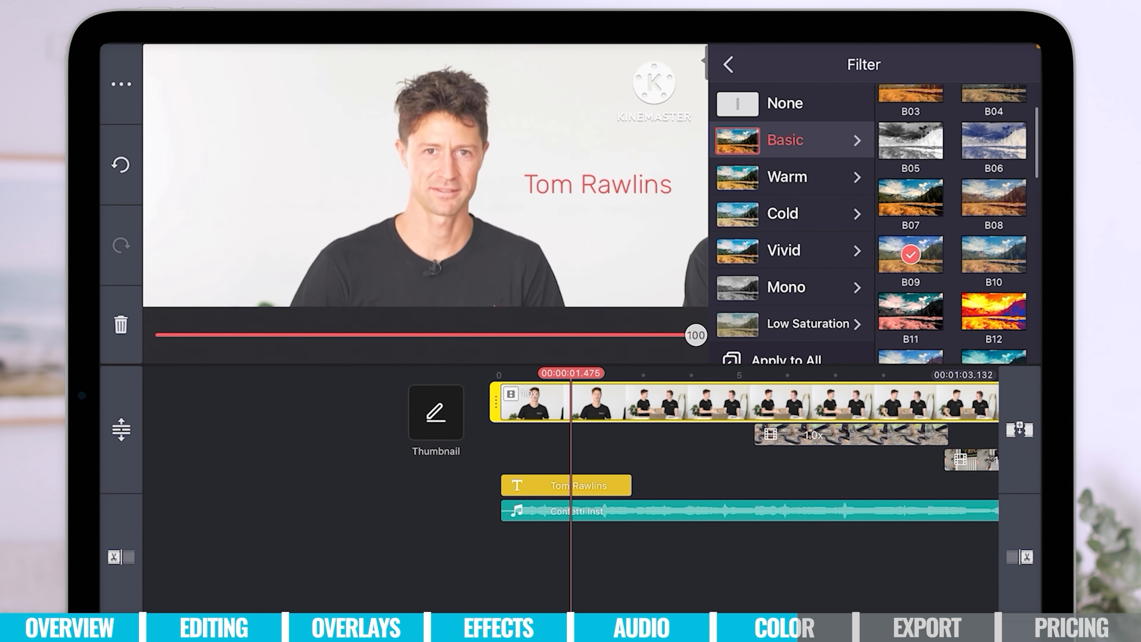
click(727, 65)
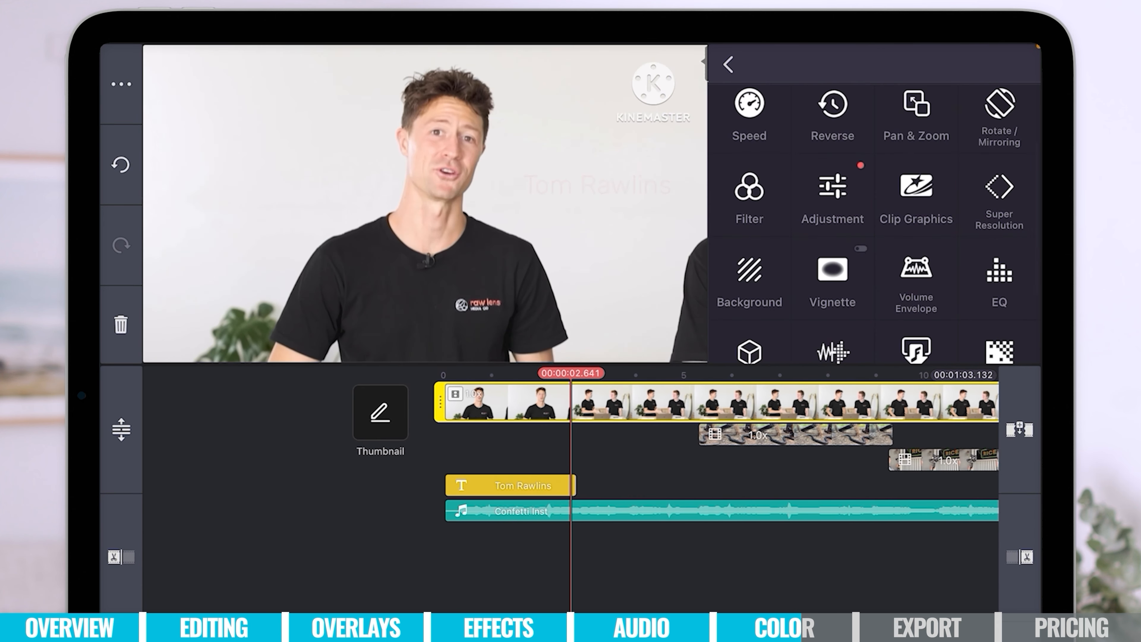
Step: Apply a Mono filter to the snake B-roll clip to make it black and white
click(726, 64)
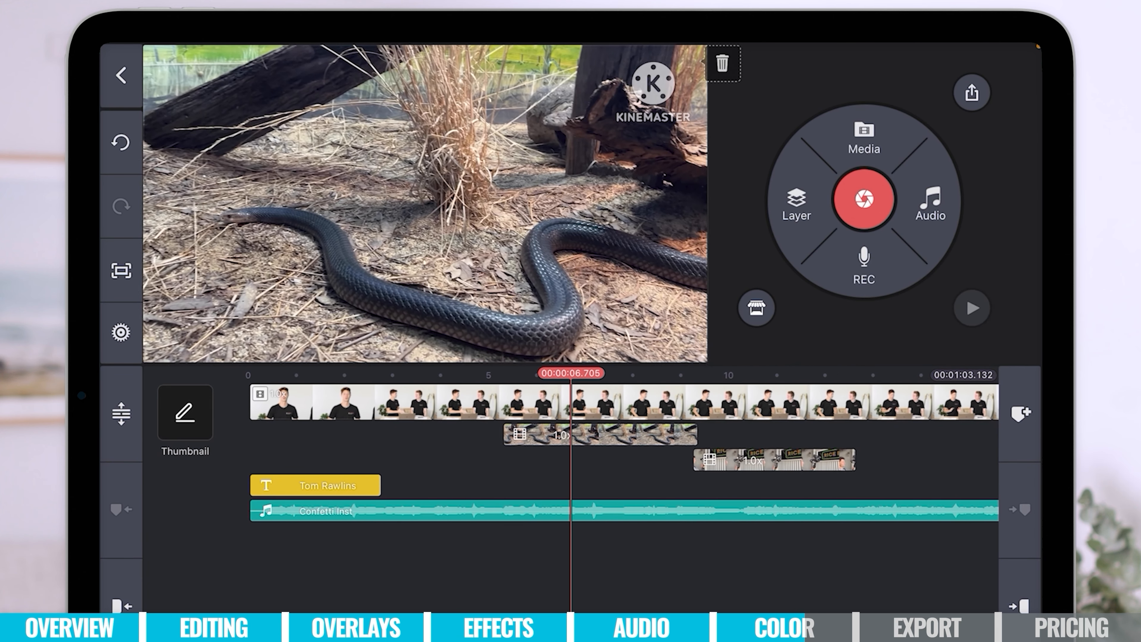
click(560, 434)
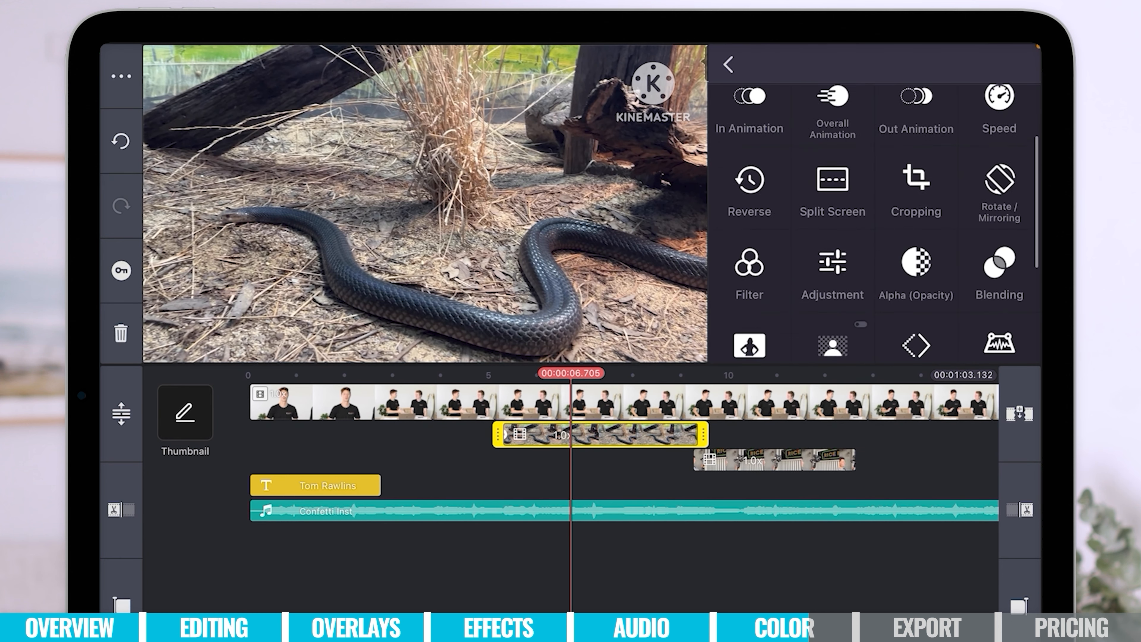
click(749, 273)
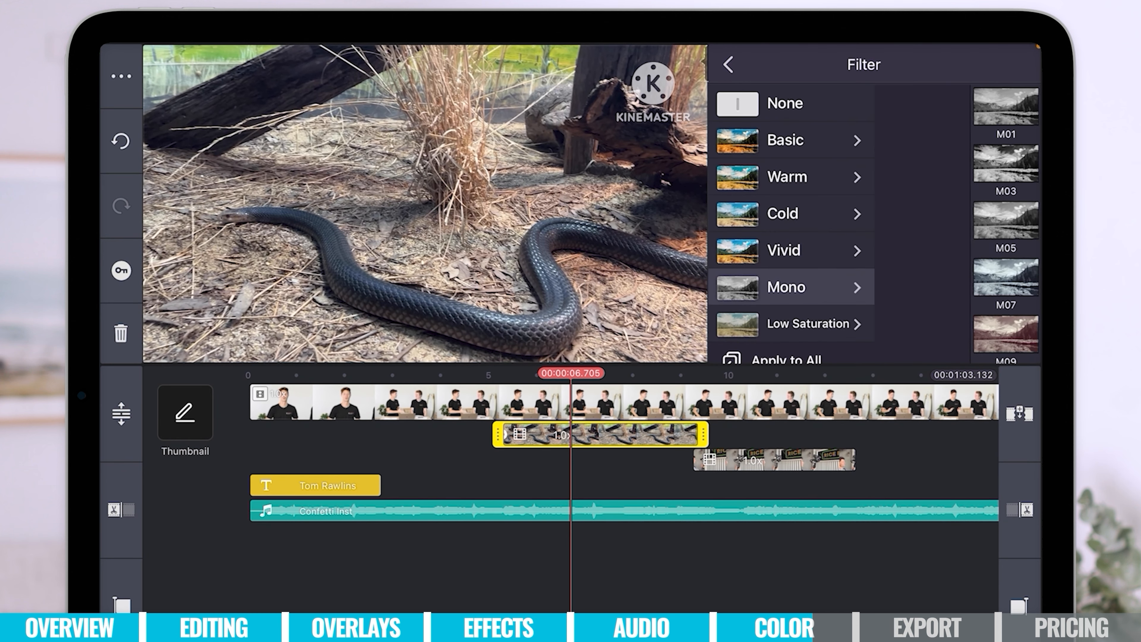
click(910, 220)
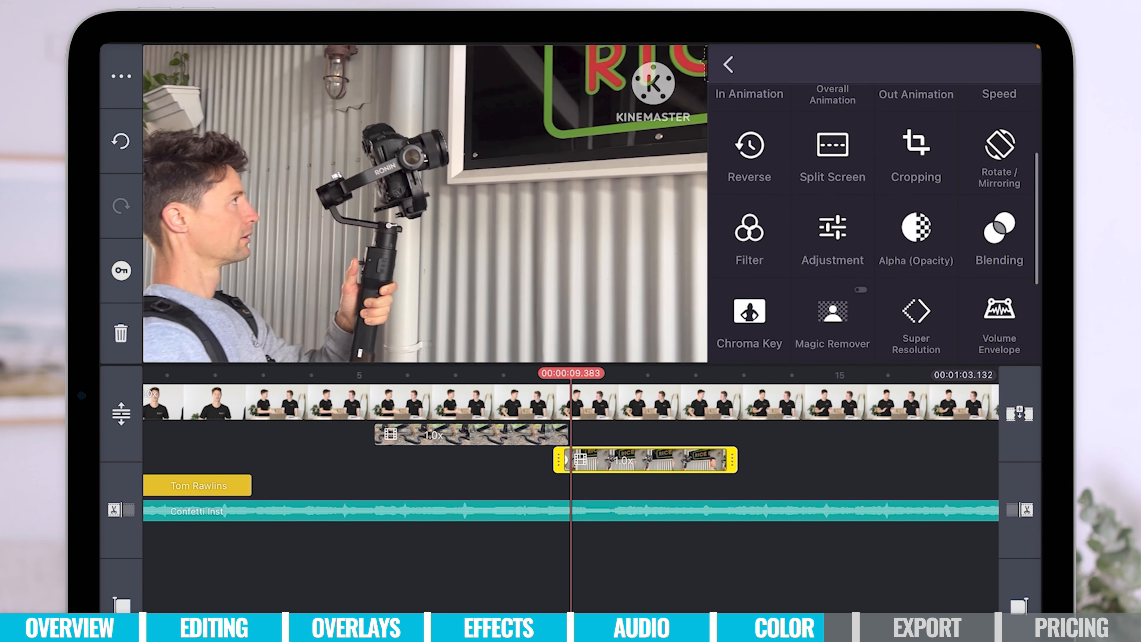
Step: Raise the gimbal B-roll clip's contrast to 27 and return to the main editor
click(832, 238)
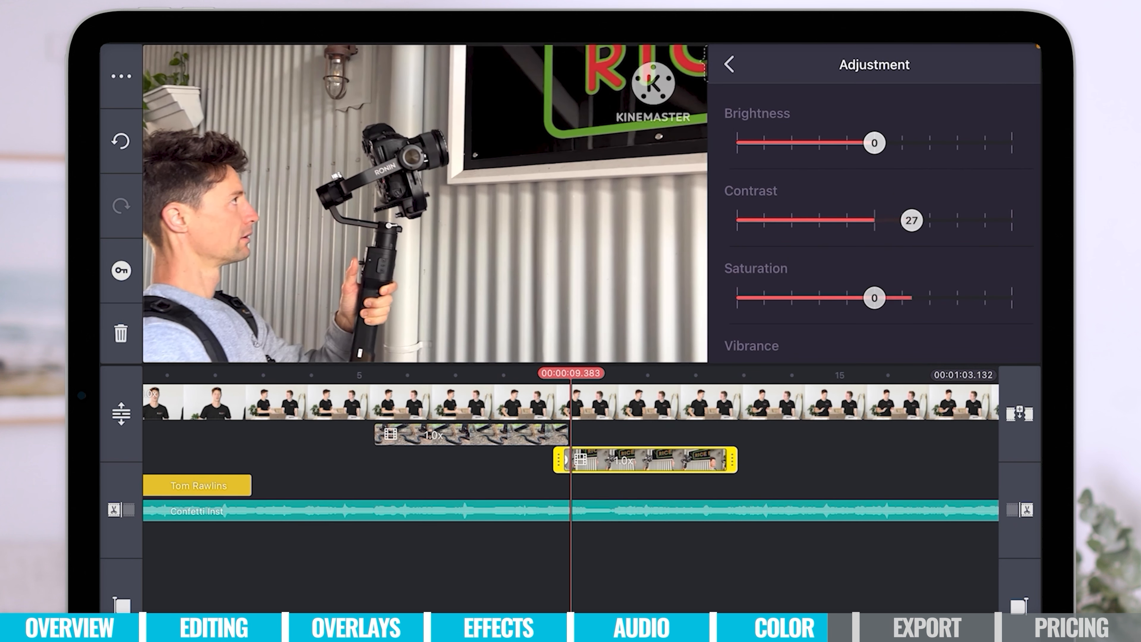
click(727, 65)
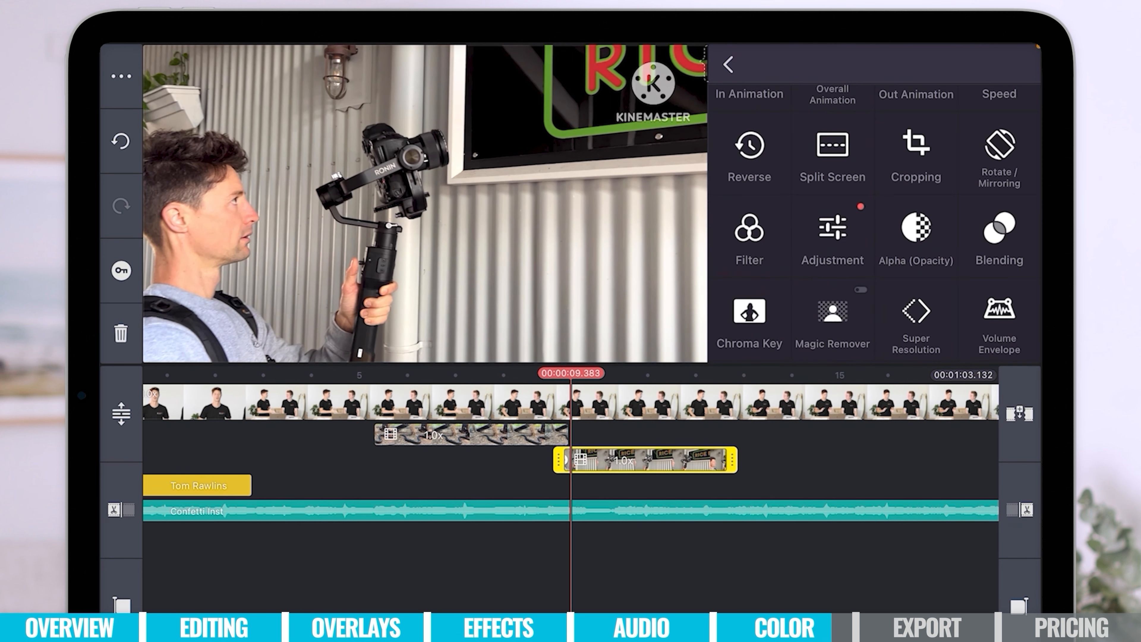
click(725, 65)
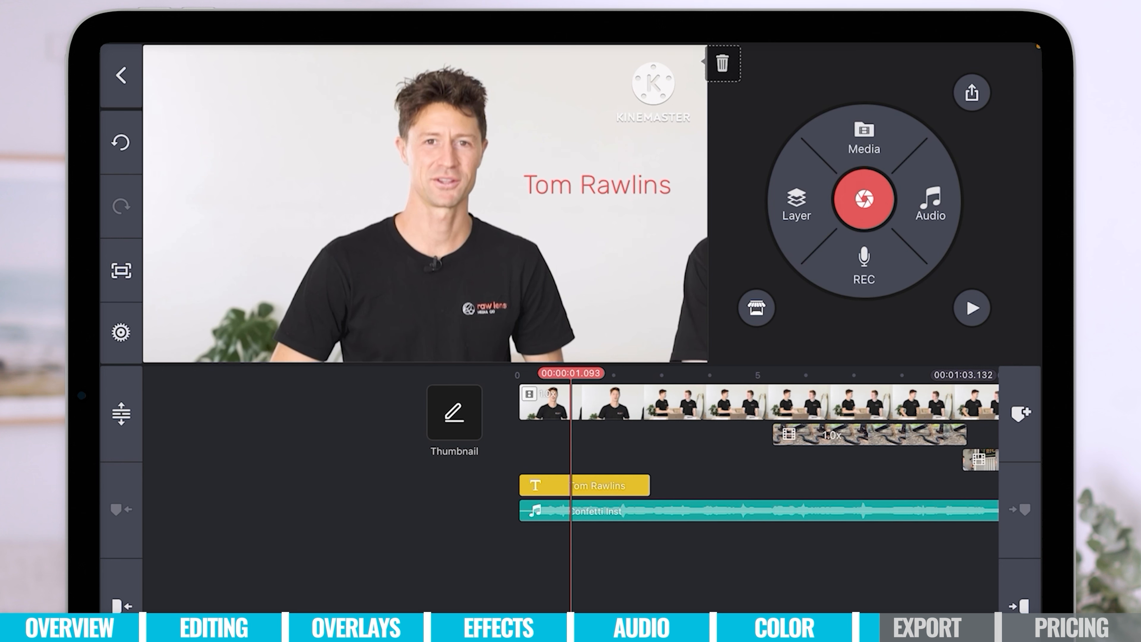
Step: Set export to FHD 1080P at 30 fps with high bitrate
click(970, 92)
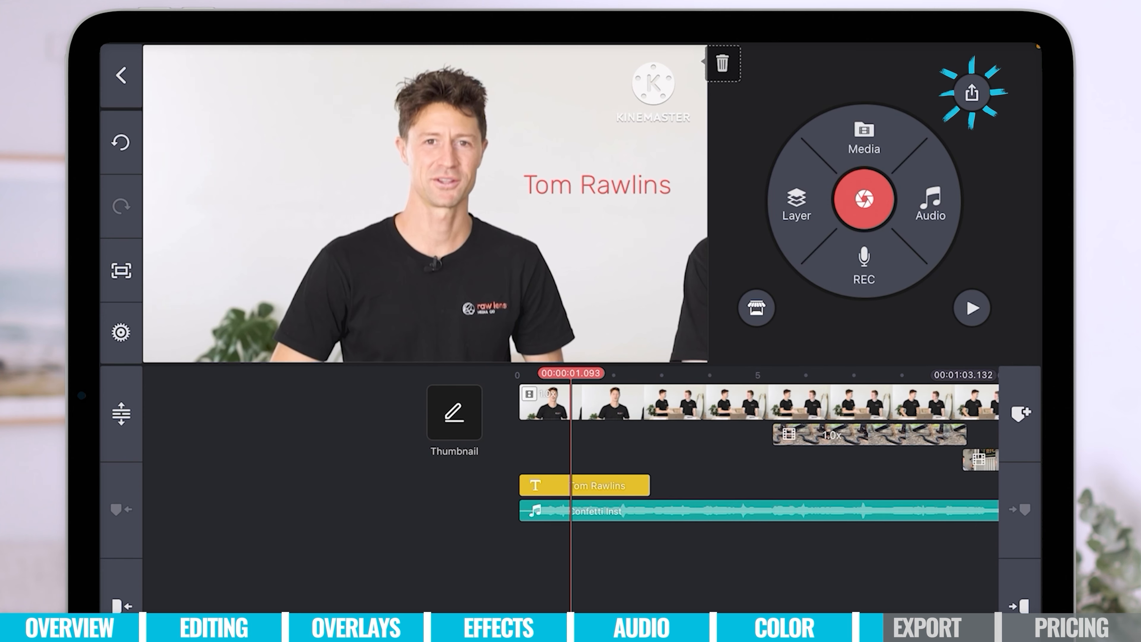
click(971, 93)
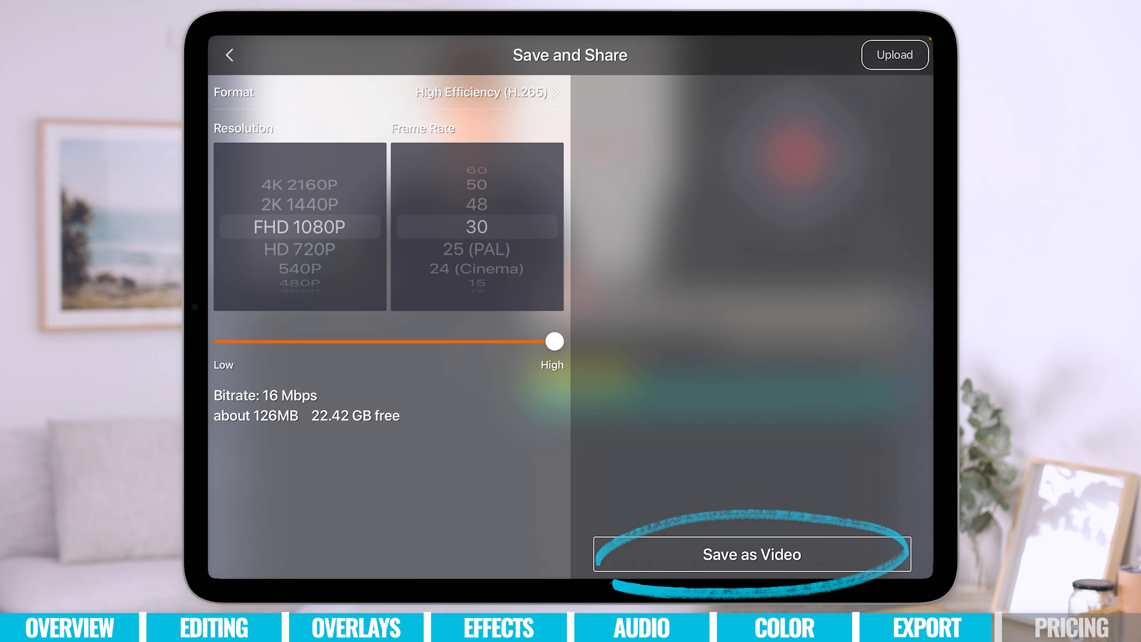
Step: Save the project as a video, skipping the KineMaster Premium offer
click(752, 554)
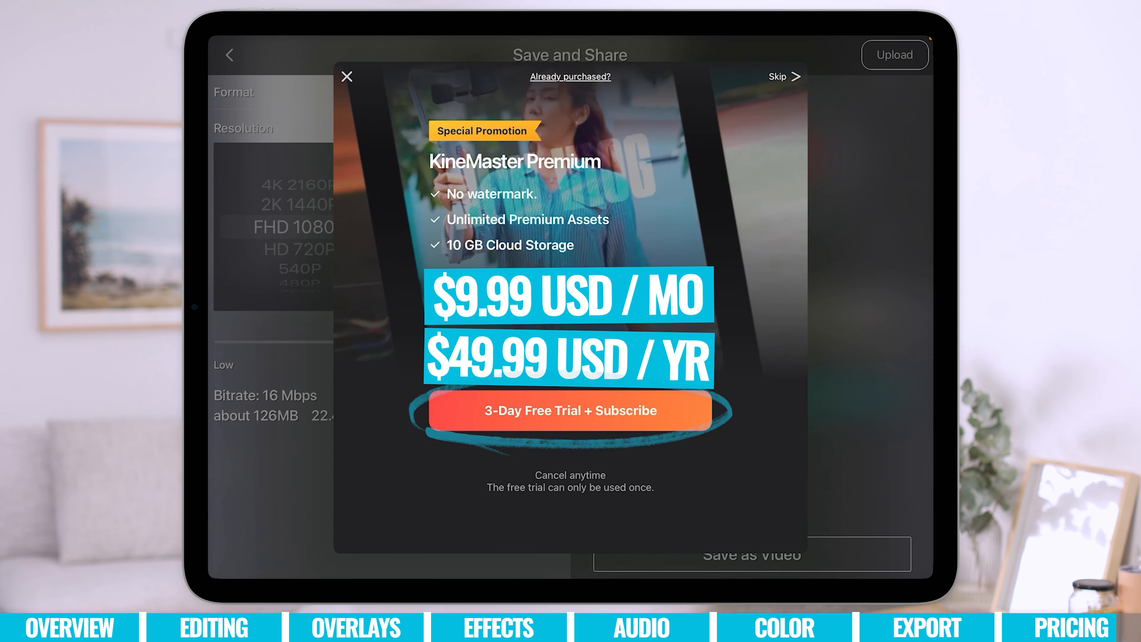
click(778, 77)
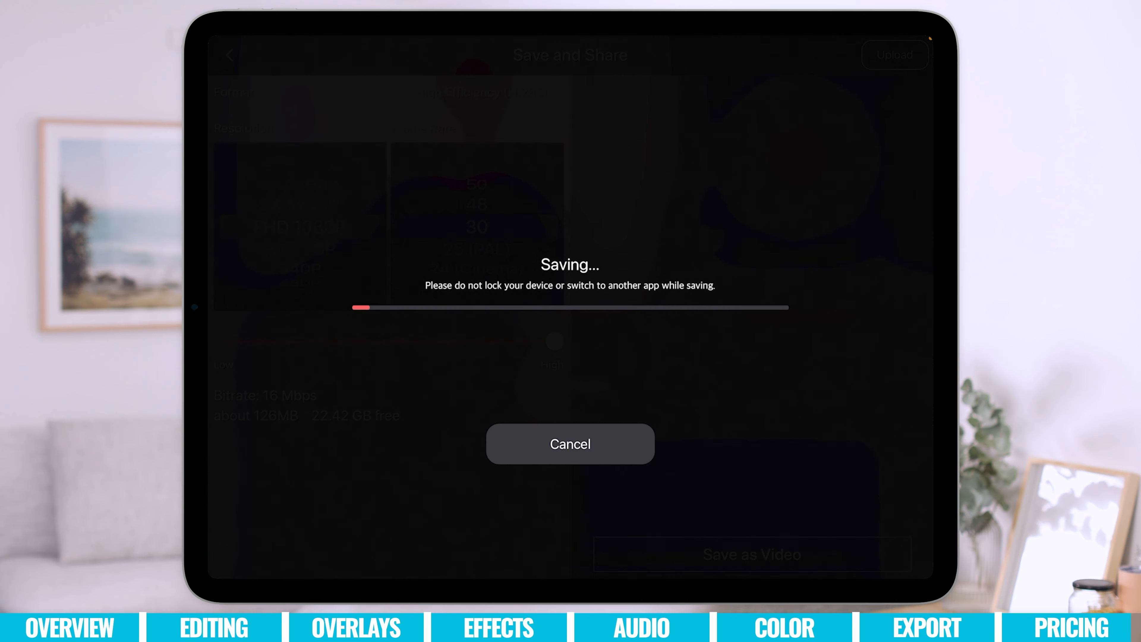